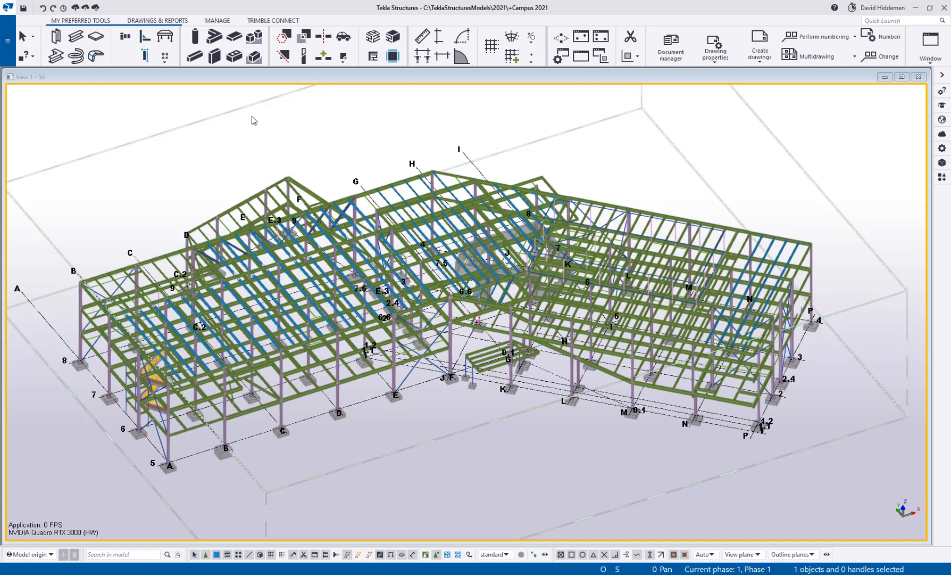
{"action": "mouse_move", "coordinate": [162, 83]}
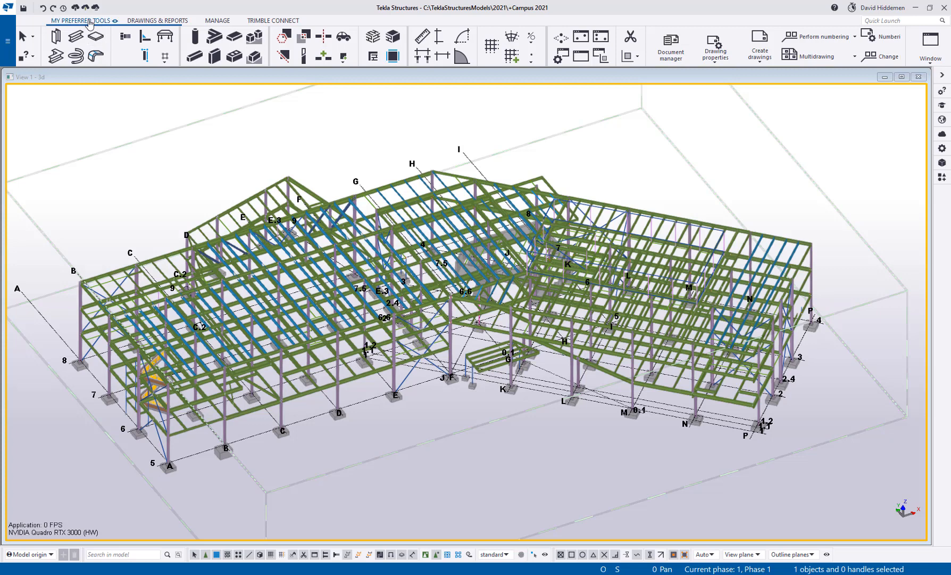
{"action": "mouse_move", "coordinate": [101, 105]}
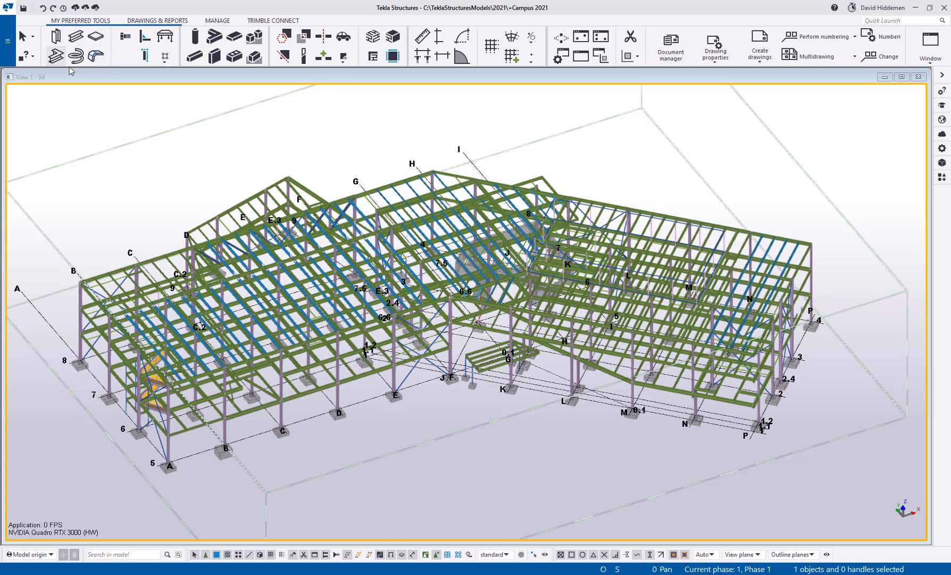
{"action": "mouse_move", "coordinate": [133, 118]}
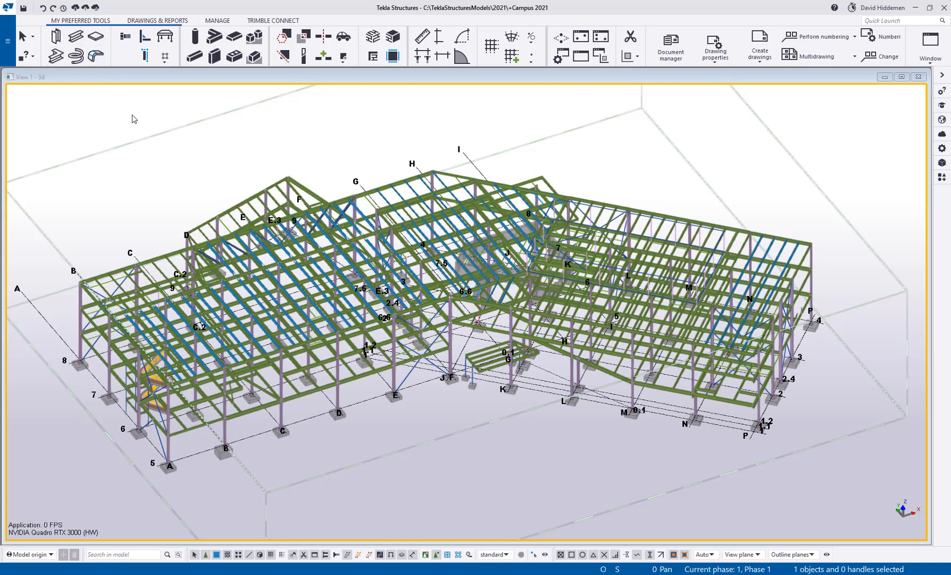
{"action": "mouse_move", "coordinate": [306, 36]}
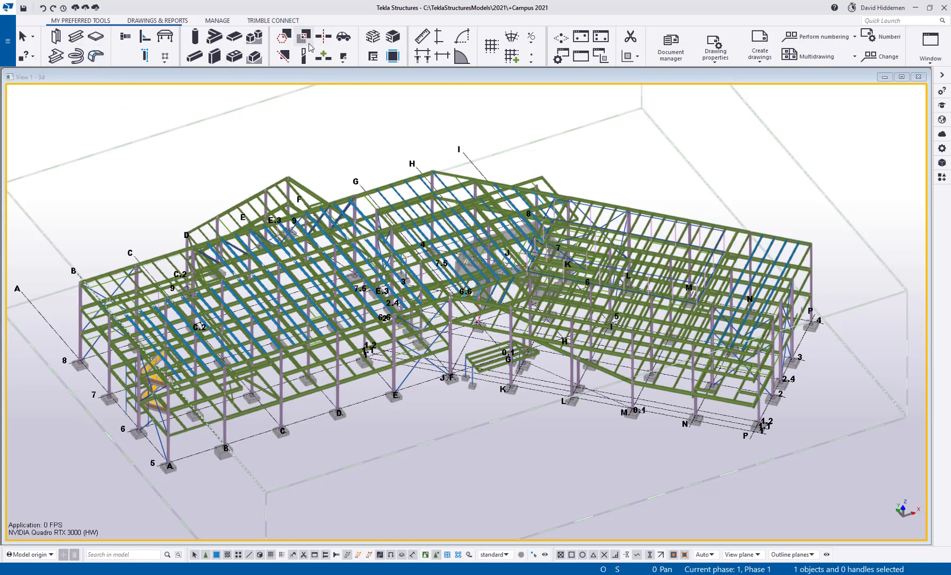
{"action": "mouse_move", "coordinate": [649, 116]}
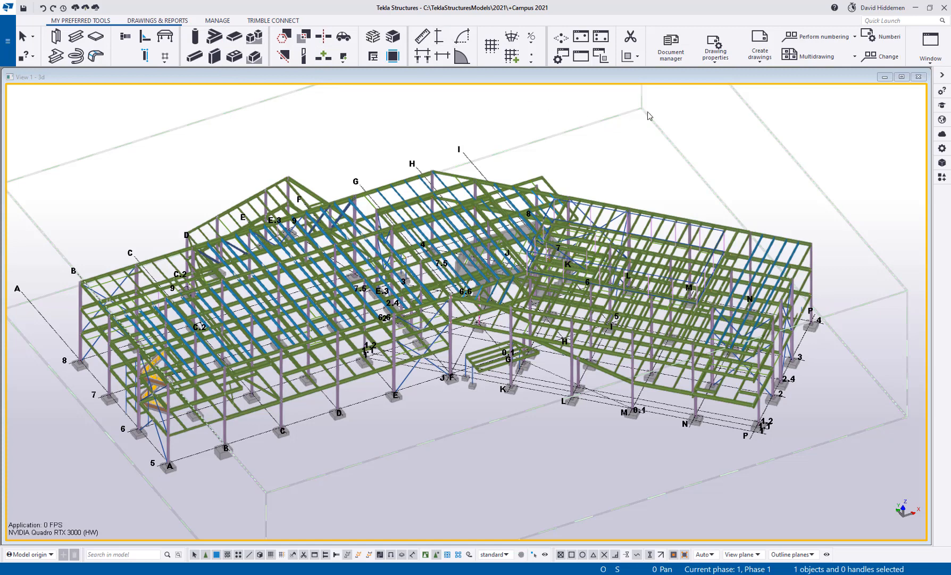
{"action": "mouse_move", "coordinate": [188, 108]}
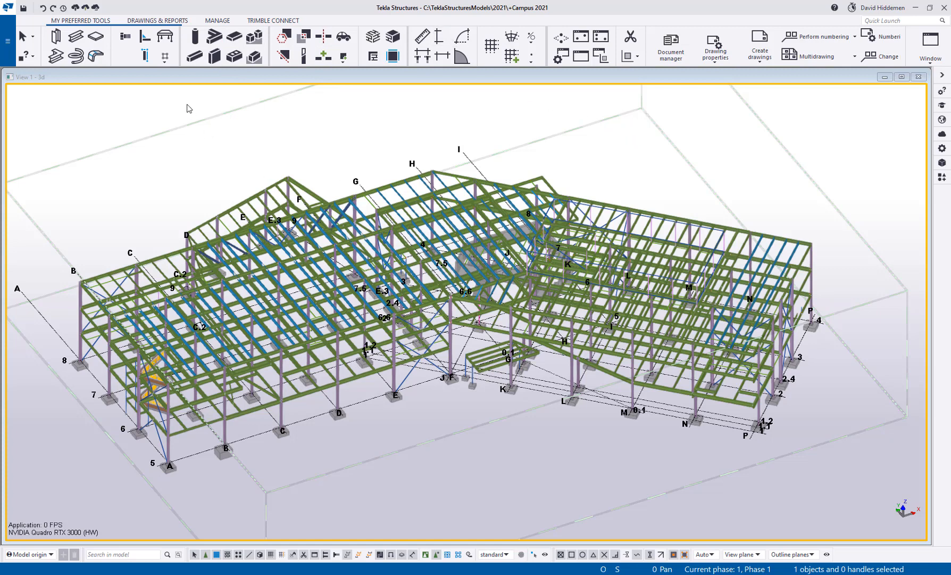
{"action": "mouse_move", "coordinate": [724, 176]}
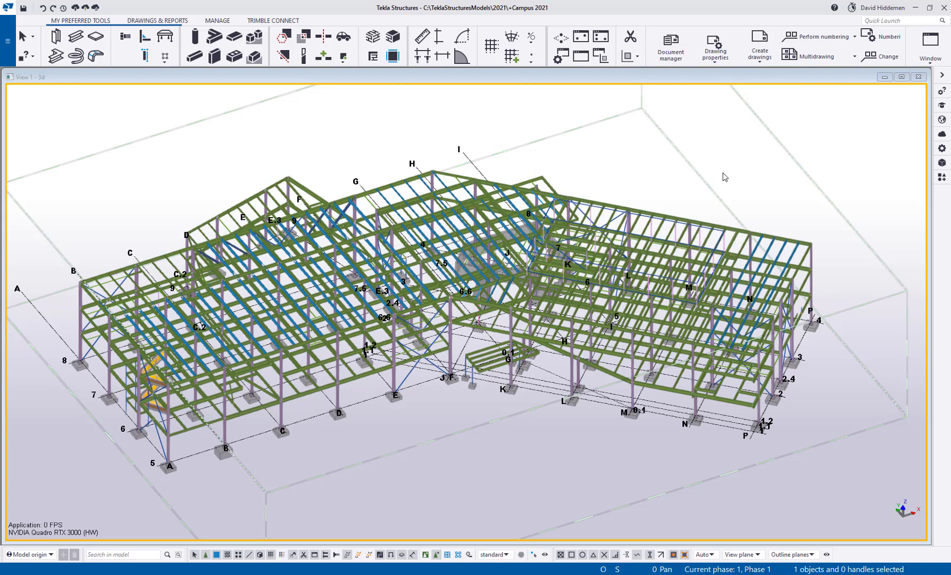
{"action": "mouse_move", "coordinate": [154, 161]}
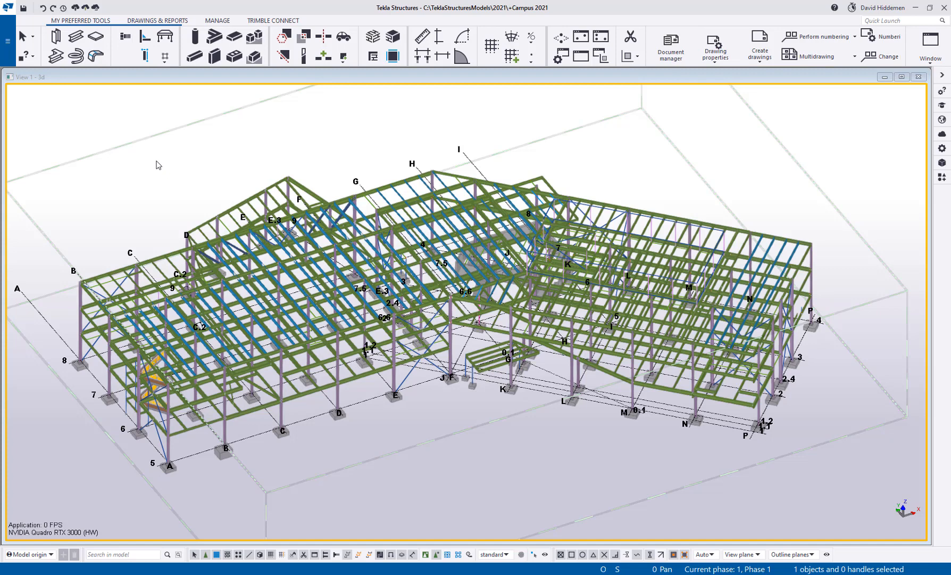
{"action": "mouse_move", "coordinate": [145, 157]}
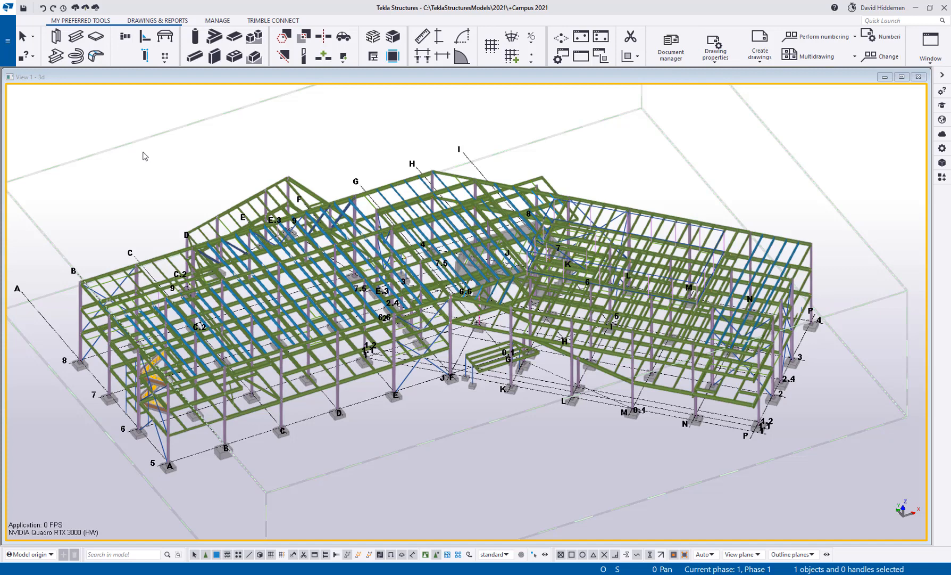
{"action": "mouse_move", "coordinate": [232, 181]}
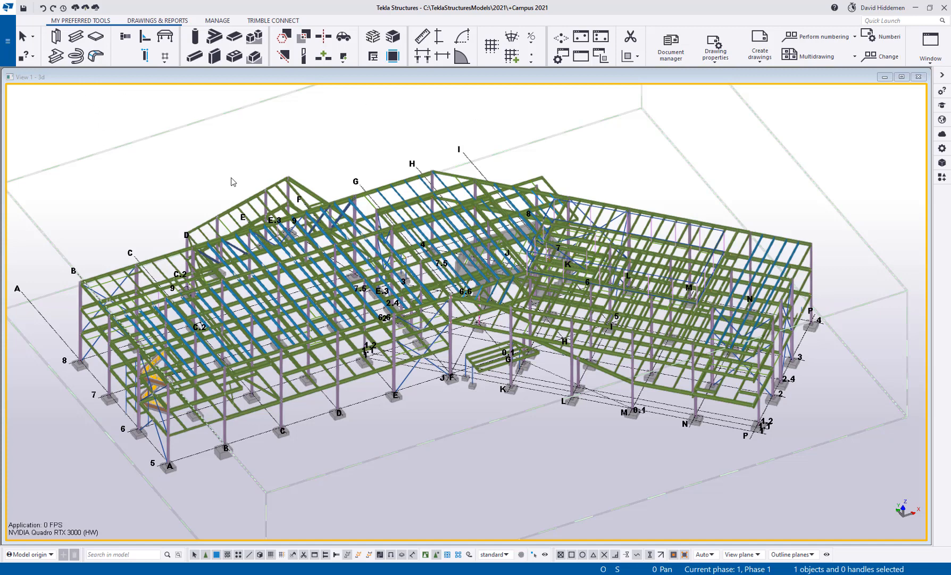
{"action": "mouse_move", "coordinate": [222, 177]}
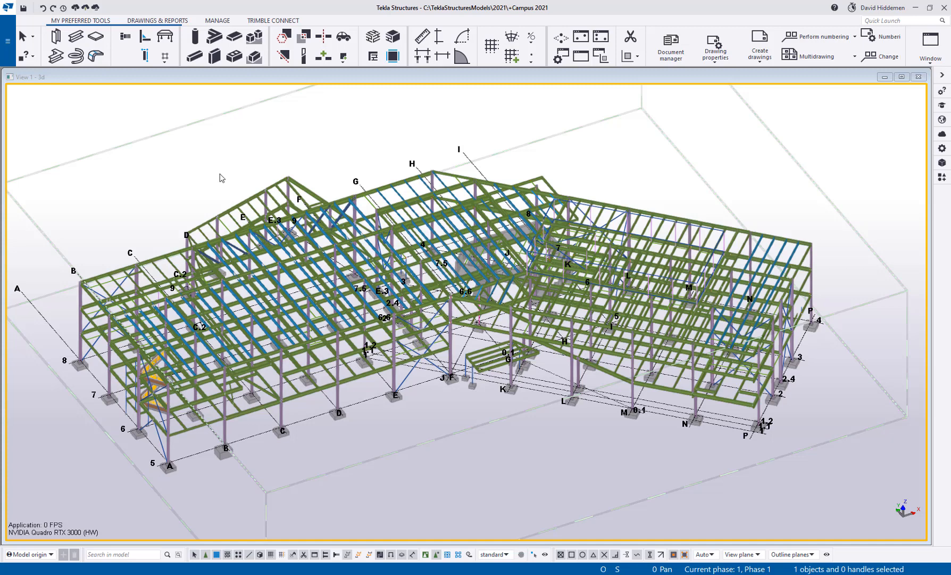
{"action": "mouse_move", "coordinate": [218, 168]}
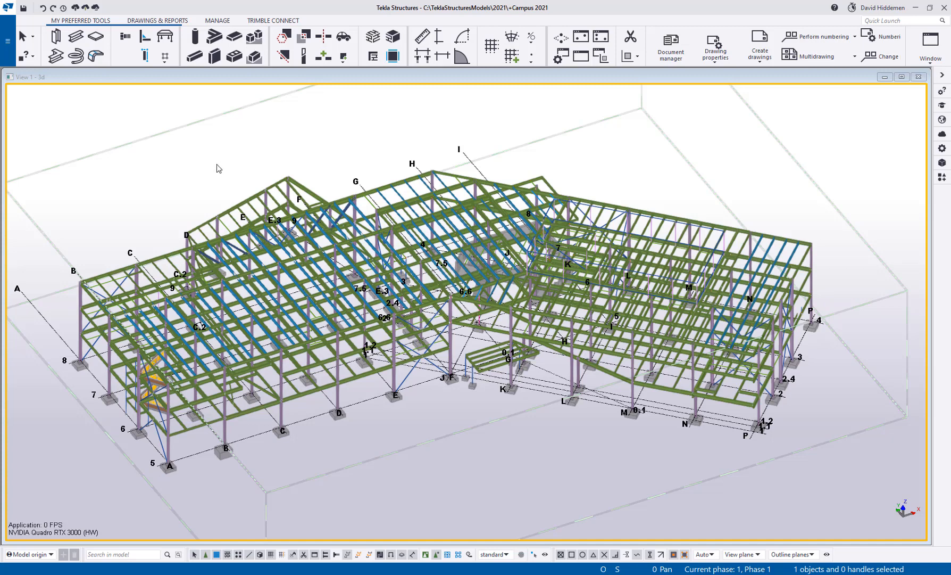
Launch the Ribbon editor from File menu > Settings > Ribbon
{"action": "left_click", "coordinate": [7, 42]}
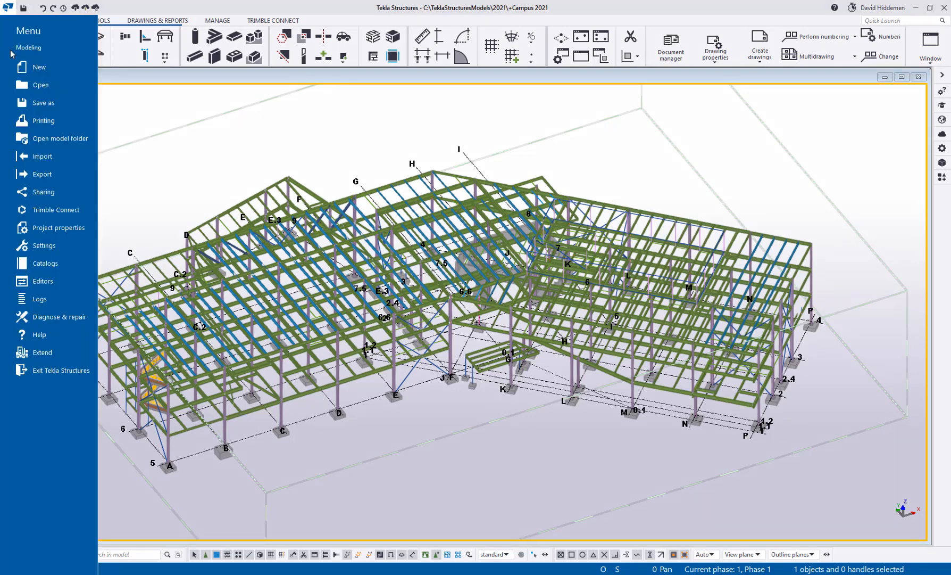
{"action": "left_click", "coordinate": [43, 245]}
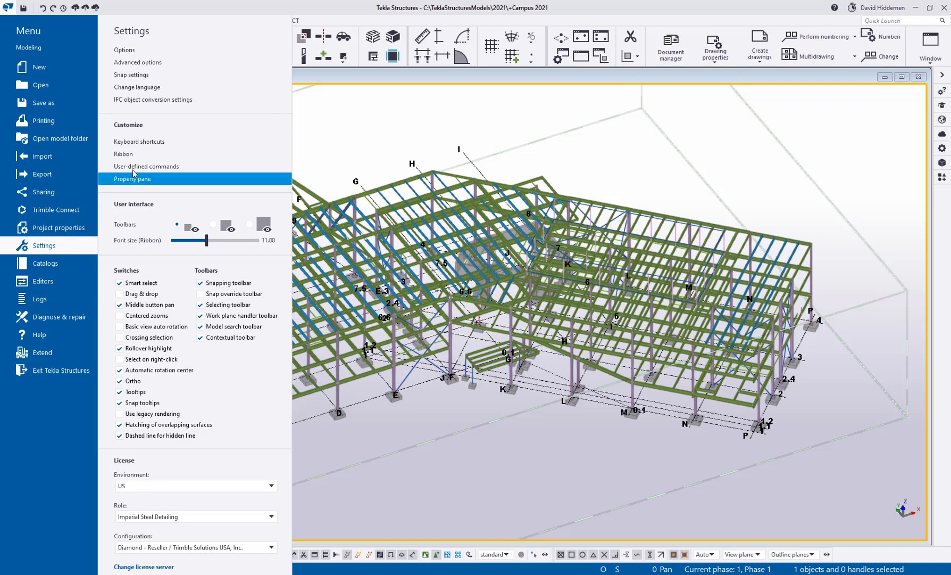
{"action": "left_click", "coordinate": [124, 154]}
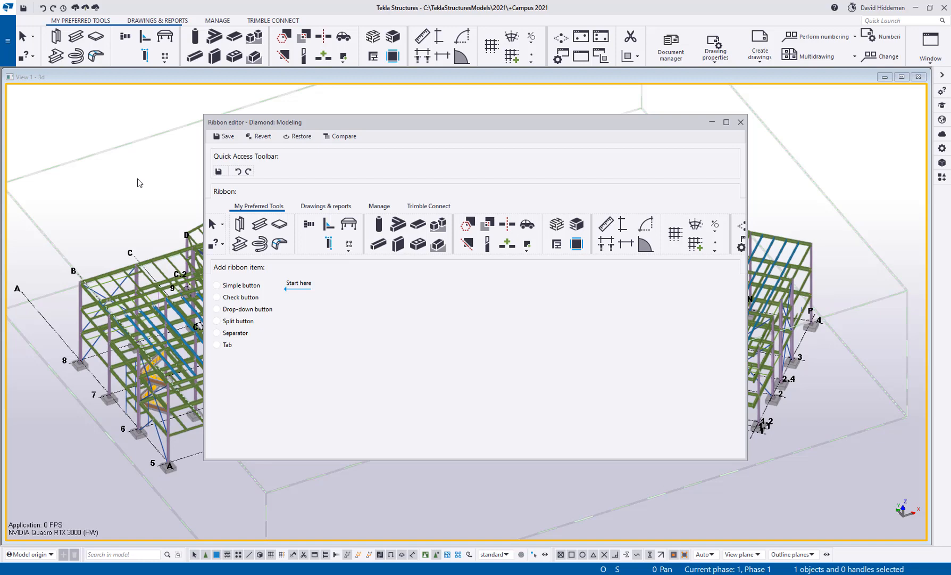
{"action": "mouse_move", "coordinate": [300, 136]}
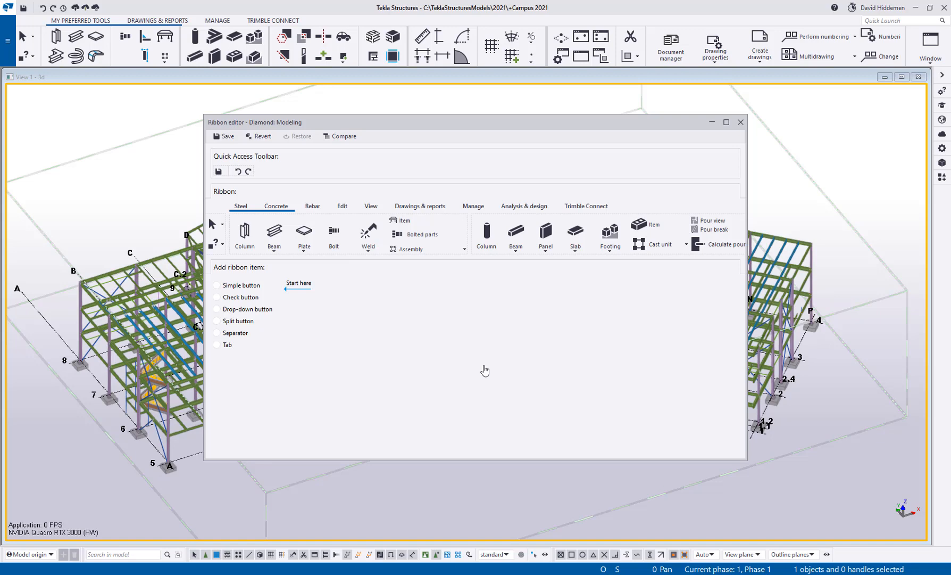
{"action": "mouse_move", "coordinate": [257, 216]}
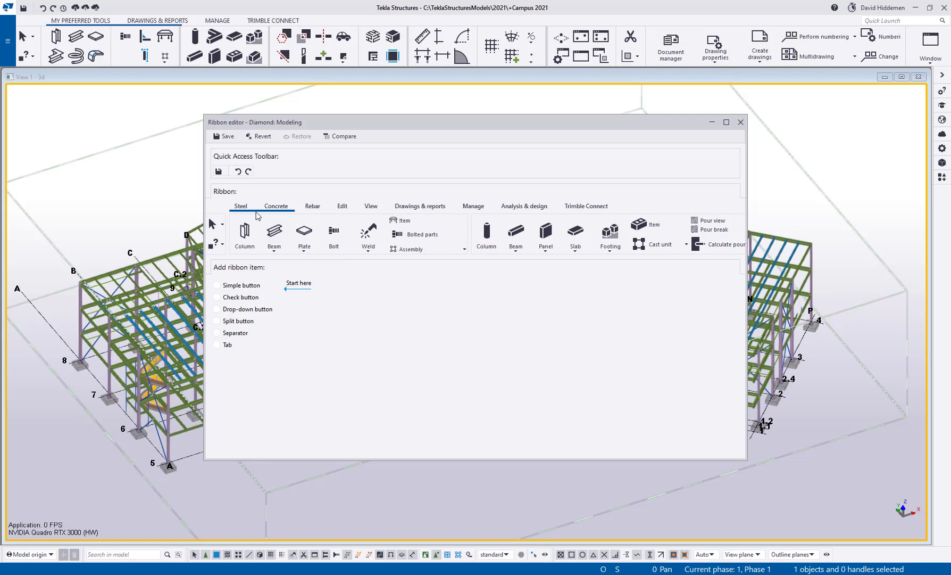
Delete the Rebar and Analysis & design tabs from the ribbon, then return to the Steel tab
{"action": "left_click", "coordinate": [275, 206]}
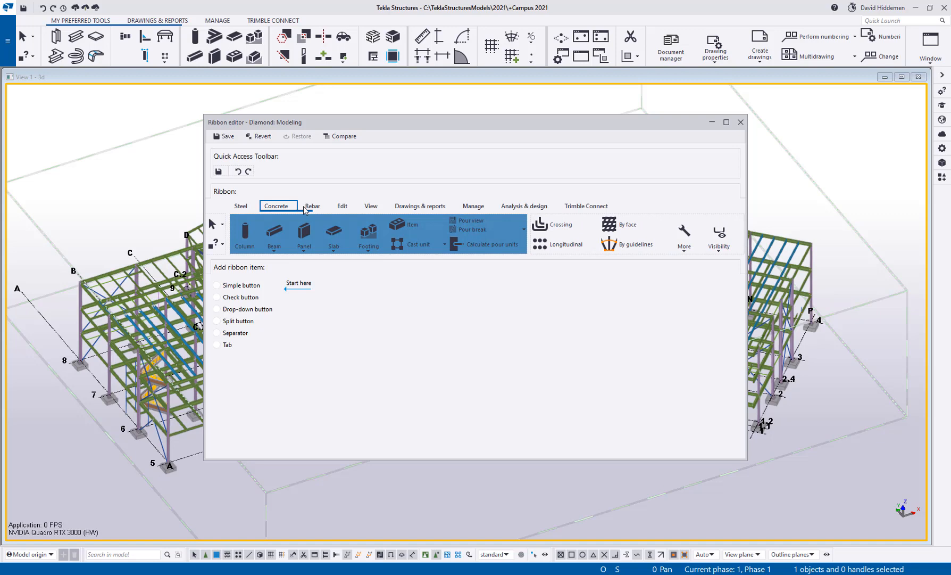
{"action": "left_click", "coordinate": [313, 205]}
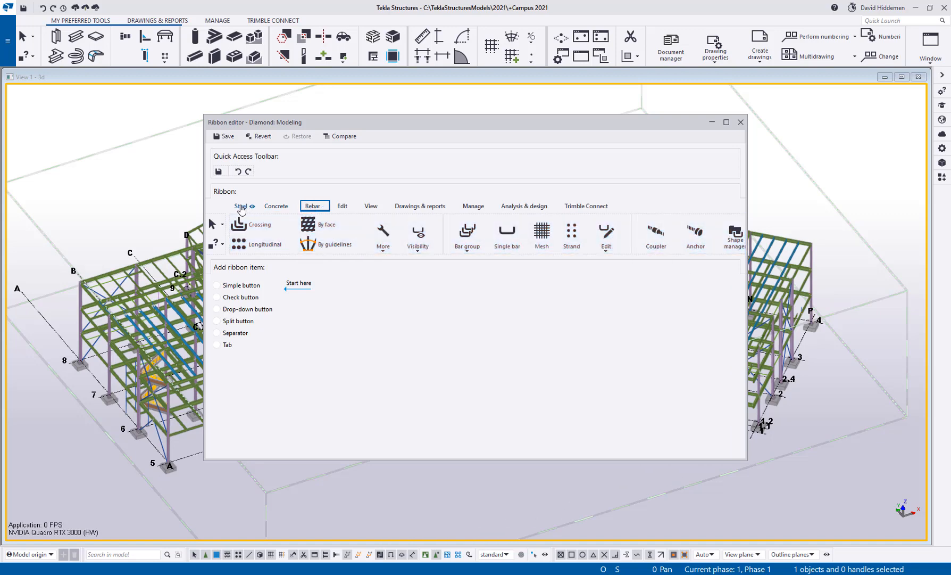
{"action": "left_click", "coordinate": [242, 205]}
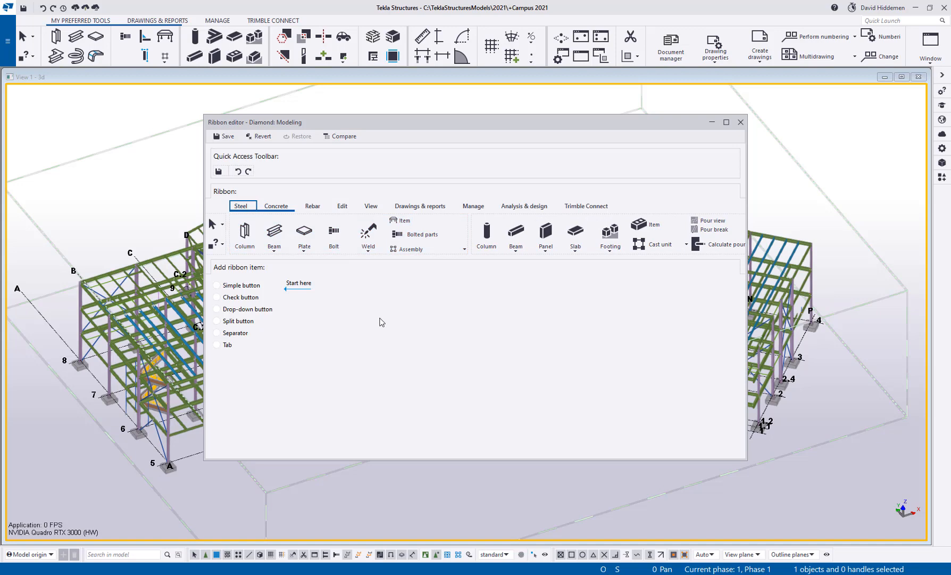
{"action": "mouse_move", "coordinate": [333, 231]}
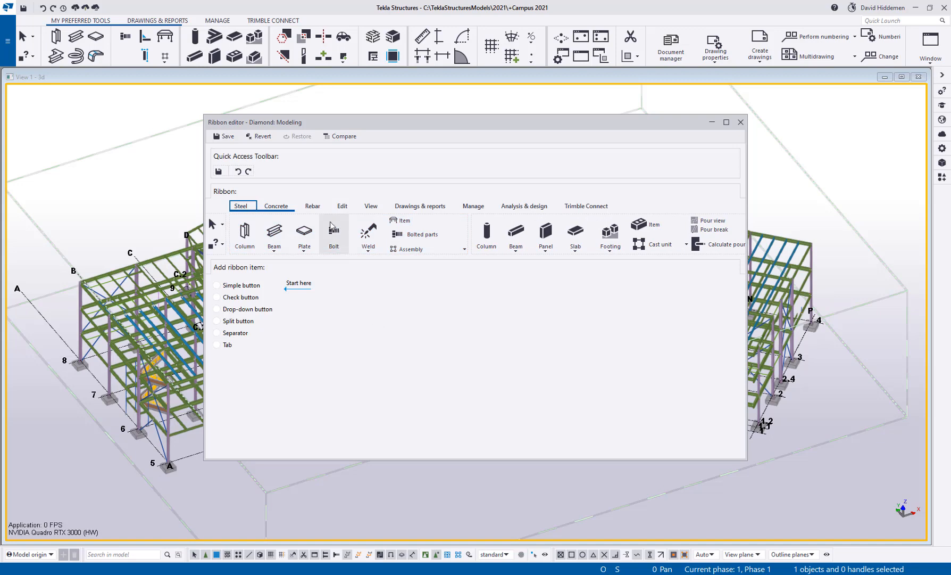
{"action": "left_click", "coordinate": [313, 205]}
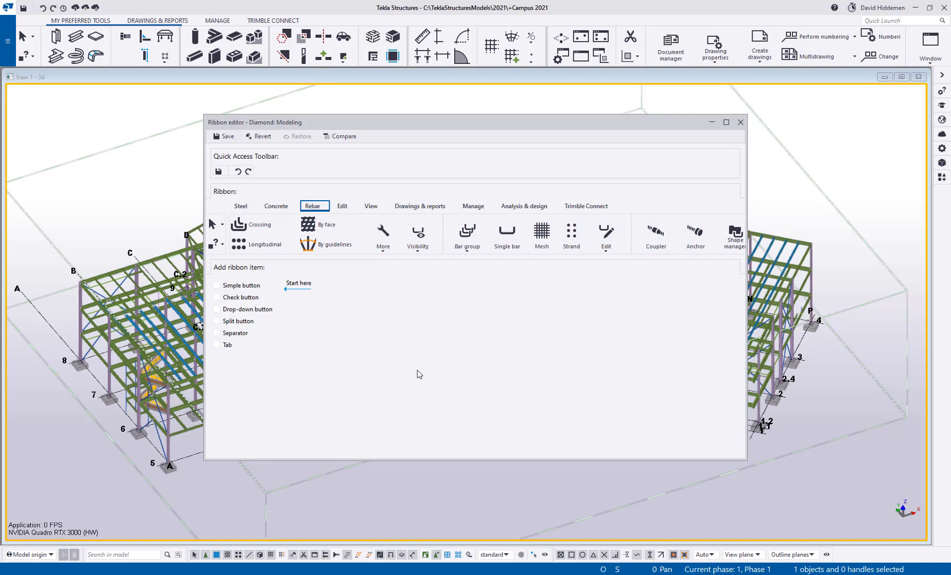
{"action": "mouse_move", "coordinate": [378, 352]}
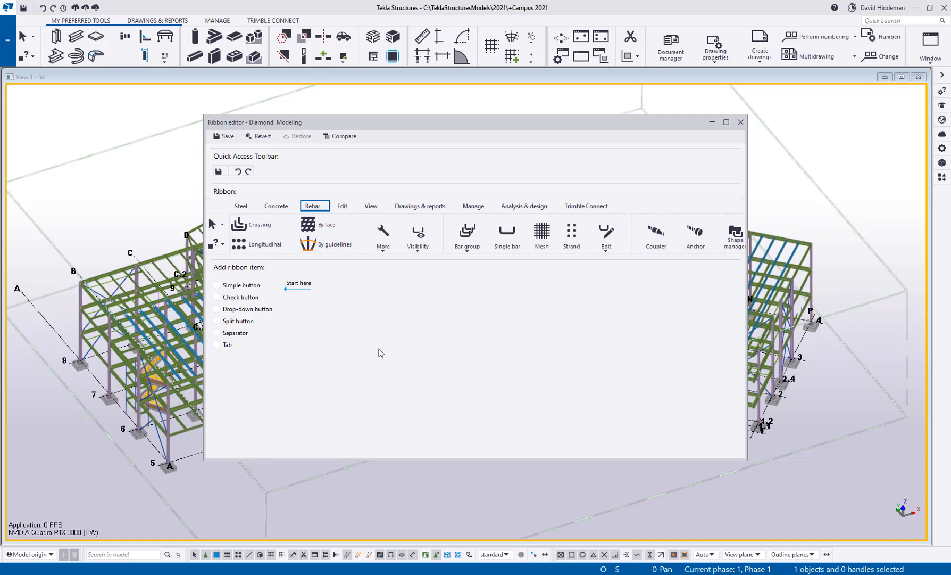
{"action": "left_click", "coordinate": [310, 206]}
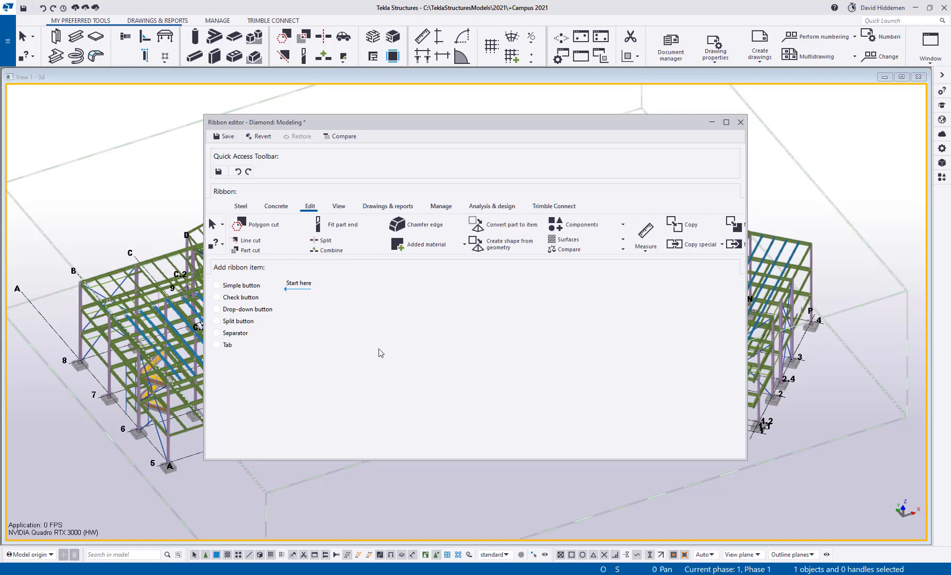
{"action": "mouse_move", "coordinate": [490, 218]}
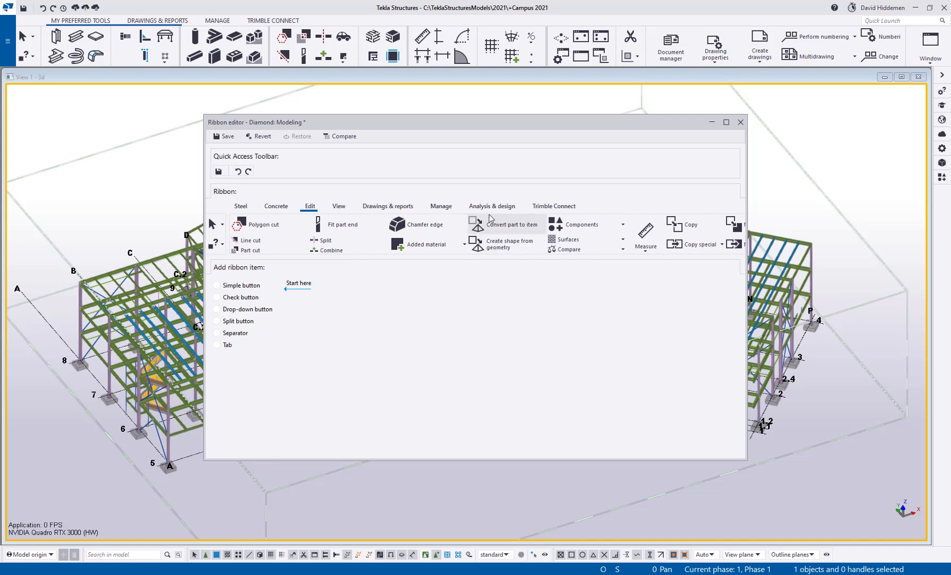
{"action": "left_click", "coordinate": [492, 205]}
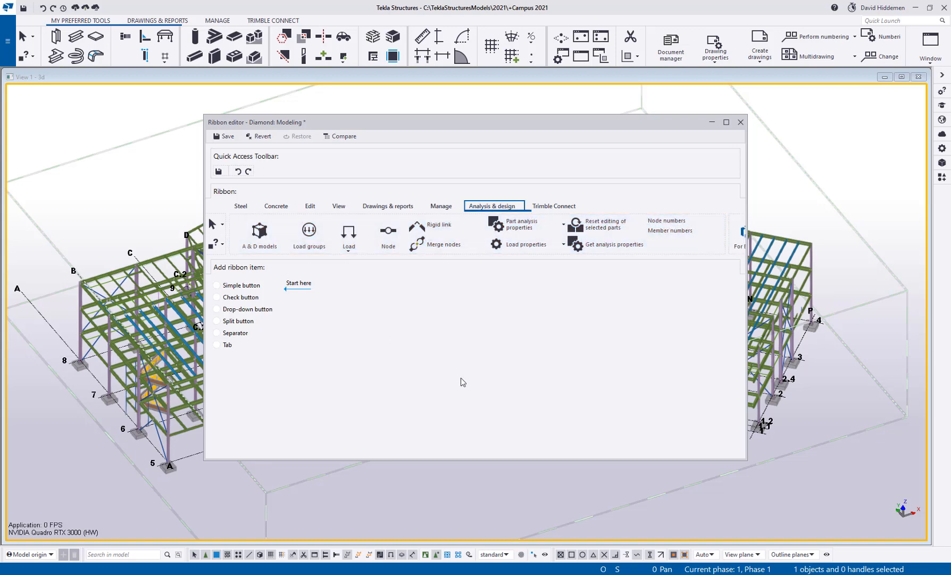
{"action": "left_click", "coordinate": [490, 205]}
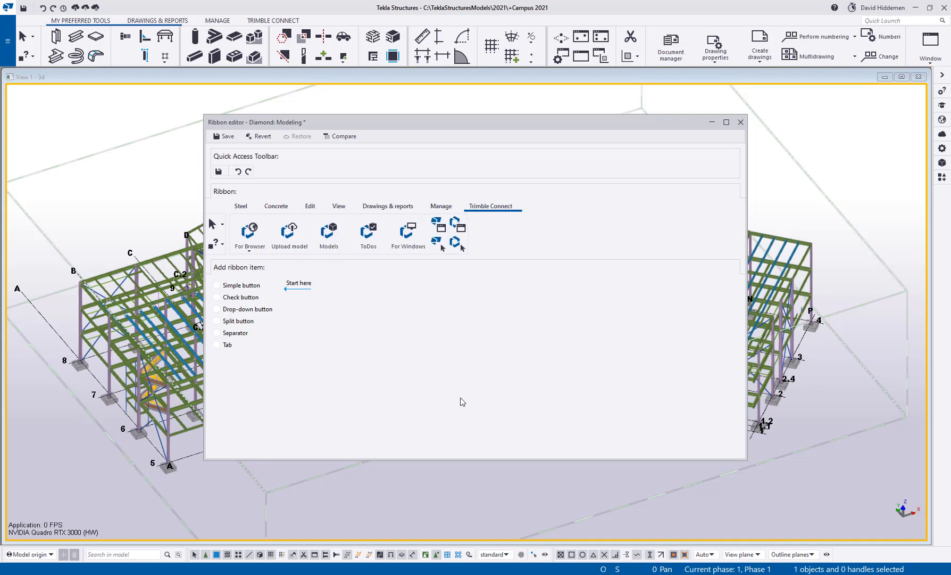
{"action": "left_click", "coordinate": [240, 205]}
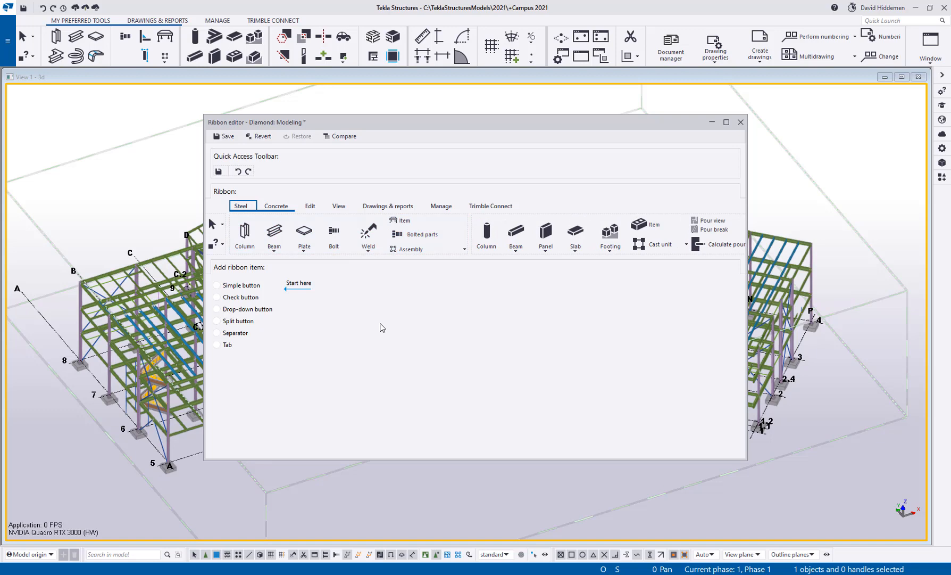
{"action": "mouse_move", "coordinate": [246, 273]}
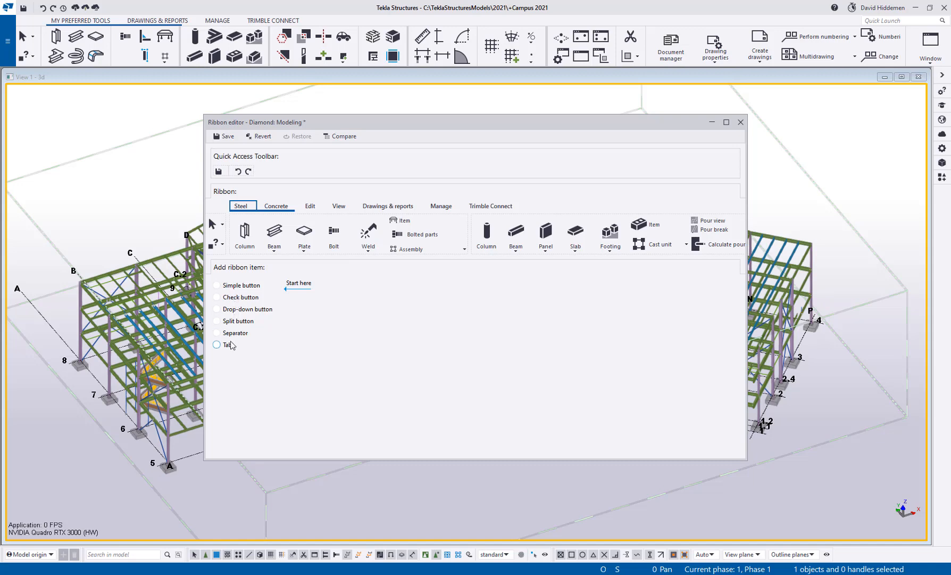
Create a new ribbon tab named 'My Stuff', view it, then return to the Steel tab
{"action": "left_click", "coordinate": [217, 344]}
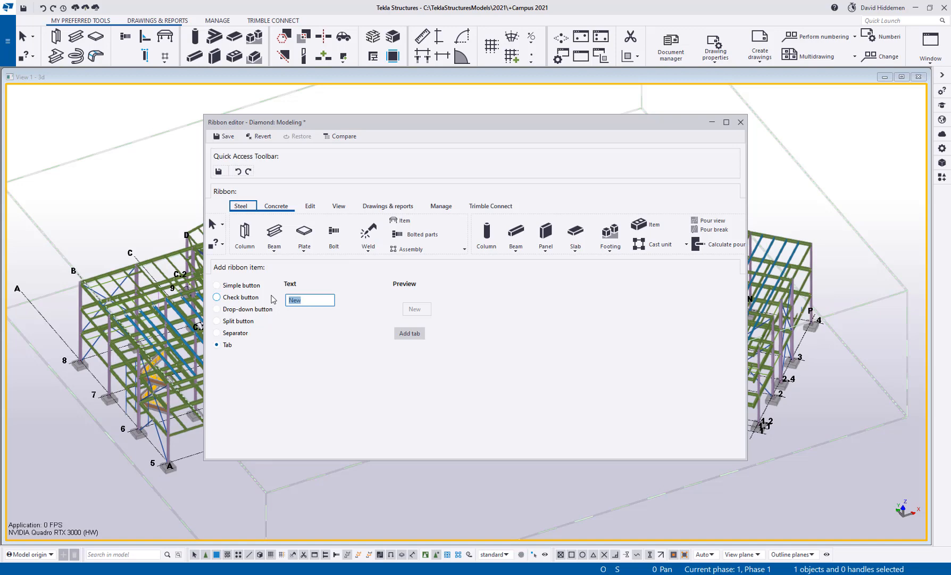
{"action": "type", "text": "My Stuff"}
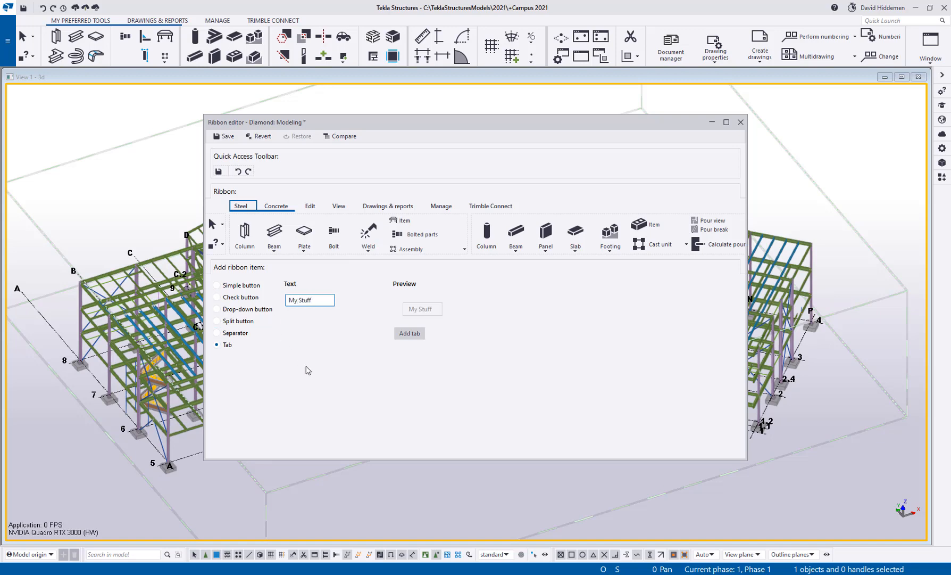
{"action": "left_click", "coordinate": [409, 332]}
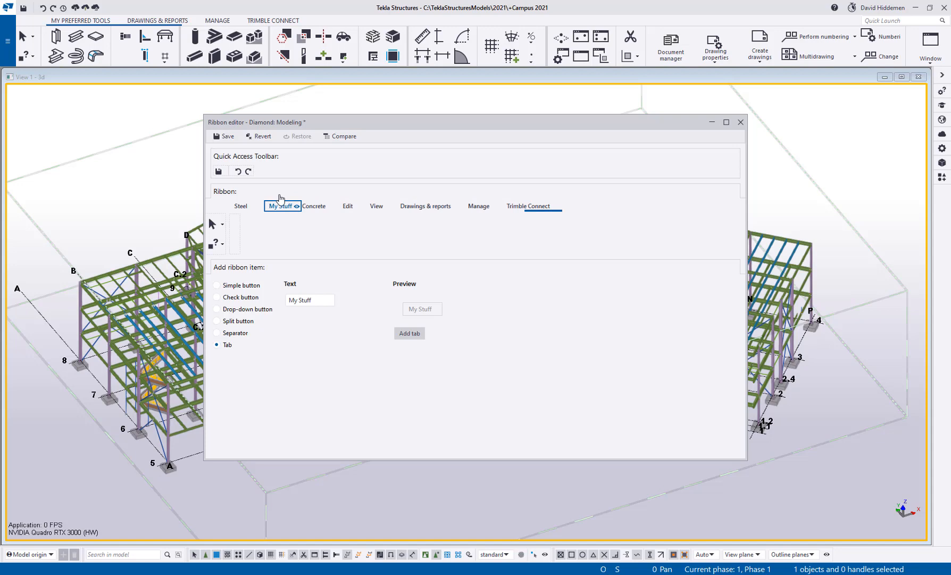
{"action": "left_click", "coordinate": [277, 205]}
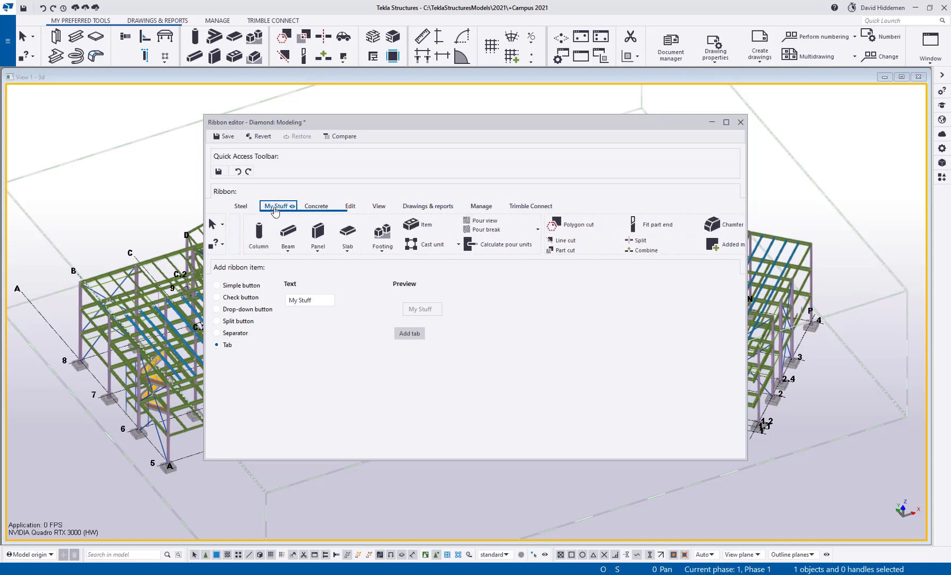
{"action": "mouse_move", "coordinate": [283, 213]}
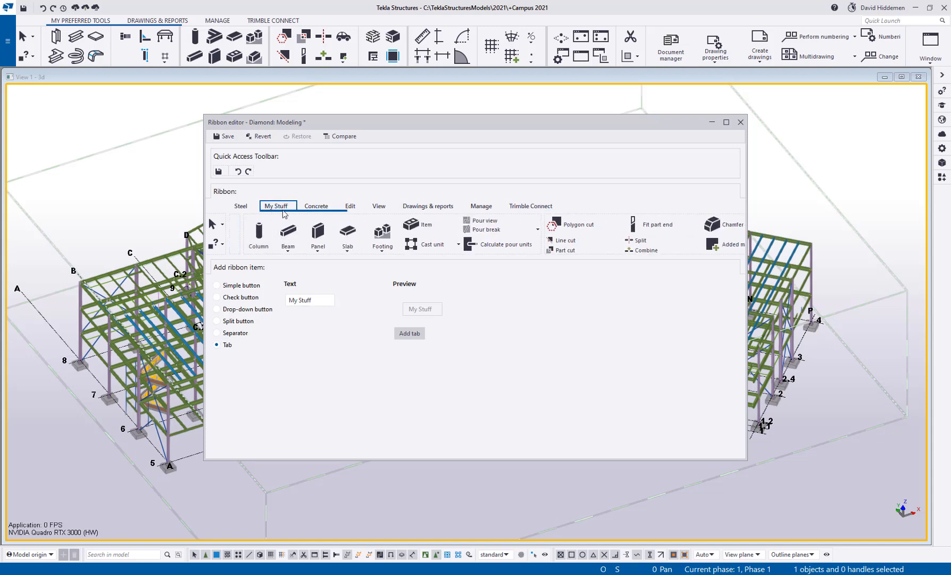
{"action": "left_click", "coordinate": [274, 205]}
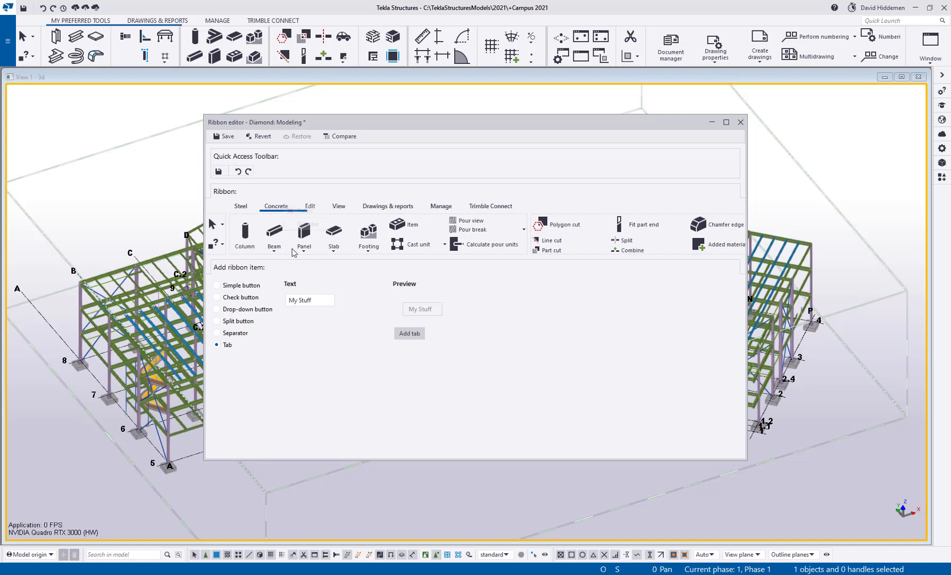
{"action": "left_click", "coordinate": [241, 205]}
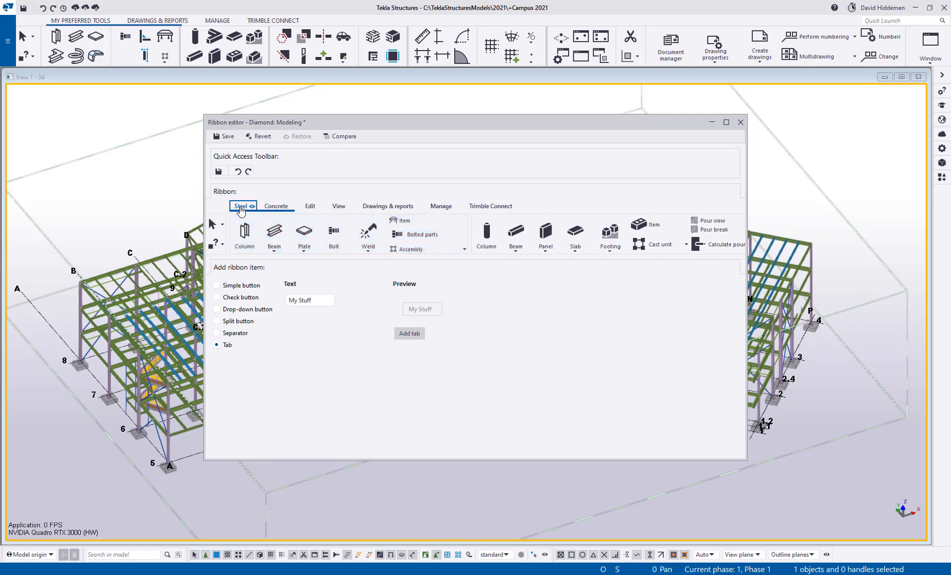
Rename the Steel tab to 'My Stuff'
{"action": "double_click", "coordinate": [242, 205]}
{"action": "type", "text": "My Stuff"}
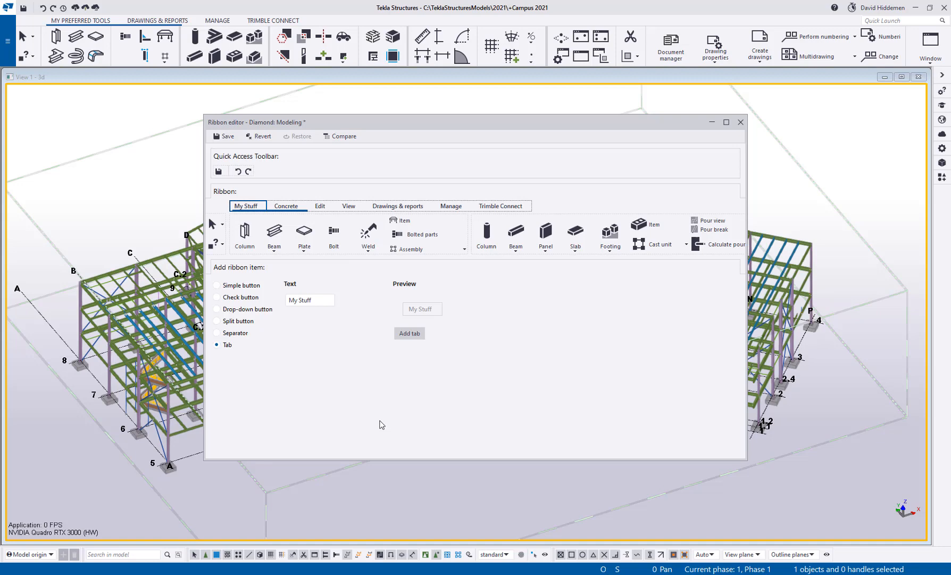
{"action": "mouse_move", "coordinate": [320, 236]}
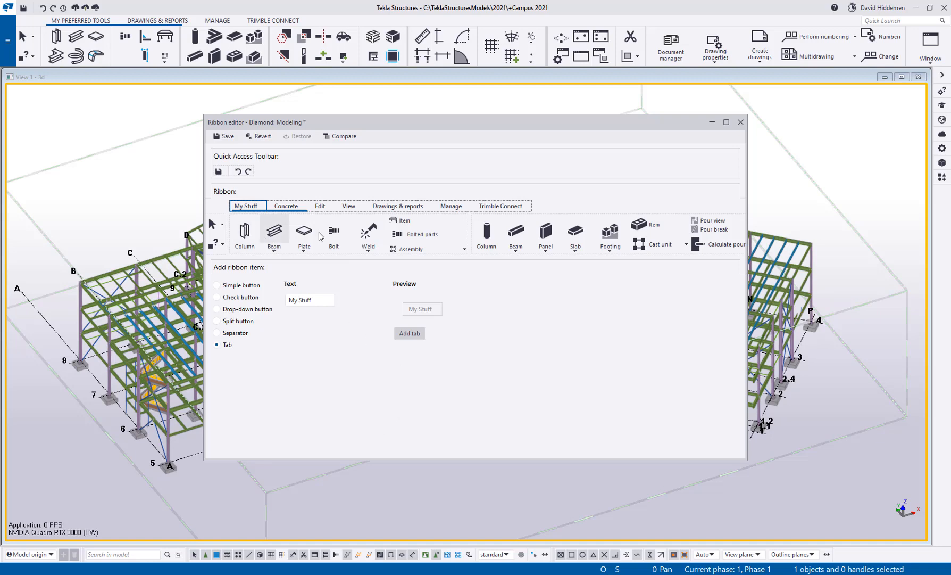
{"action": "mouse_move", "coordinate": [290, 476]}
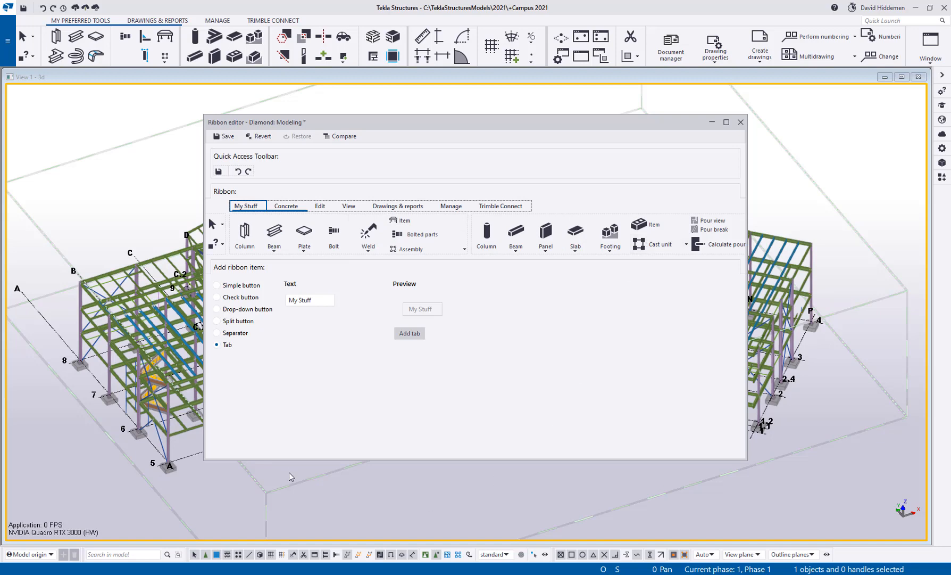
{"action": "mouse_move", "coordinate": [292, 465]}
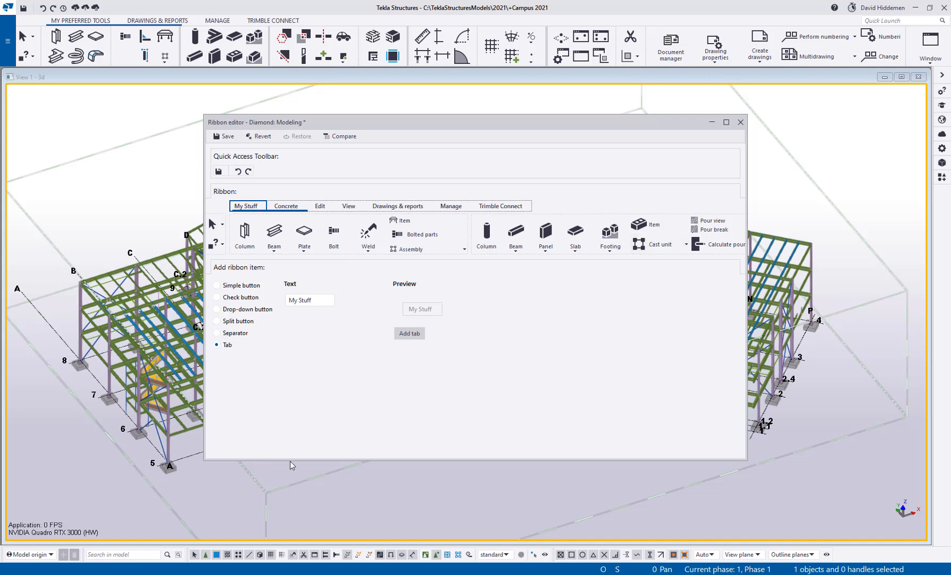
Set the Column button's Text to None so it shows only its icon
{"action": "left_click", "coordinate": [243, 234]}
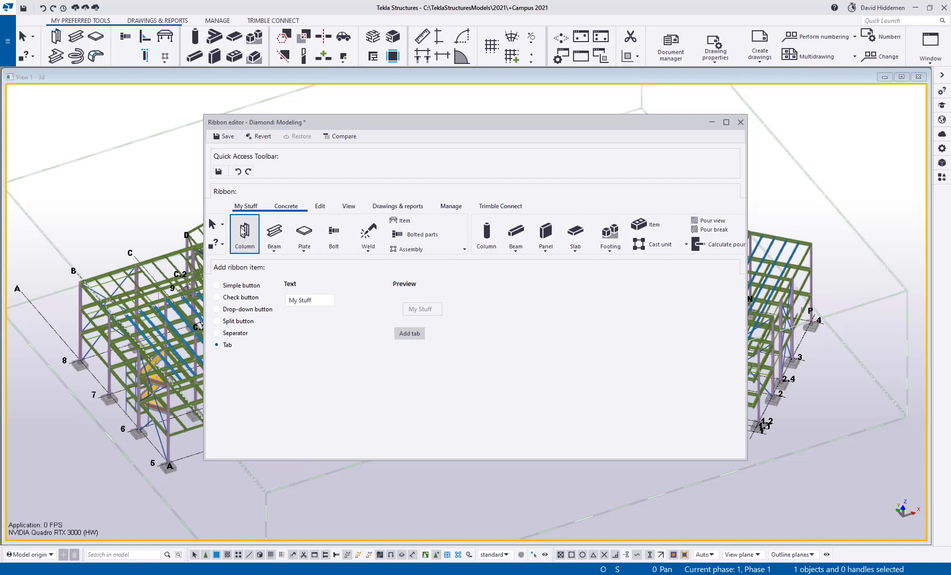
{"action": "right_click", "coordinate": [243, 234]}
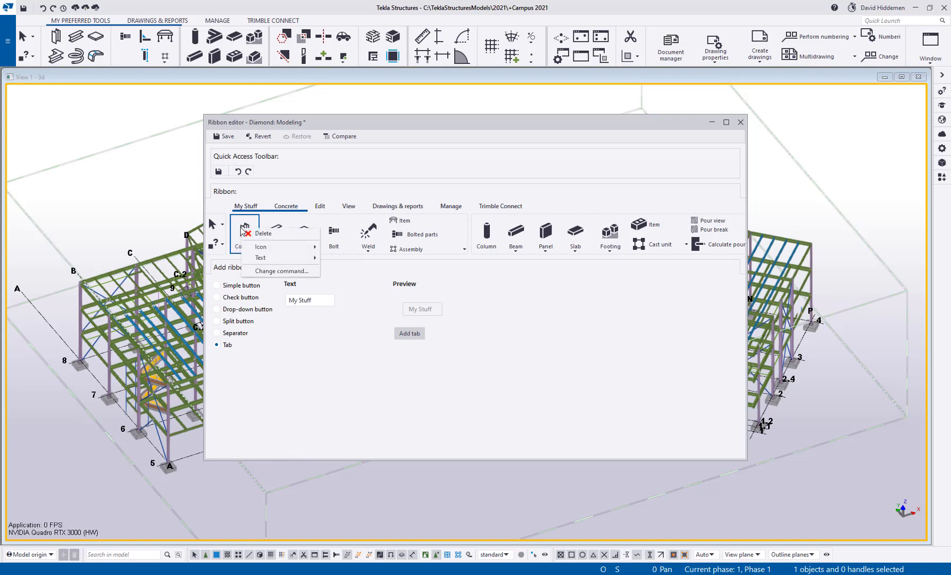
{"action": "left_click", "coordinate": [261, 246]}
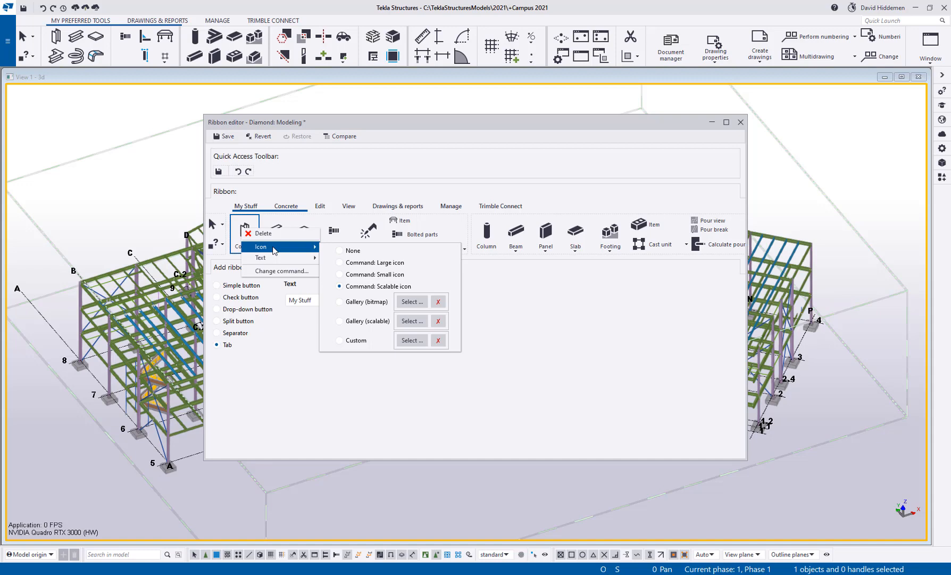
{"action": "mouse_move", "coordinate": [260, 257]}
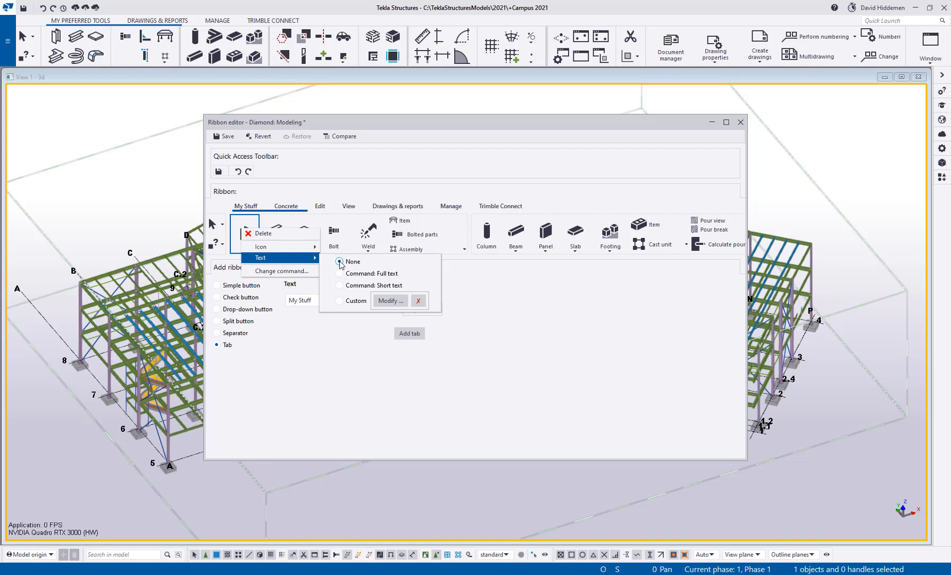
{"action": "left_click", "coordinate": [340, 262]}
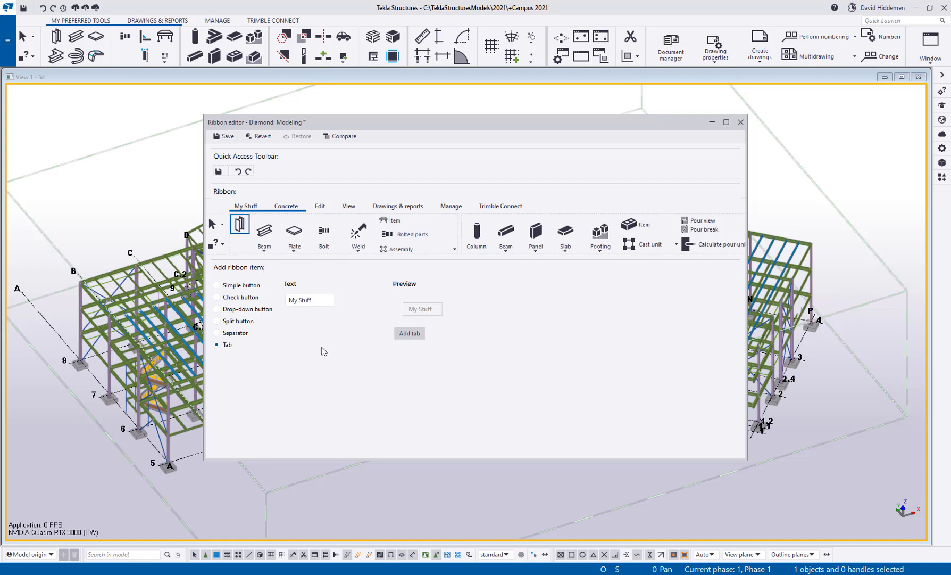
{"action": "mouse_move", "coordinate": [303, 345]}
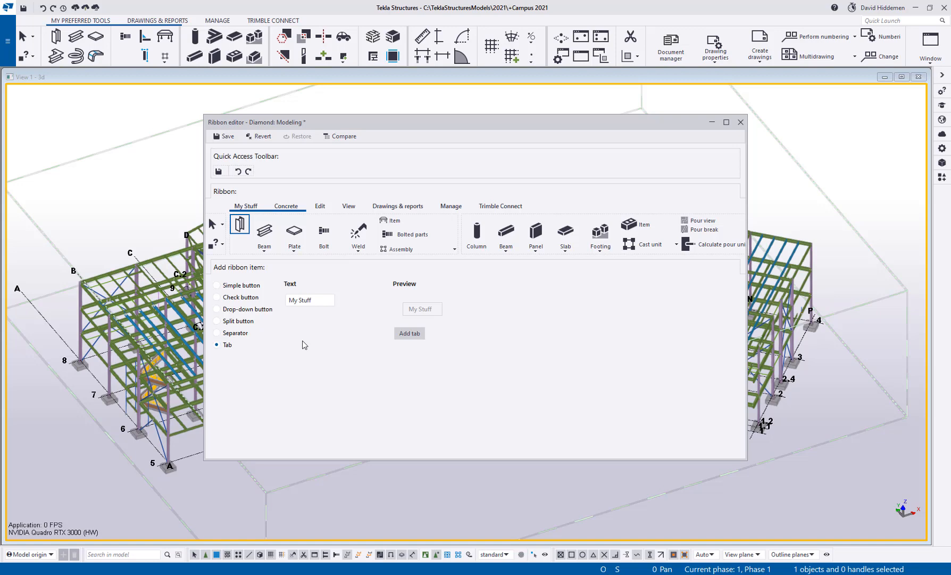
{"action": "mouse_move", "coordinate": [313, 338]}
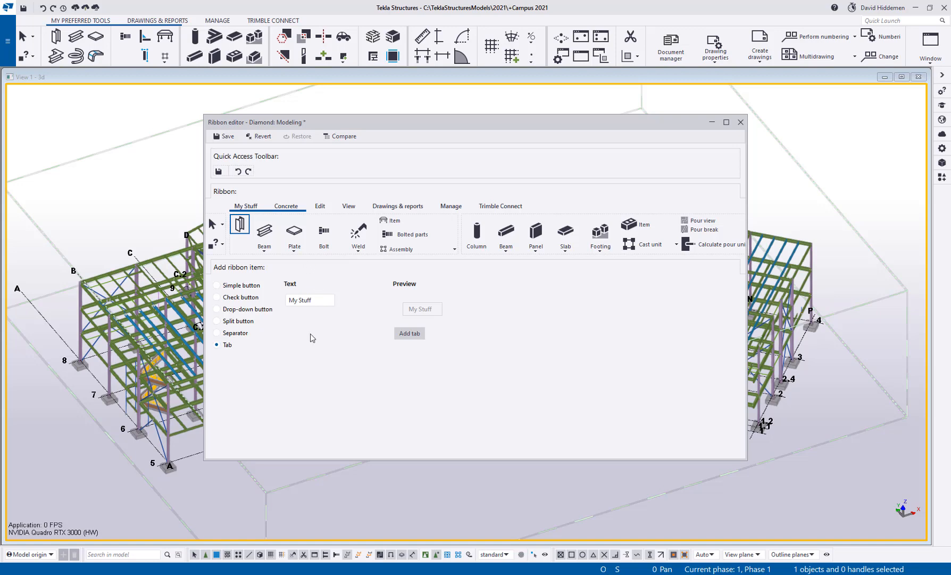
{"action": "mouse_move", "coordinate": [264, 232]}
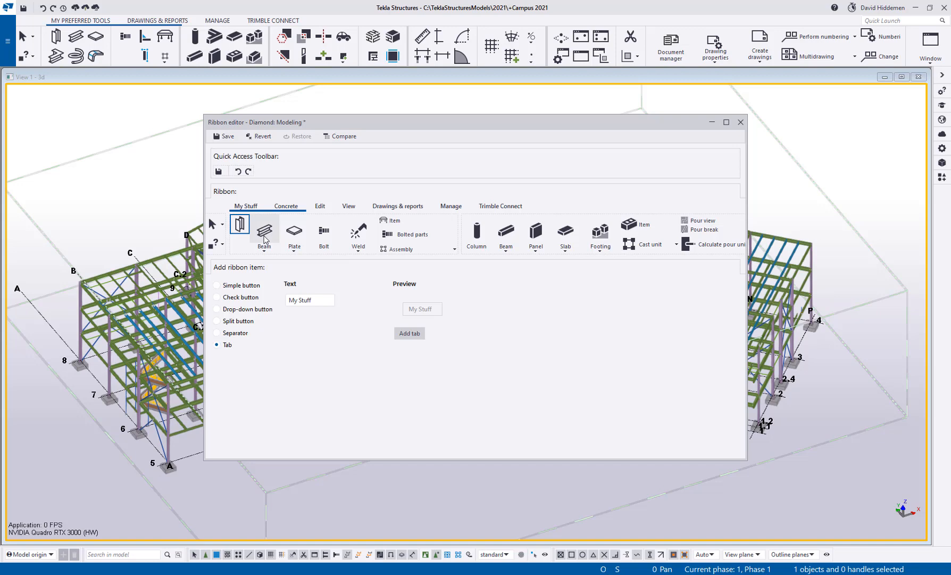
{"action": "mouse_move", "coordinate": [264, 252]}
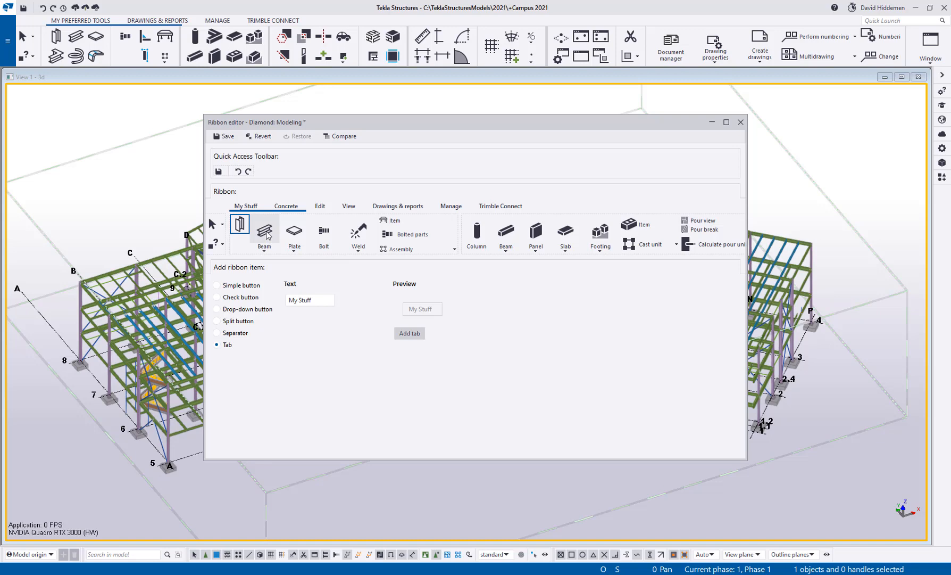
Move Spiral beam out of the Beam list as an icon-only button and delete a leftover beam button
{"action": "left_click", "coordinate": [265, 234]}
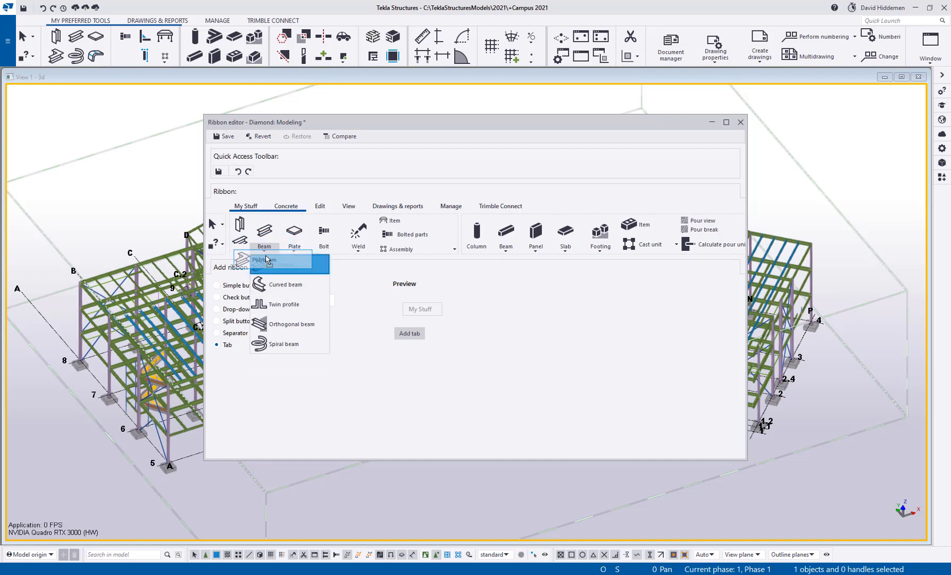
{"action": "mouse_move", "coordinate": [283, 264]}
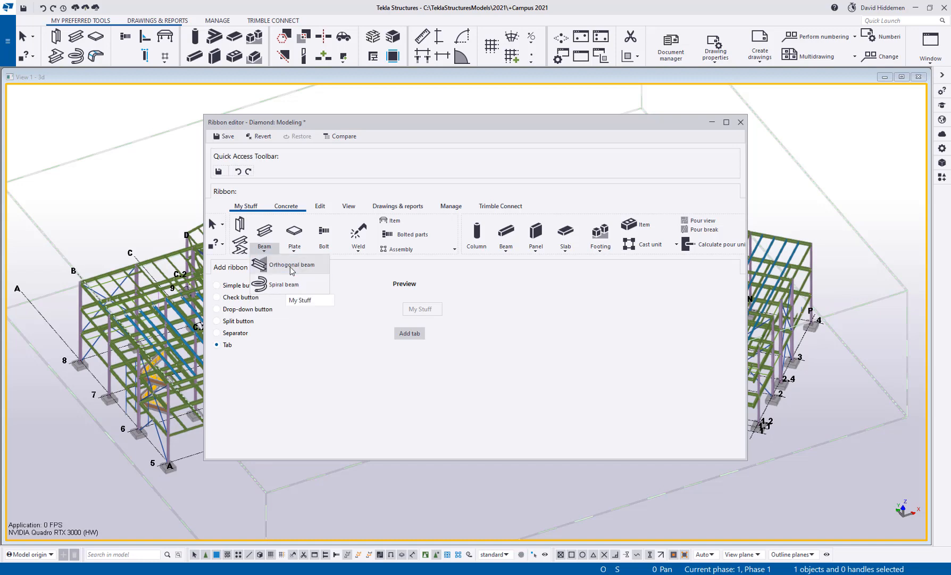
{"action": "mouse_move", "coordinate": [283, 265]}
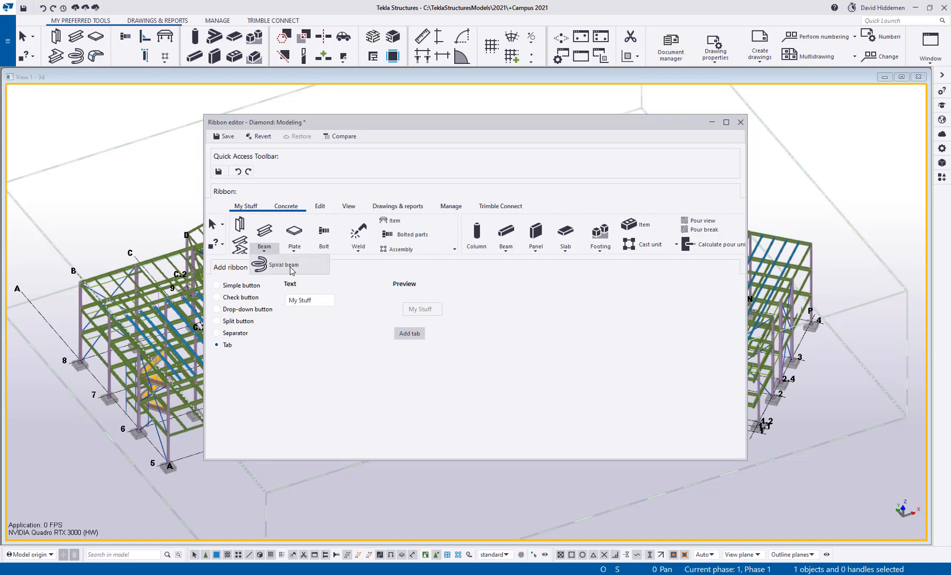
{"action": "left_click", "coordinate": [288, 264]}
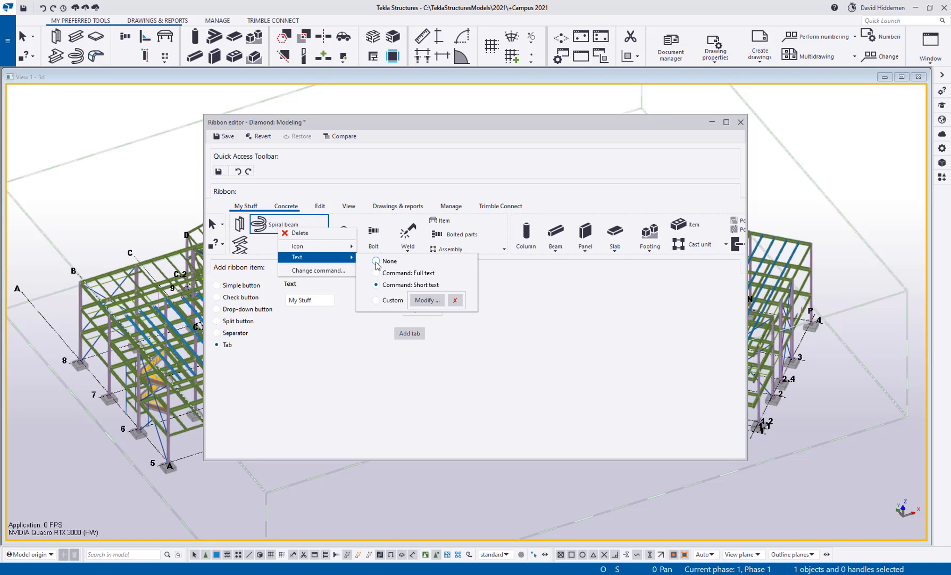
{"action": "left_click", "coordinate": [390, 261]}
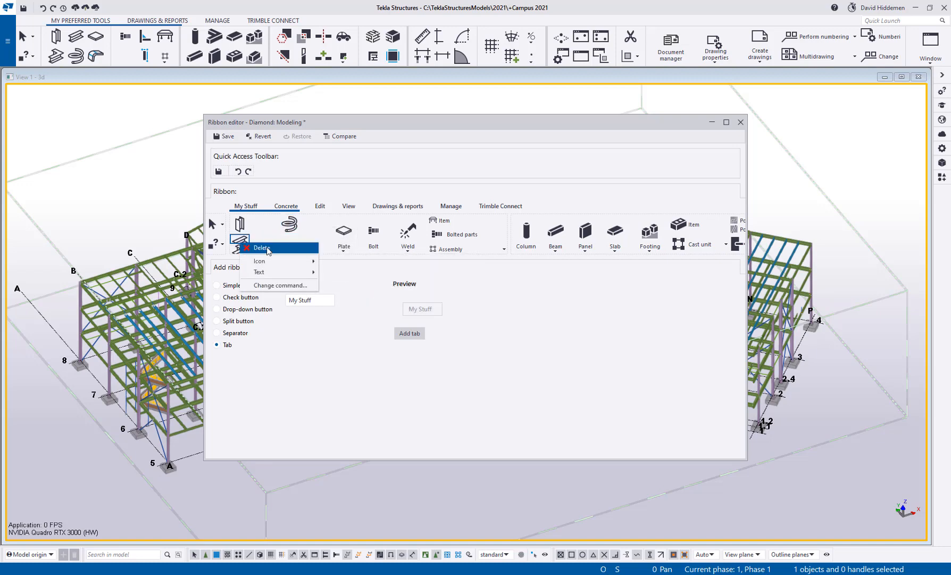
{"action": "left_click", "coordinate": [259, 272]}
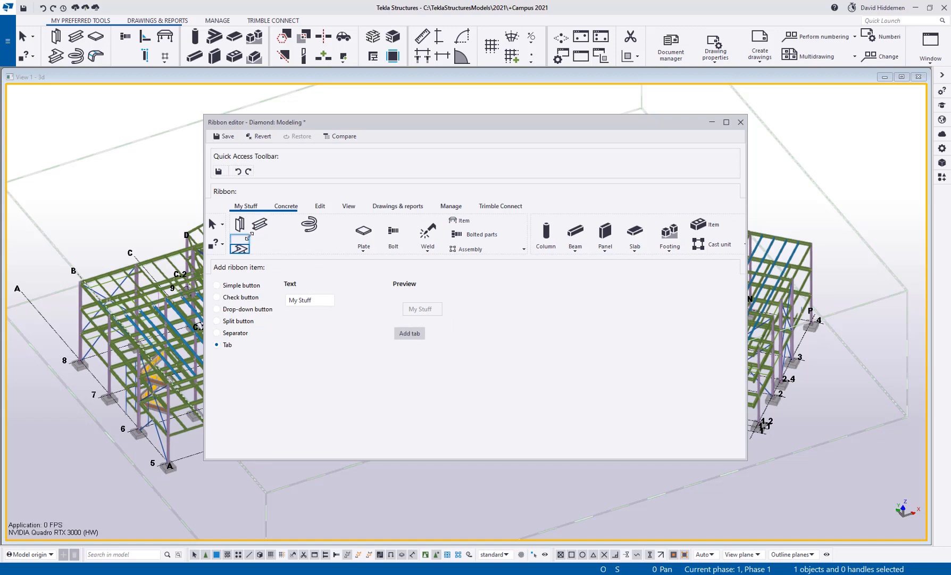
{"action": "left_click", "coordinate": [308, 223]}
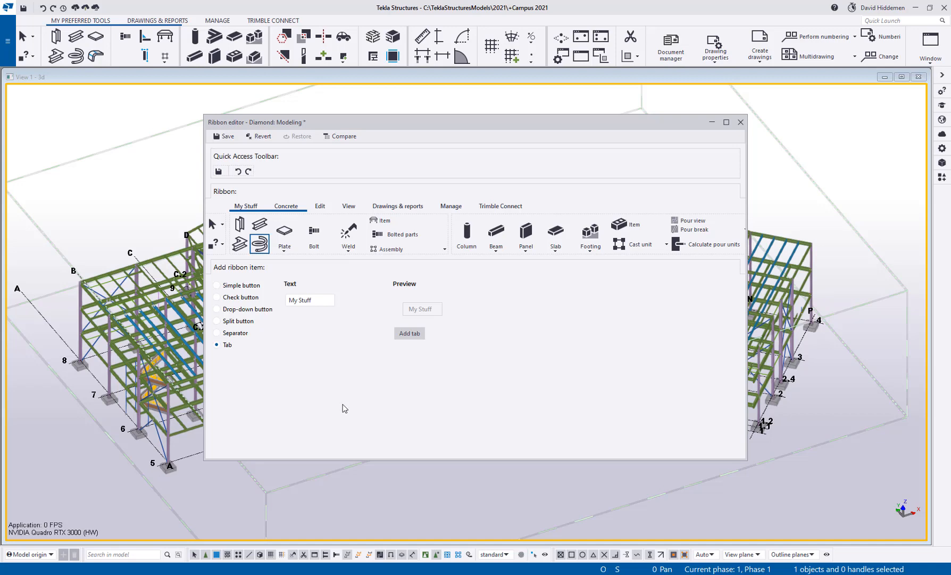
{"action": "mouse_move", "coordinate": [310, 342]}
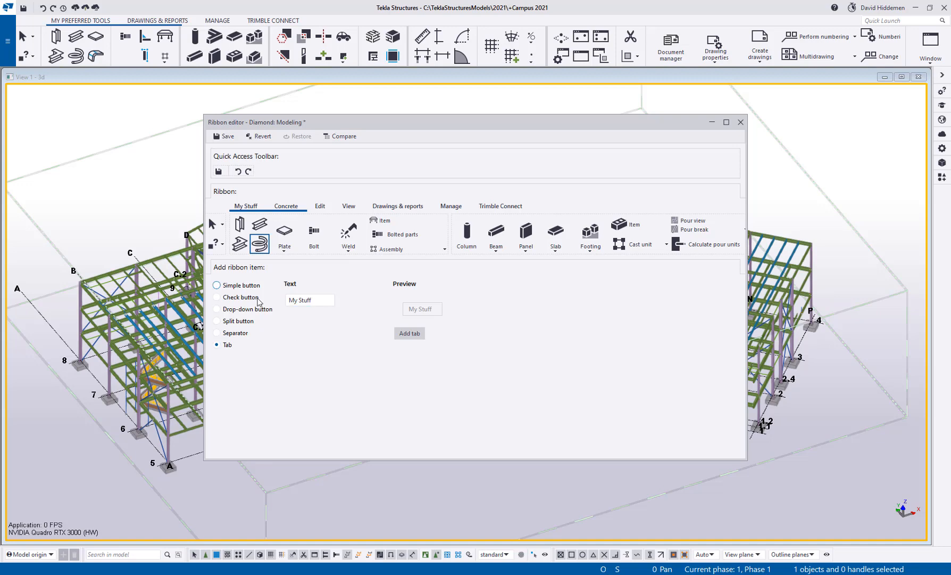
Add a Create steel contour plate simple button with scalable icon to the My Stuff tab
{"action": "left_click", "coordinate": [217, 285]}
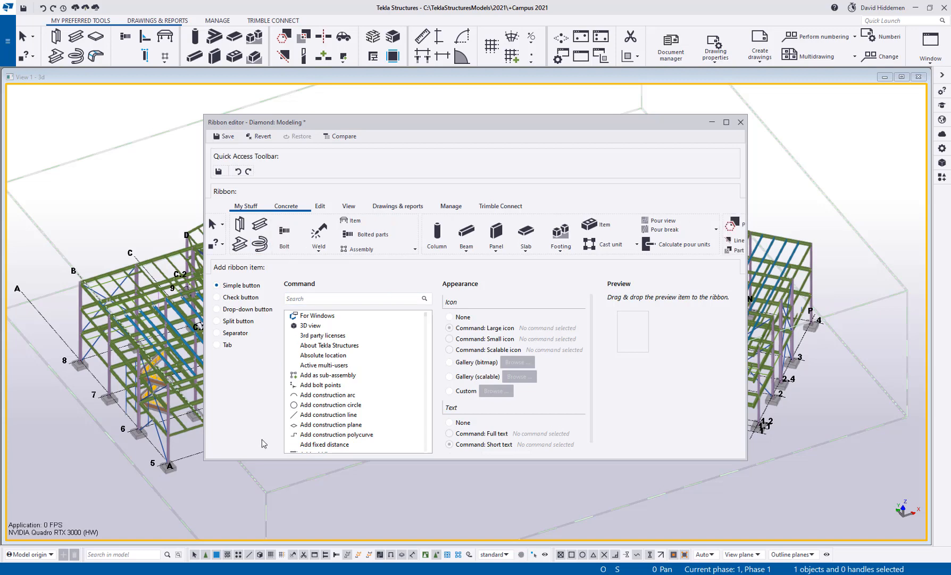
{"action": "left_click", "coordinate": [217, 285]}
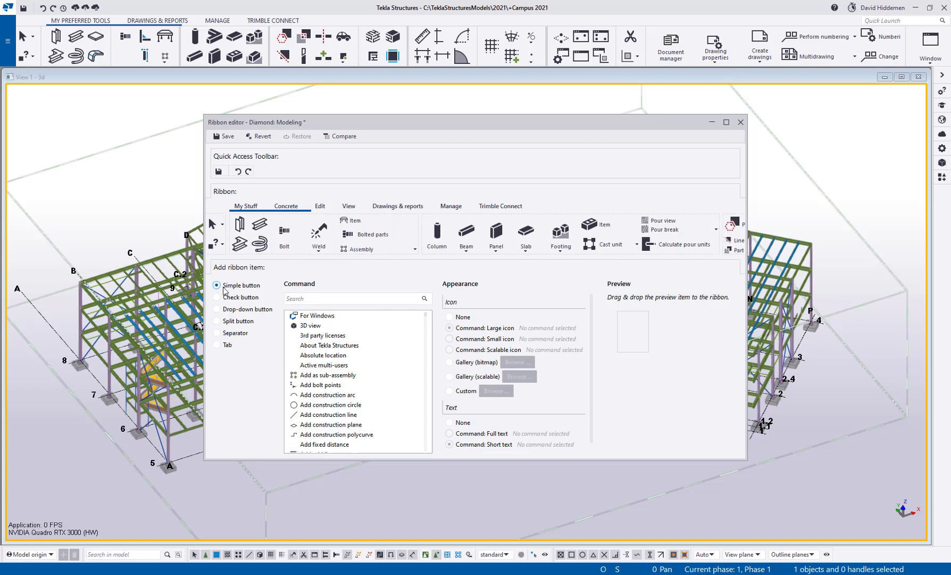
{"action": "left_click", "coordinate": [356, 298]}
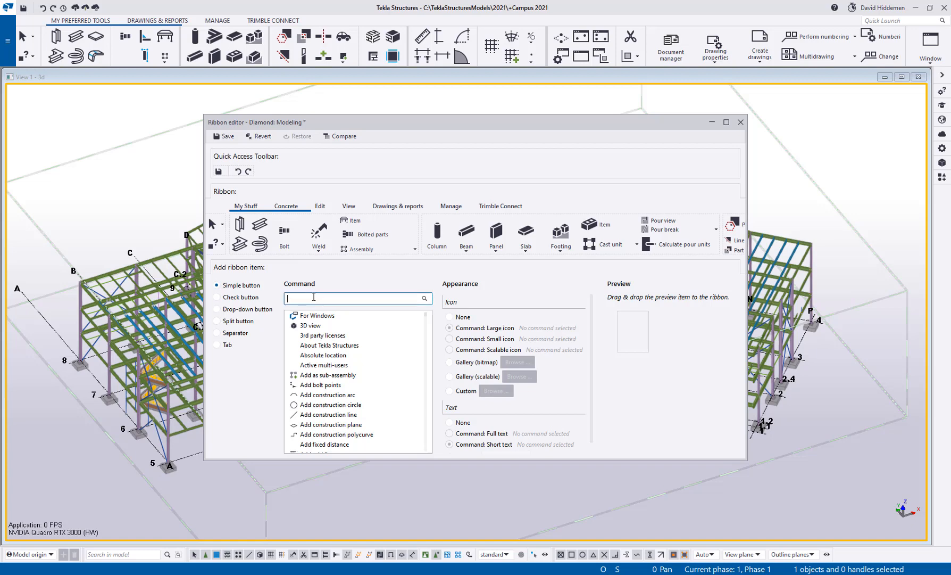
{"action": "type", "text": "create steel"}
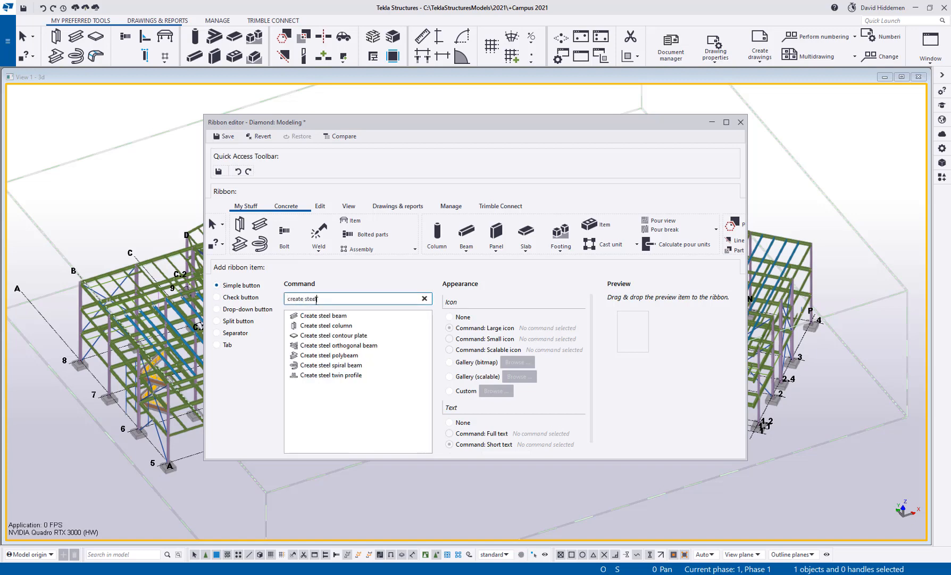
{"action": "mouse_move", "coordinate": [326, 326]}
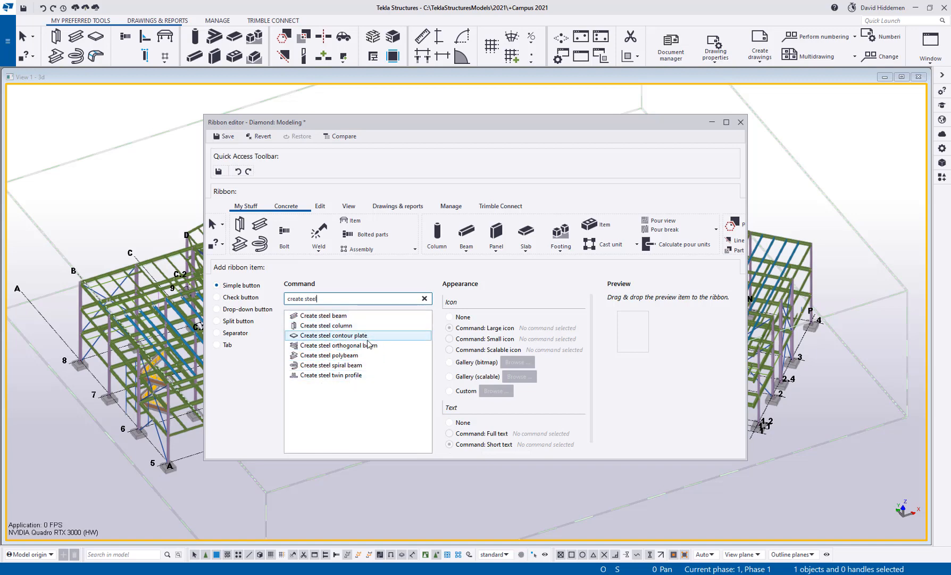
{"action": "left_click", "coordinate": [332, 335]}
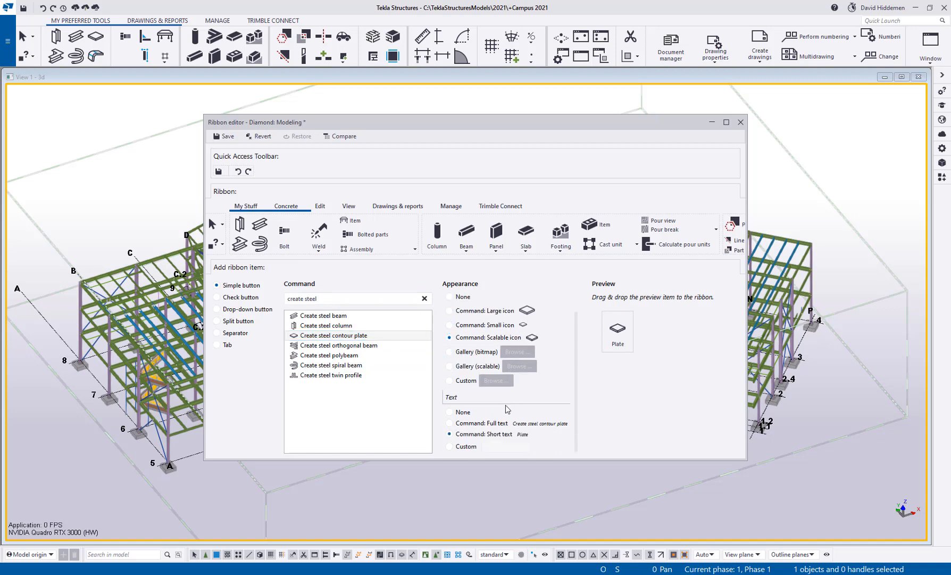
{"action": "left_click", "coordinate": [450, 411]}
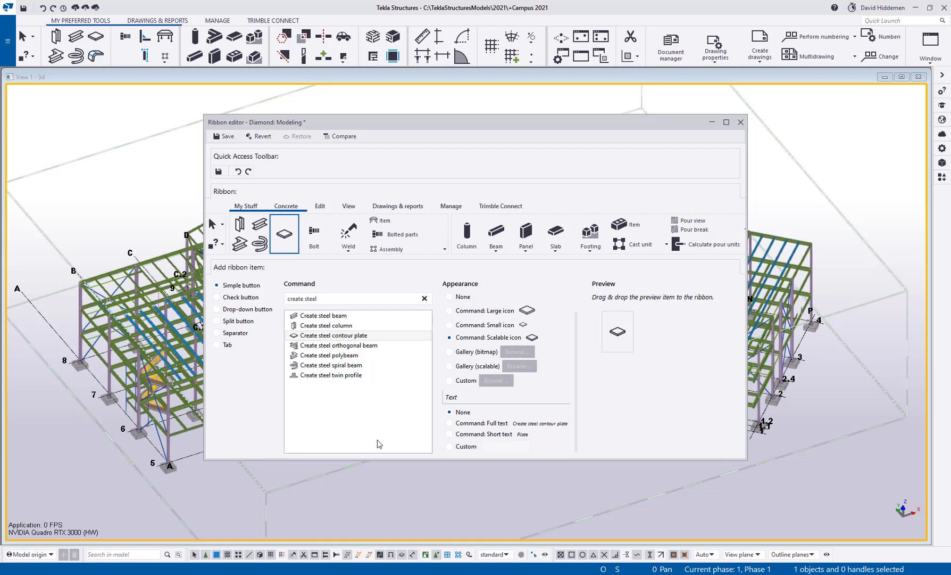
{"action": "mouse_move", "coordinate": [909, 85]}
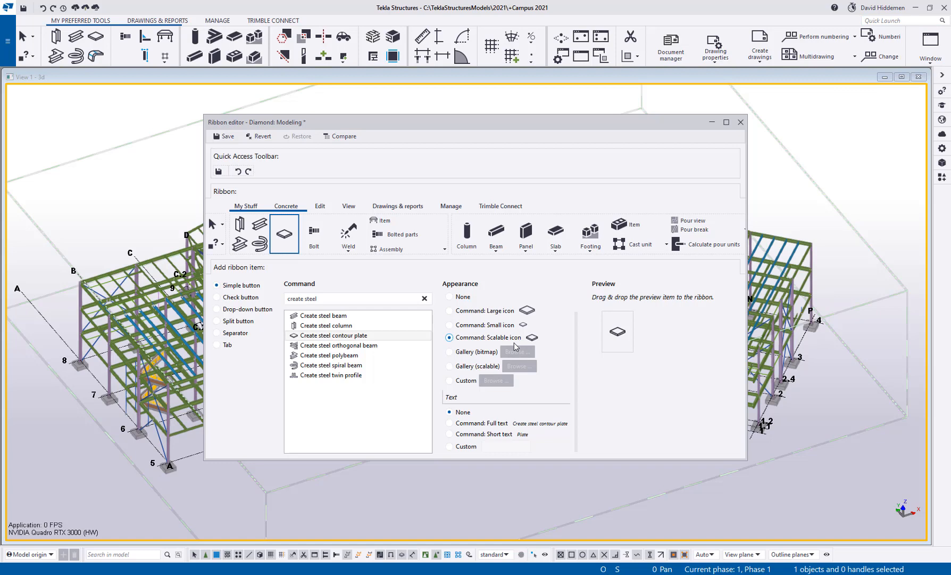
{"action": "mouse_move", "coordinate": [352, 256]}
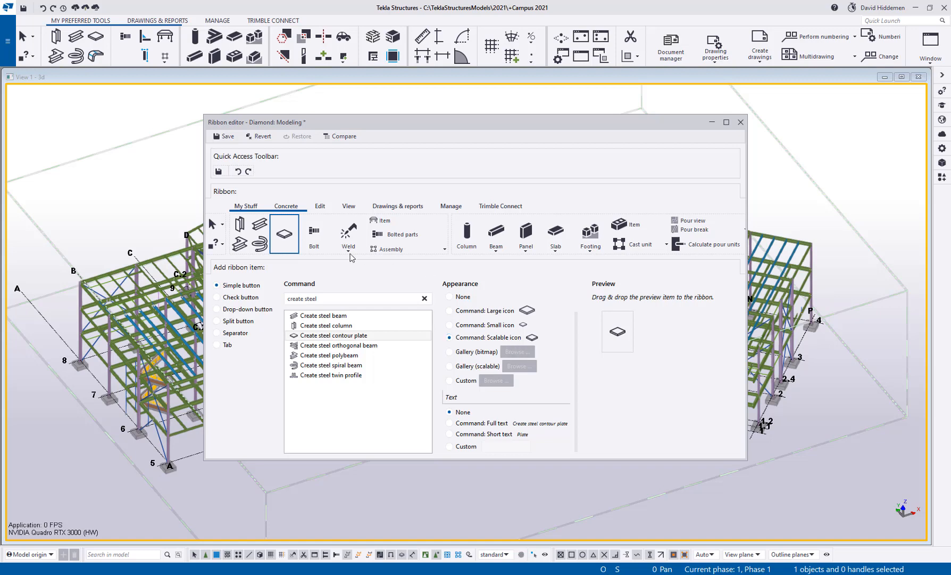
{"action": "left_click", "coordinate": [217, 297]}
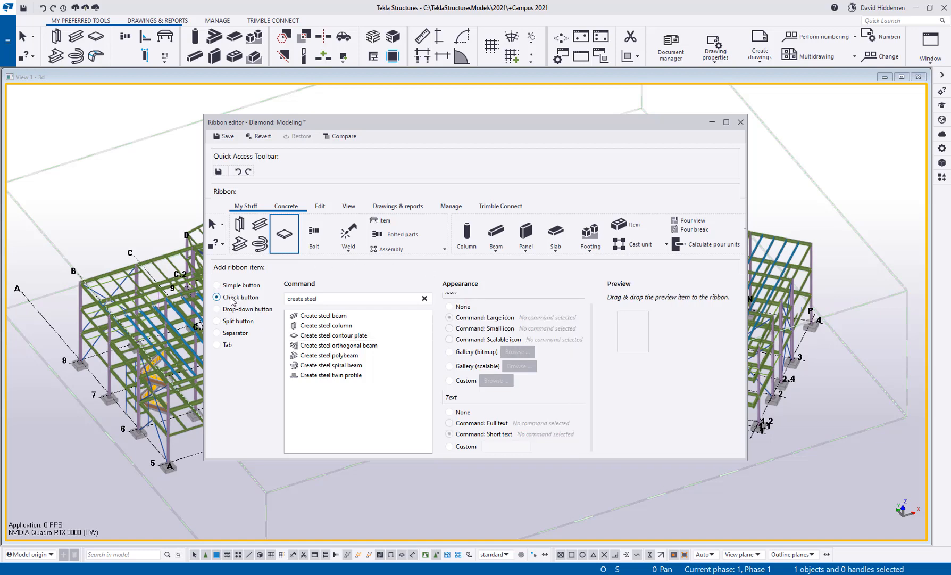
Try the Check, Drop-down and Split button types, then add a Separator after the contour plate button
{"action": "left_click", "coordinate": [217, 297]}
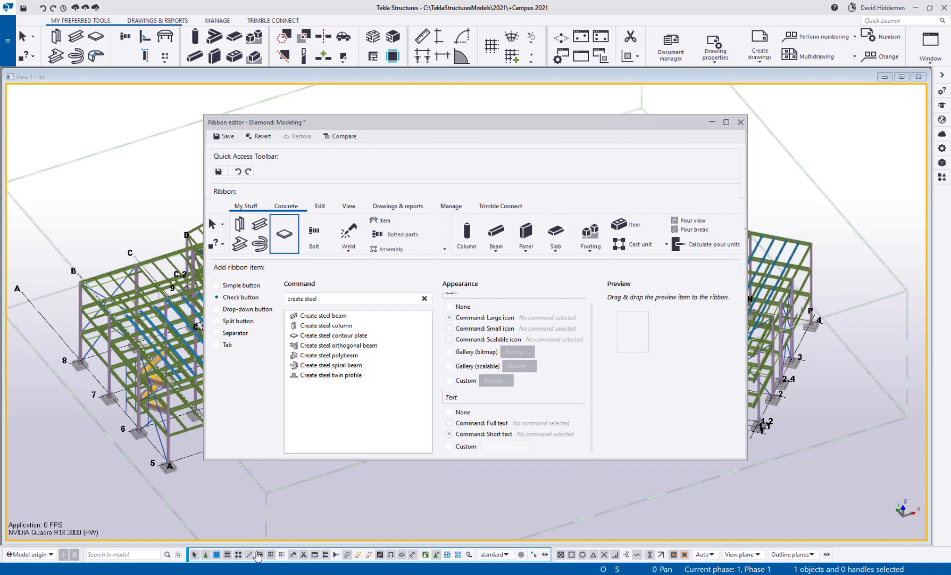
{"action": "mouse_move", "coordinate": [194, 553]}
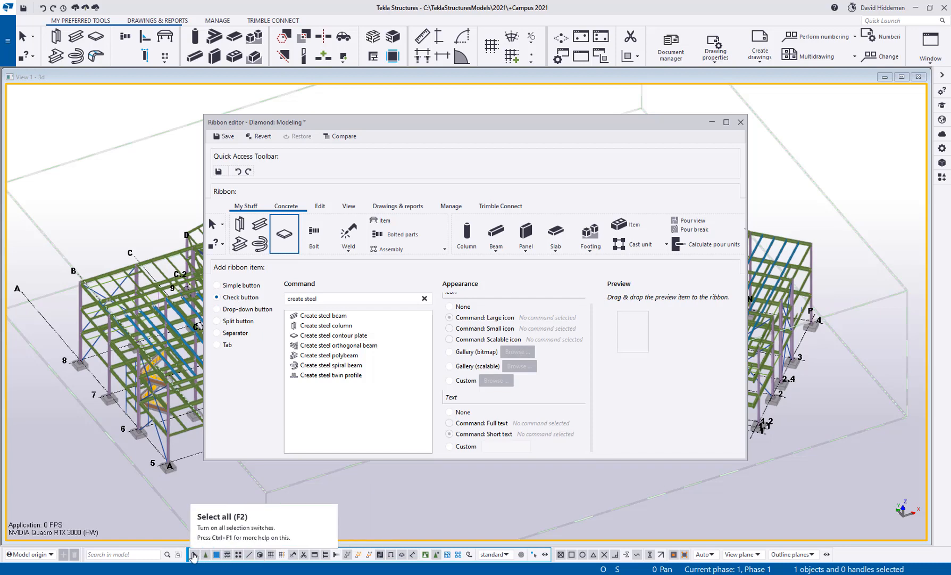
{"action": "mouse_move", "coordinate": [354, 557]}
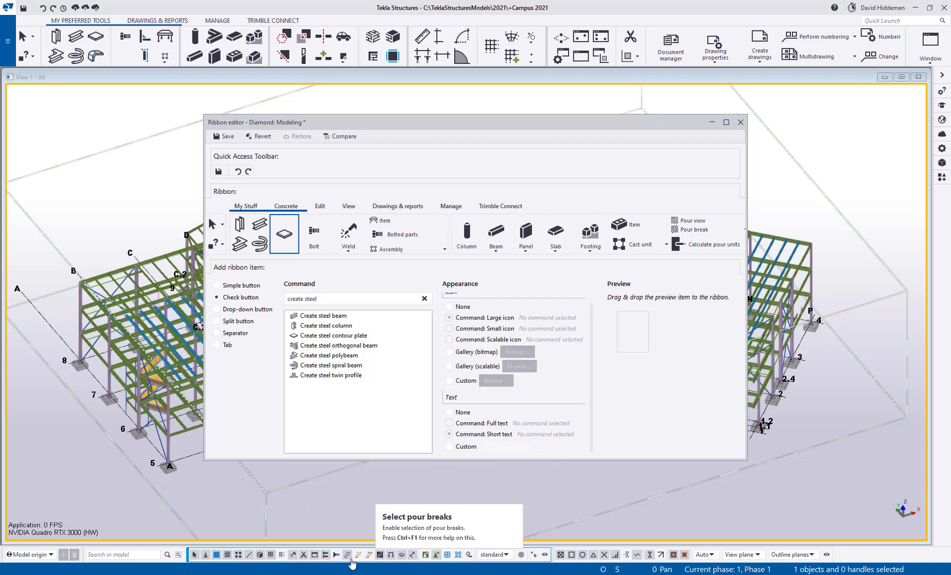
{"action": "mouse_move", "coordinate": [269, 553]}
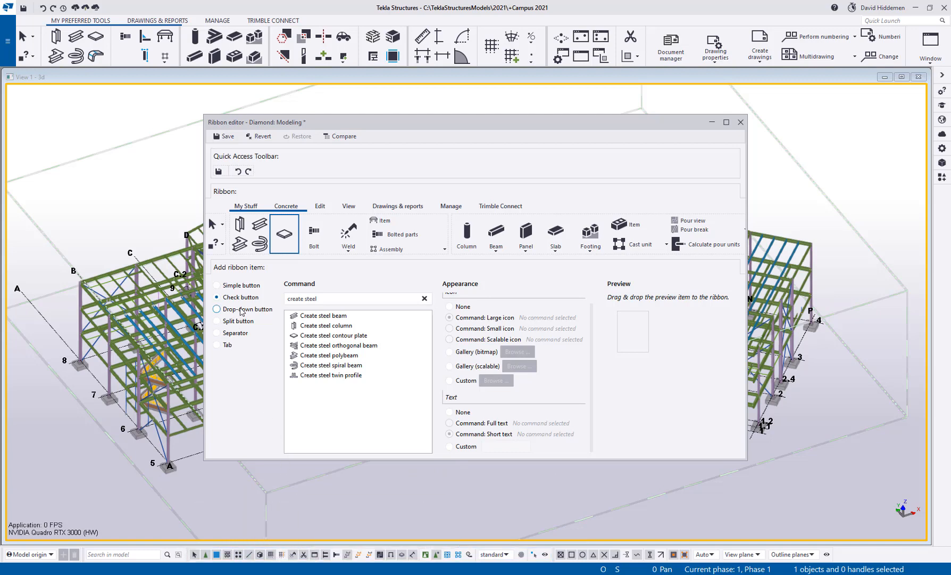
{"action": "left_click", "coordinate": [217, 309]}
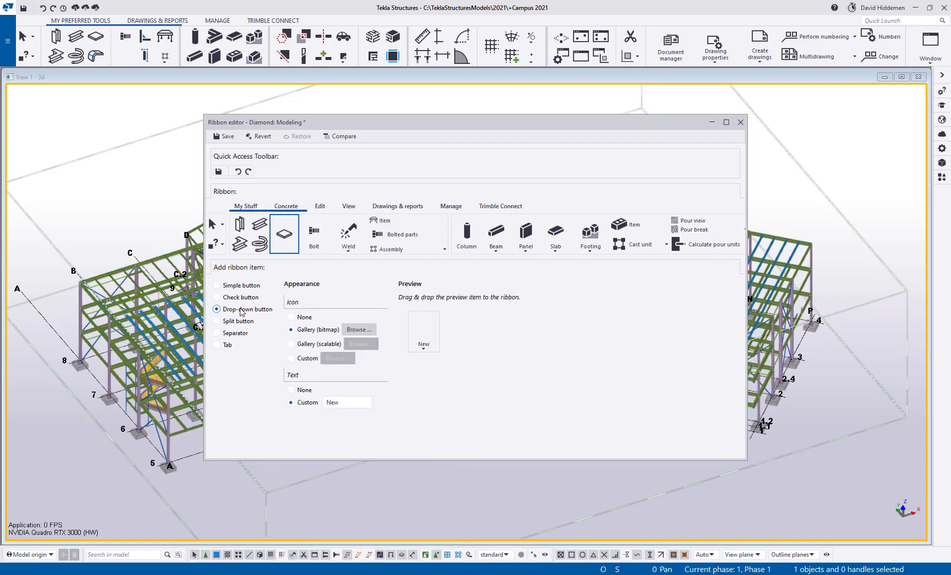
{"action": "left_click", "coordinate": [217, 321]}
{"action": "type", "text": "create steel"}
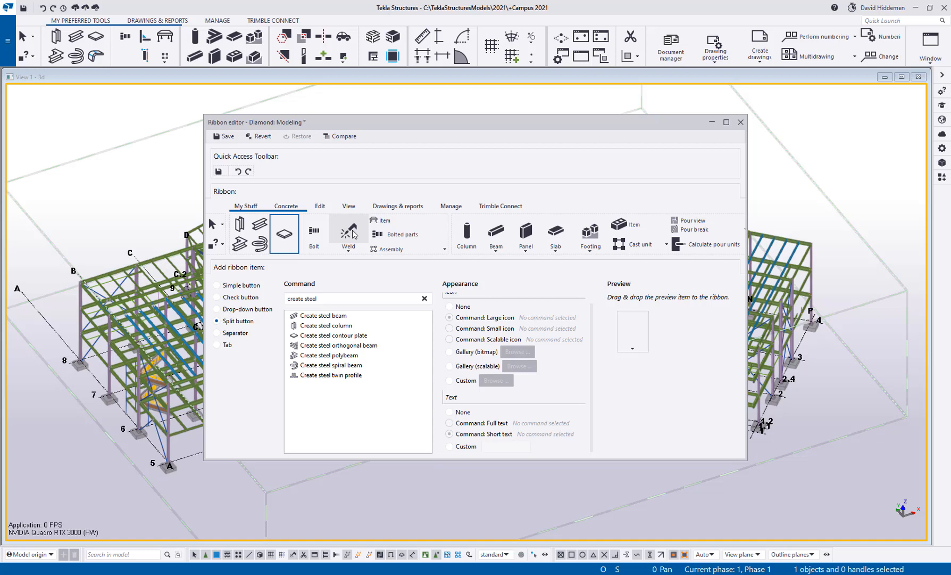
{"action": "left_click", "coordinate": [348, 233]}
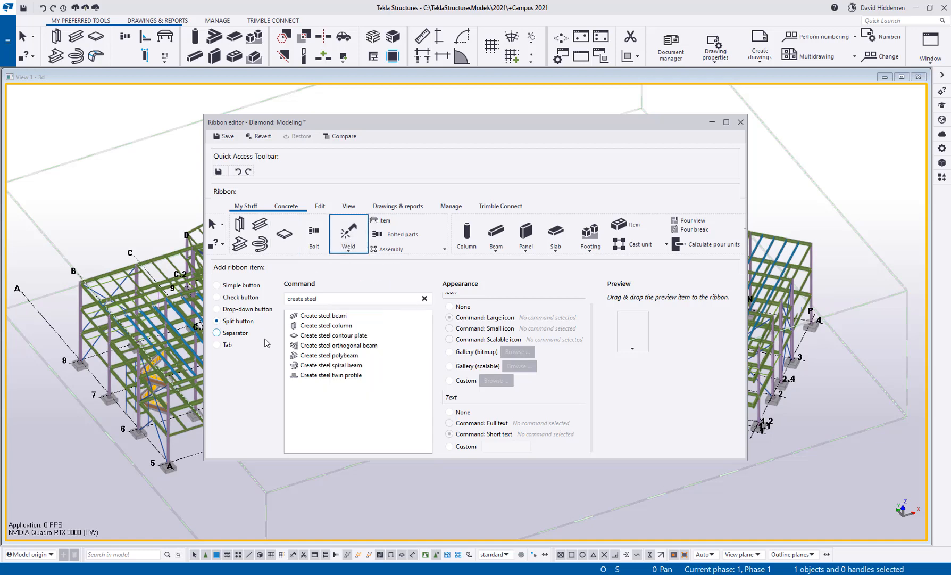
{"action": "left_click", "coordinate": [217, 332]}
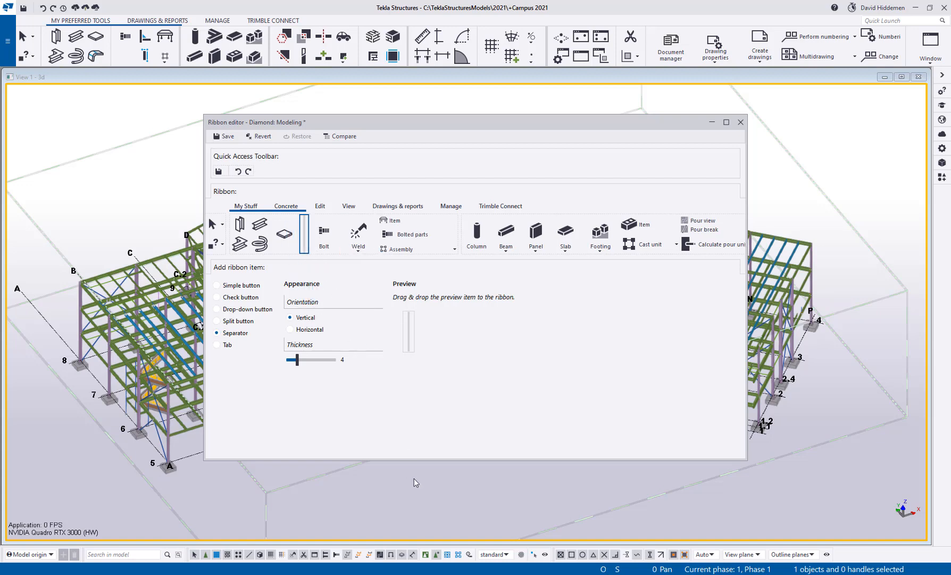
{"action": "mouse_move", "coordinate": [433, 402]}
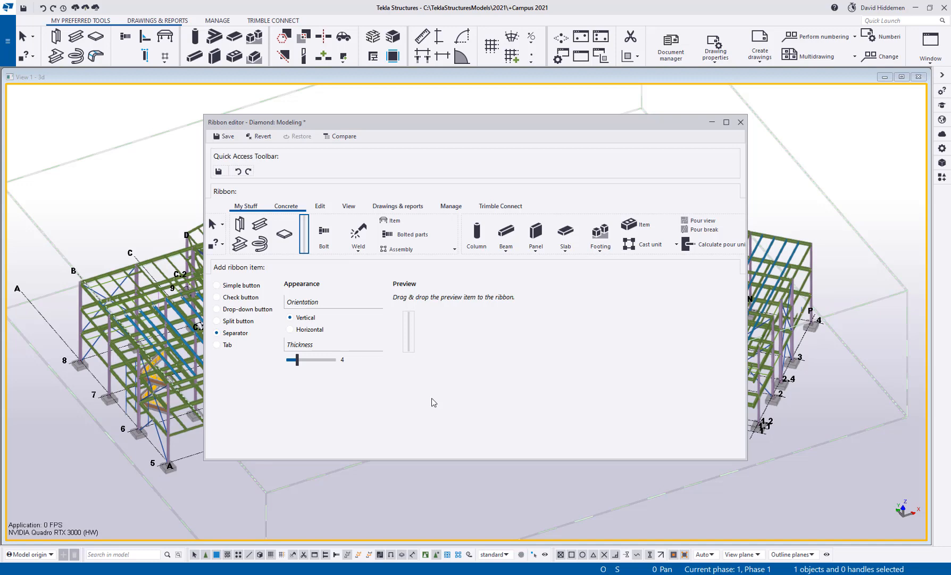
{"action": "mouse_move", "coordinate": [529, 408]}
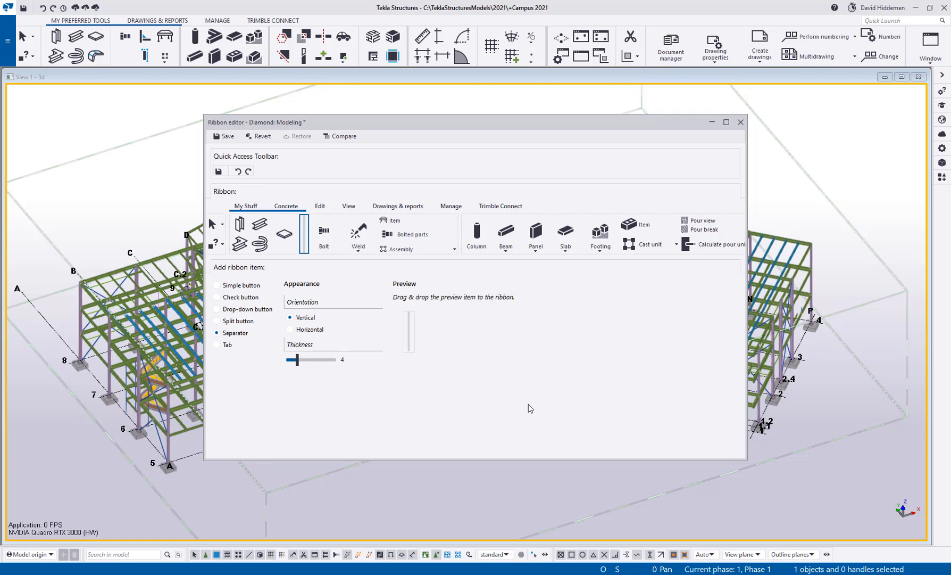
{"action": "mouse_move", "coordinate": [223, 138]}
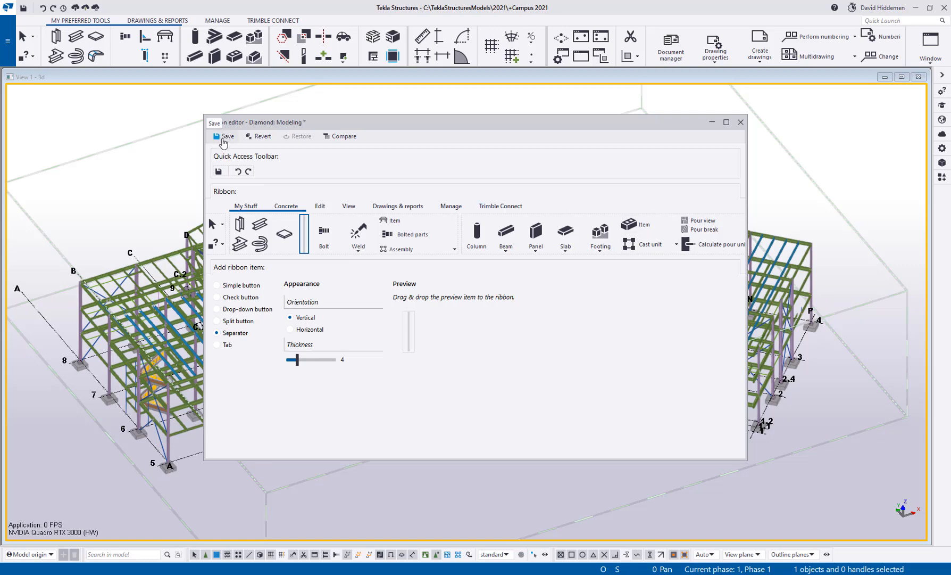
Save the ribbon changes and show the customized My Stuff tab
{"action": "left_click", "coordinate": [741, 122]}
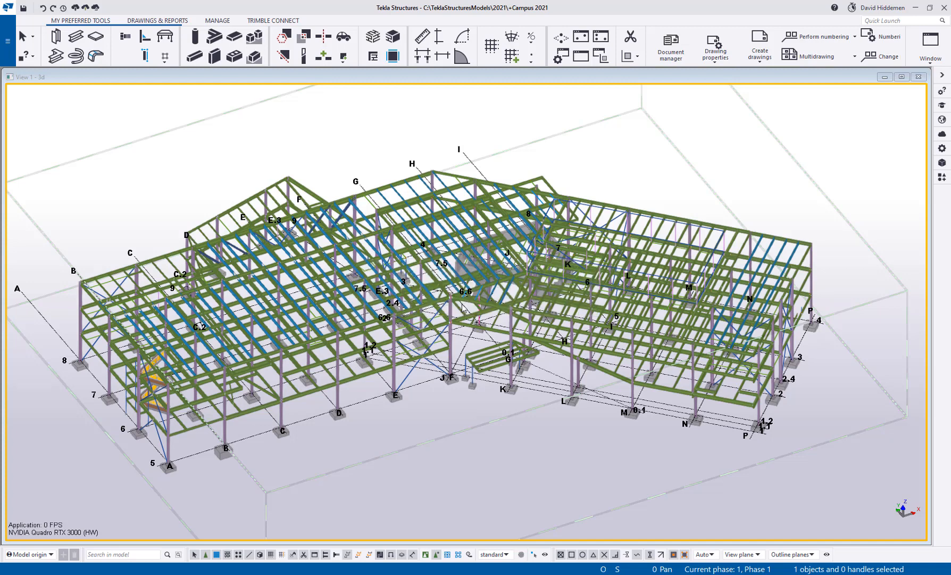
{"action": "left_click", "coordinate": [109, 20]}
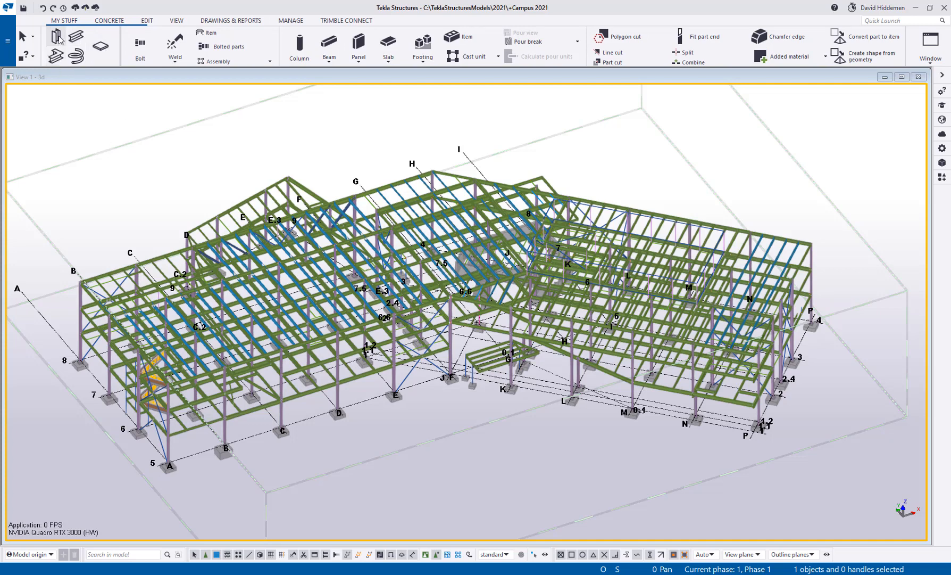
{"action": "mouse_move", "coordinate": [173, 176]}
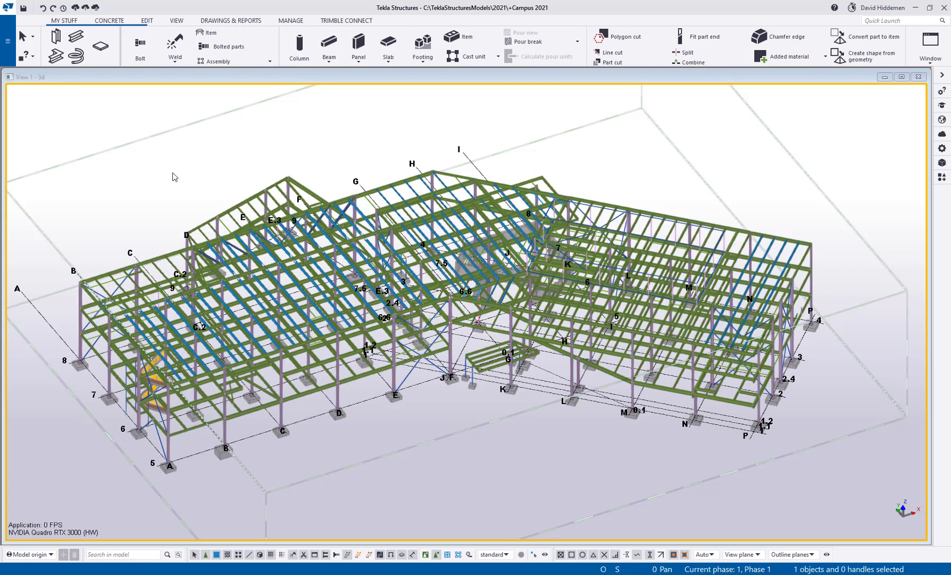
{"action": "mouse_move", "coordinate": [164, 234]}
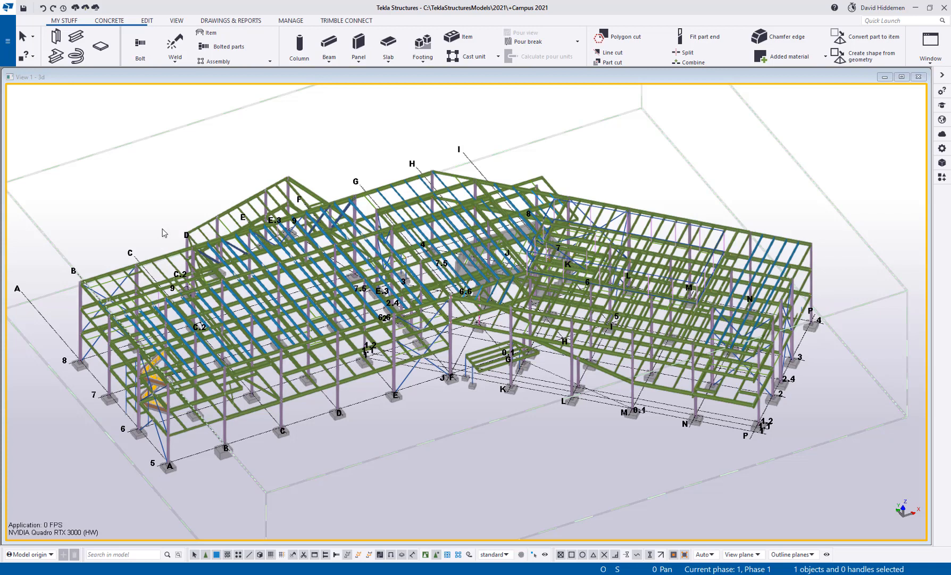
Open the User-defined commands editor and review the Excel command's name, icon and Excel 2013 launch path
{"action": "left_click", "coordinate": [6, 41]}
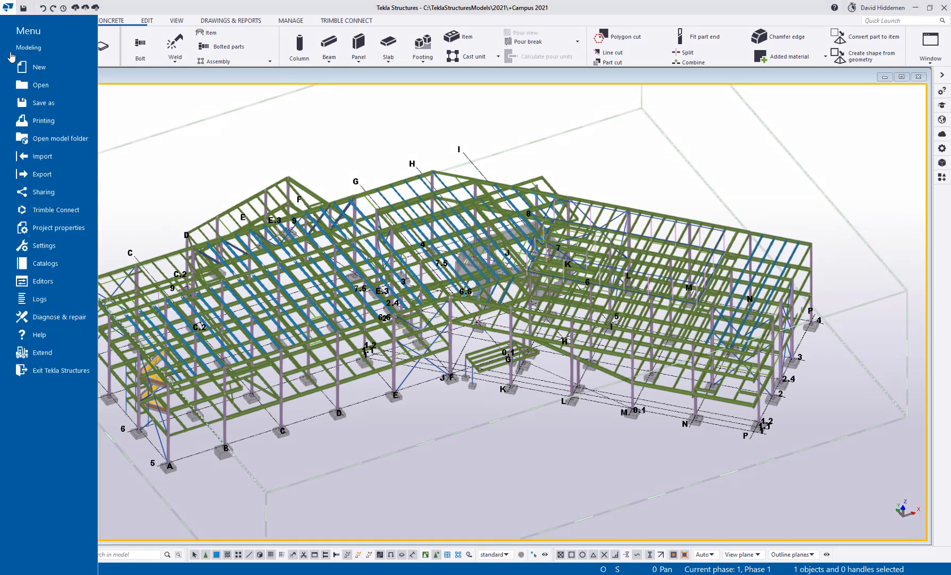
{"action": "left_click", "coordinate": [43, 245]}
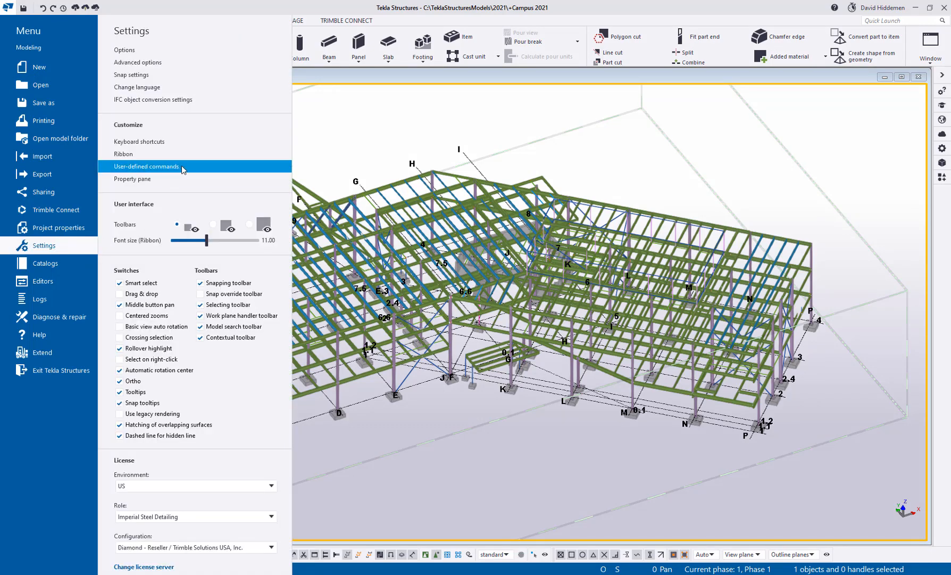
{"action": "left_click", "coordinate": [146, 166]}
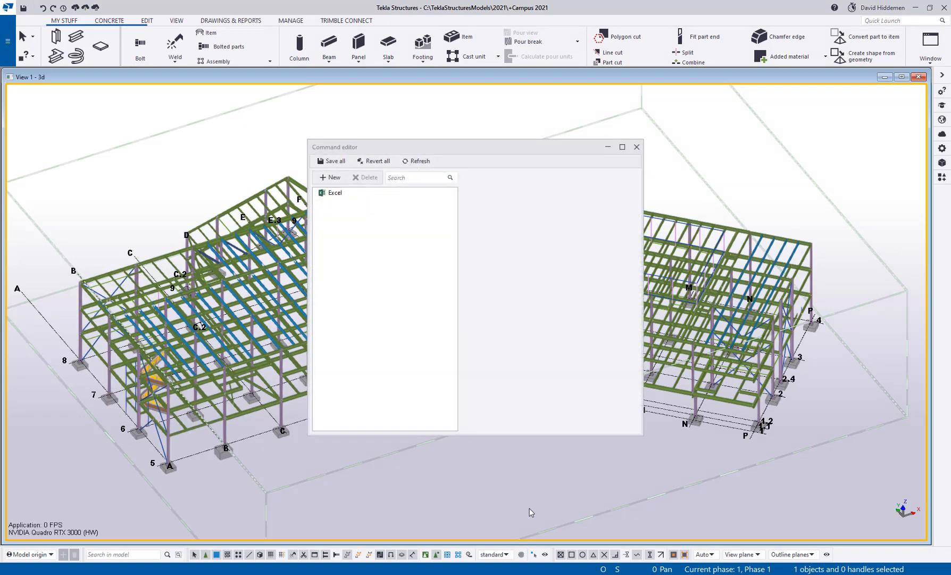
{"action": "left_click", "coordinate": [334, 193]}
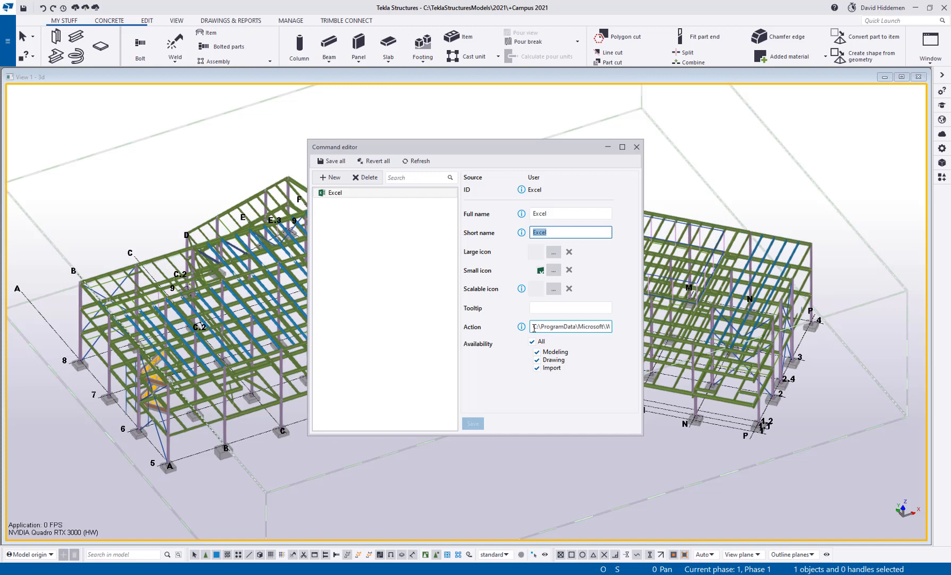
{"action": "left_click", "coordinate": [569, 327]}
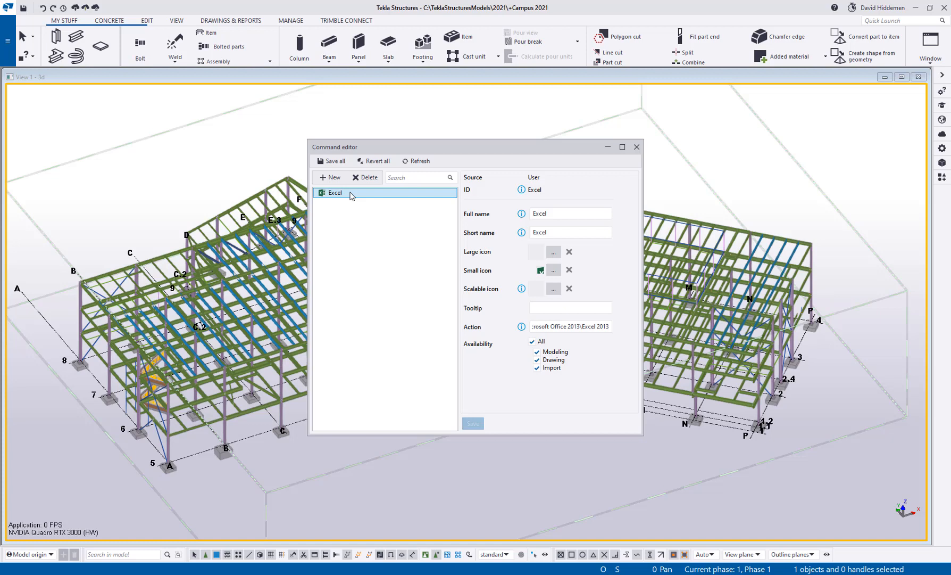
{"action": "mouse_move", "coordinate": [485, 474]}
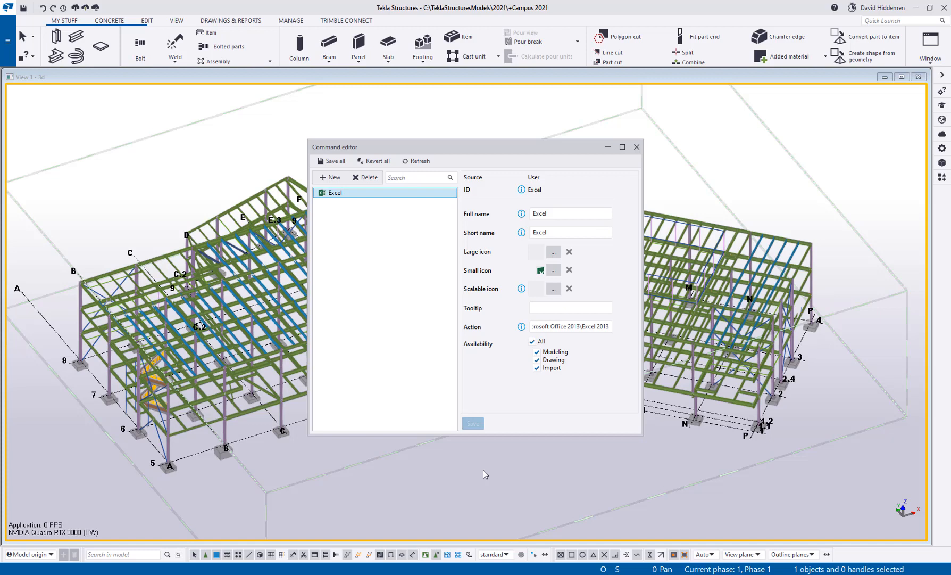
{"action": "mouse_move", "coordinate": [400, 379]}
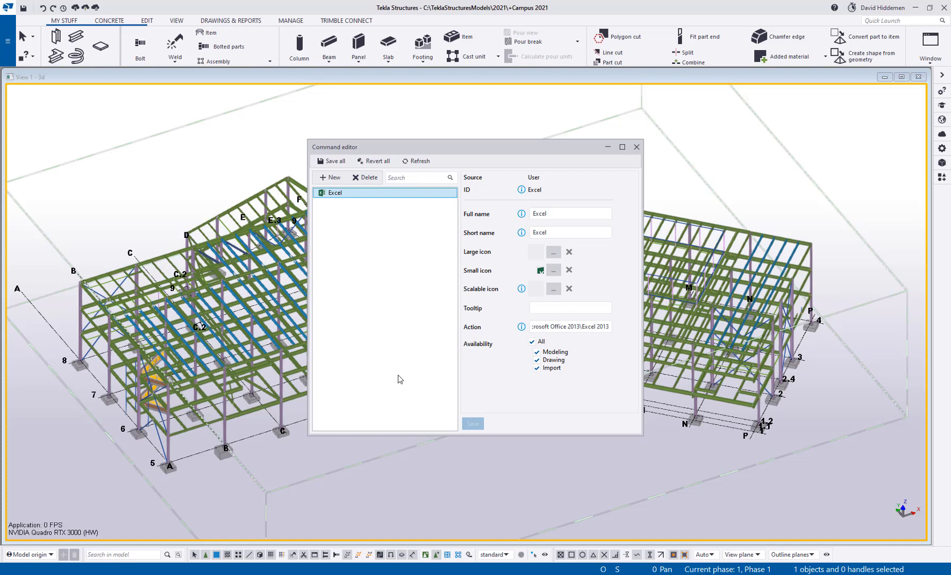
Create a new user command with ID ForumLauncher named Tekla Forum
{"action": "left_click", "coordinate": [329, 177]}
{"action": "type", "text": "ForumLaunch"}
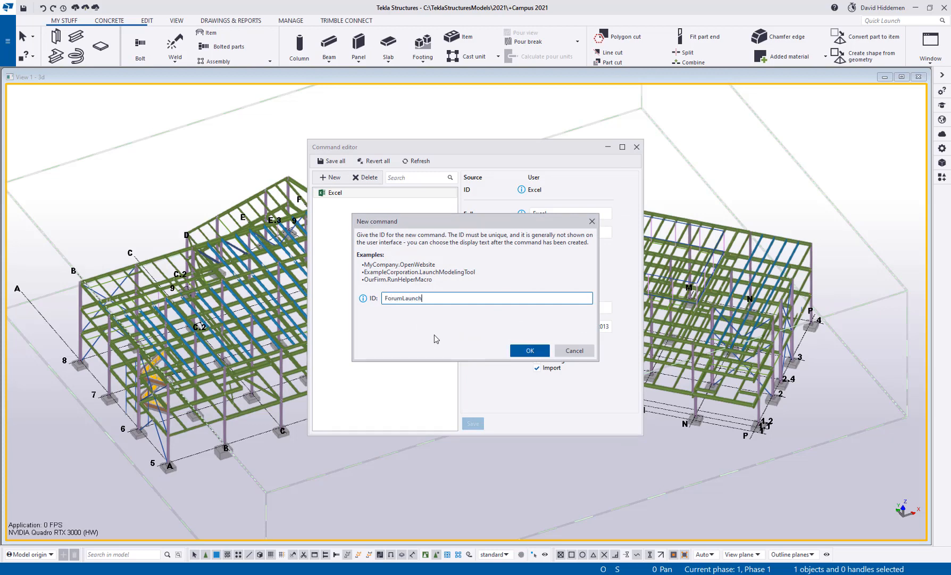
{"action": "type", "text": "er"}
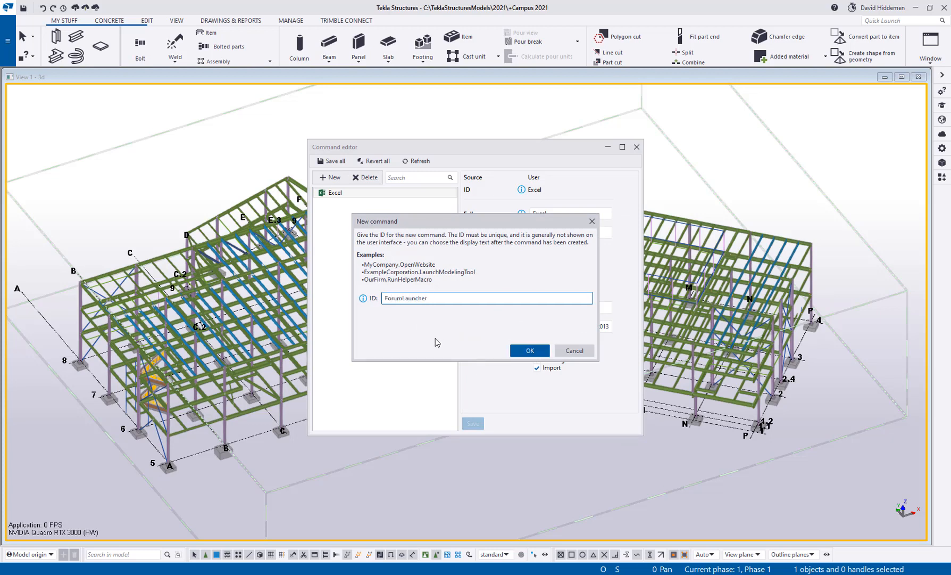
{"action": "left_click", "coordinate": [528, 350]}
{"action": "type", "text": "Tekla Forum"}
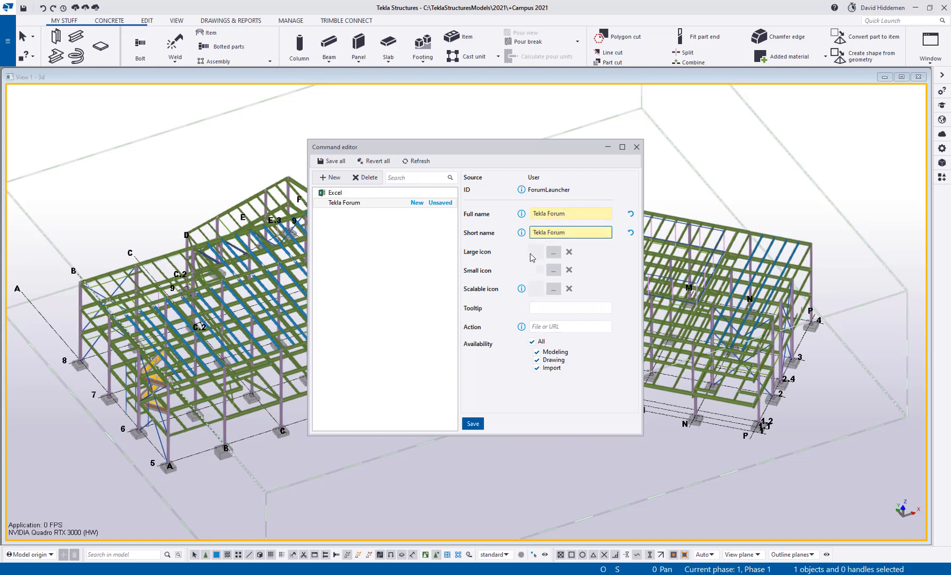
{"action": "mouse_move", "coordinate": [535, 292]}
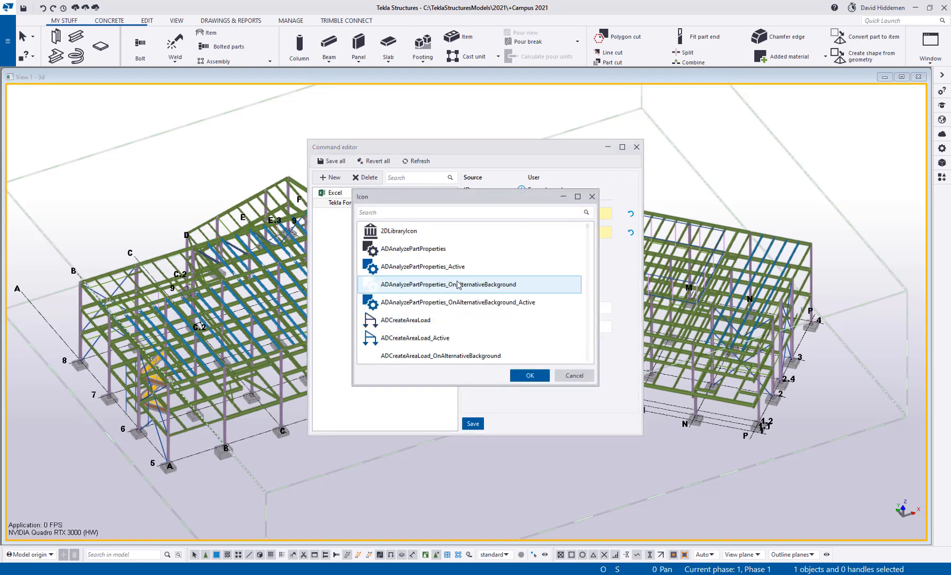
Assign the building library icon to the Tekla Forum command and move to its Action field
{"action": "left_click", "coordinate": [399, 231]}
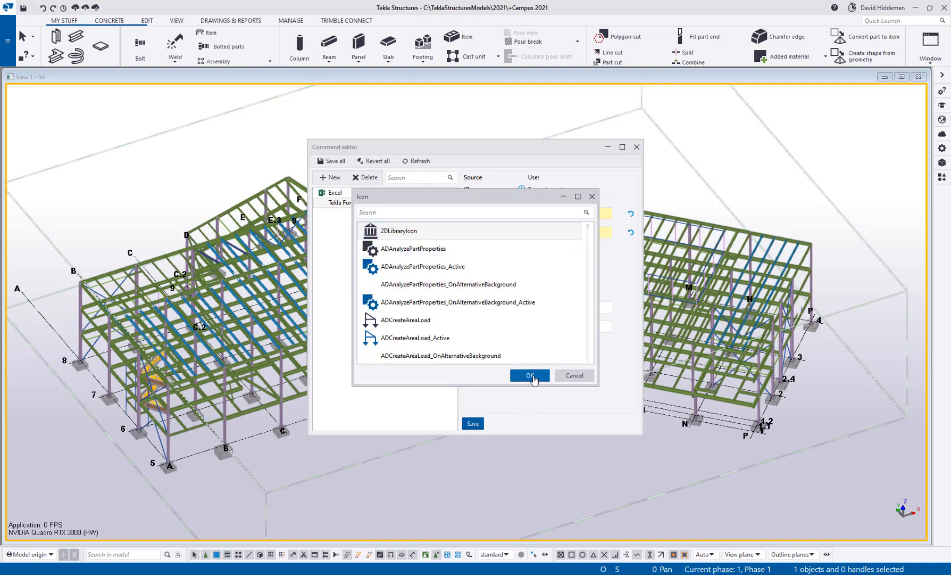
{"action": "left_click", "coordinate": [529, 374]}
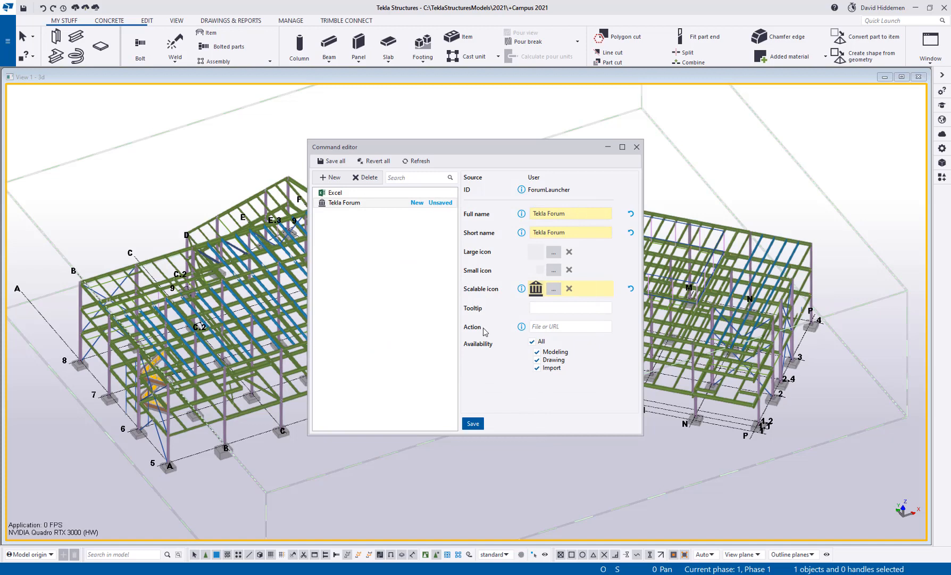
{"action": "left_click", "coordinate": [569, 327]}
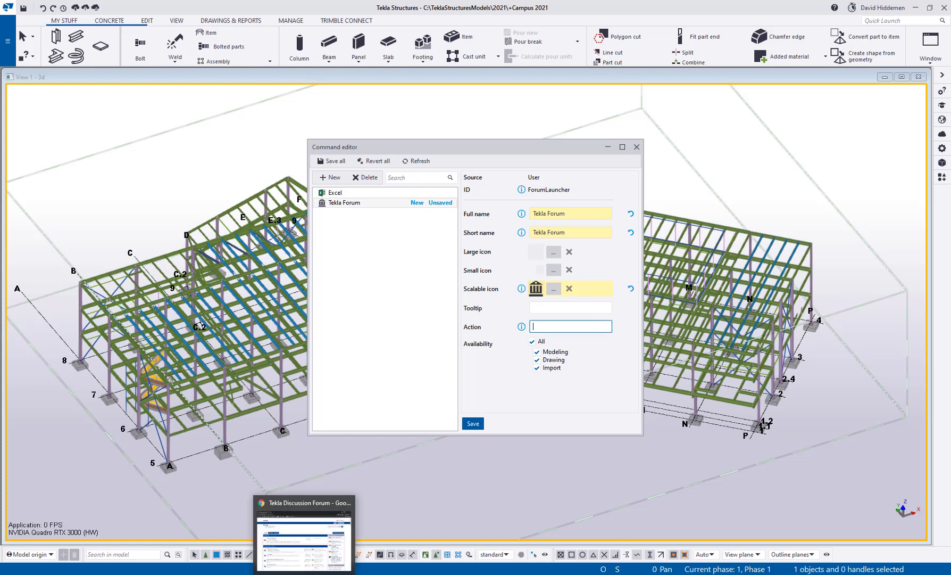
Bring up the Tekla Discussion Forum page in Chrome and select its address for copying
{"action": "left_click", "coordinate": [303, 534]}
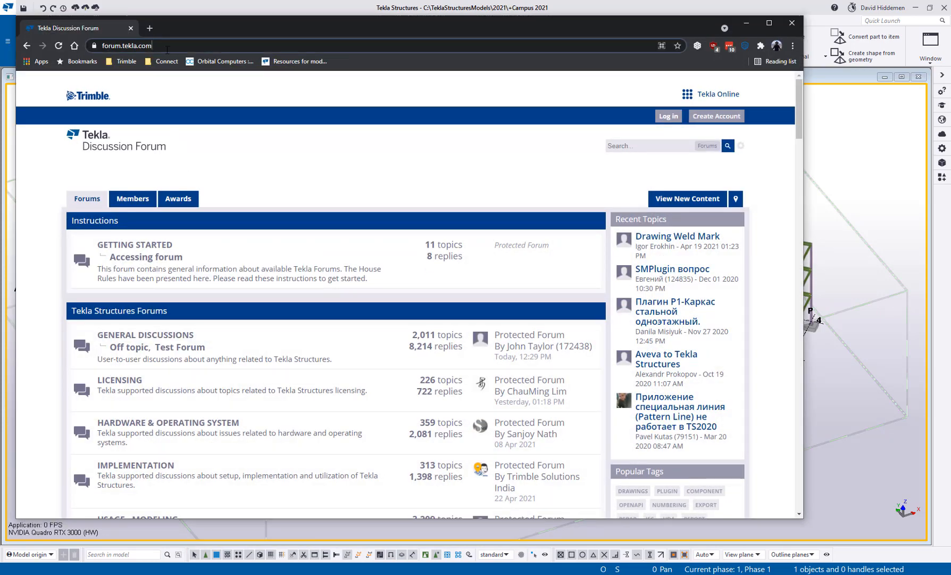
{"action": "left_click", "coordinate": [136, 46]}
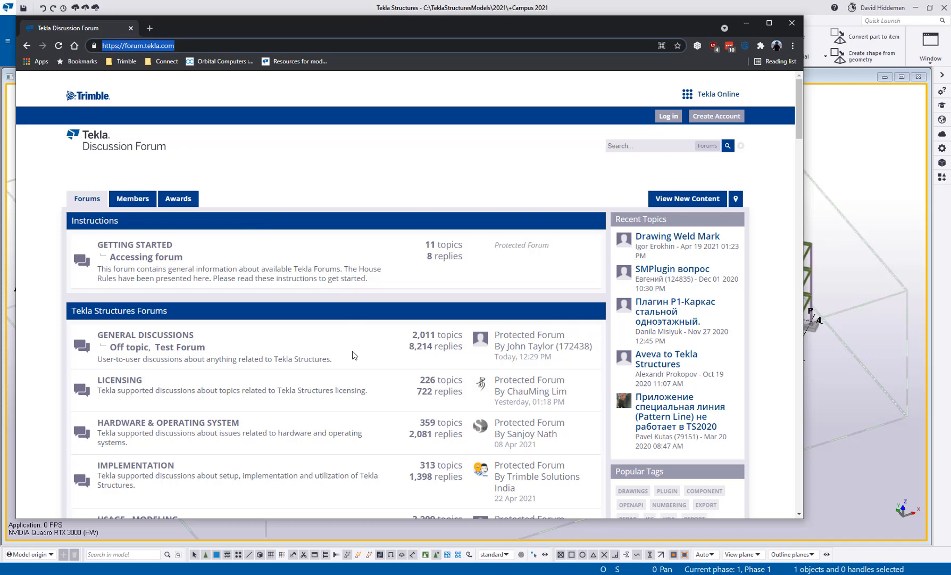
{"action": "mouse_move", "coordinate": [604, 285]}
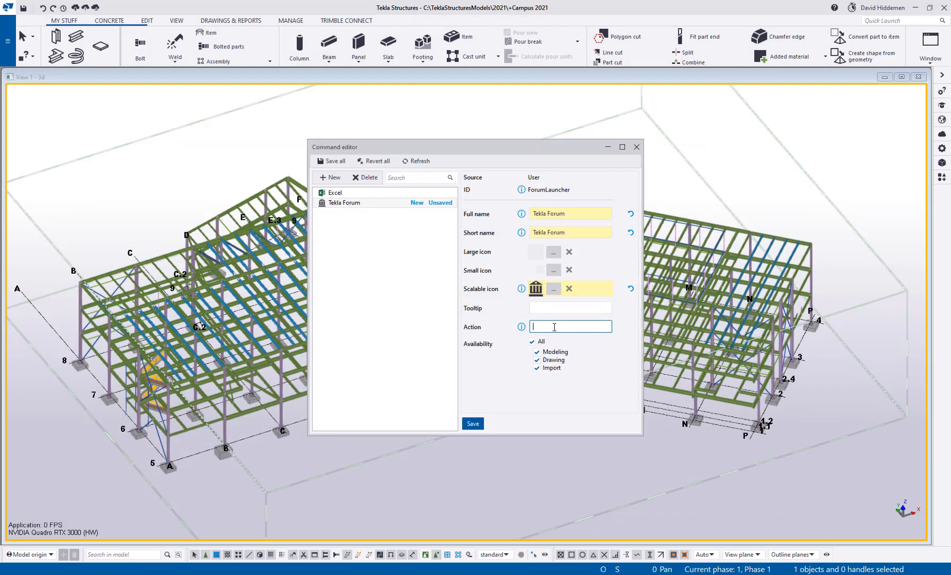
{"action": "type", "text": "https://forum.tekla.com/"}
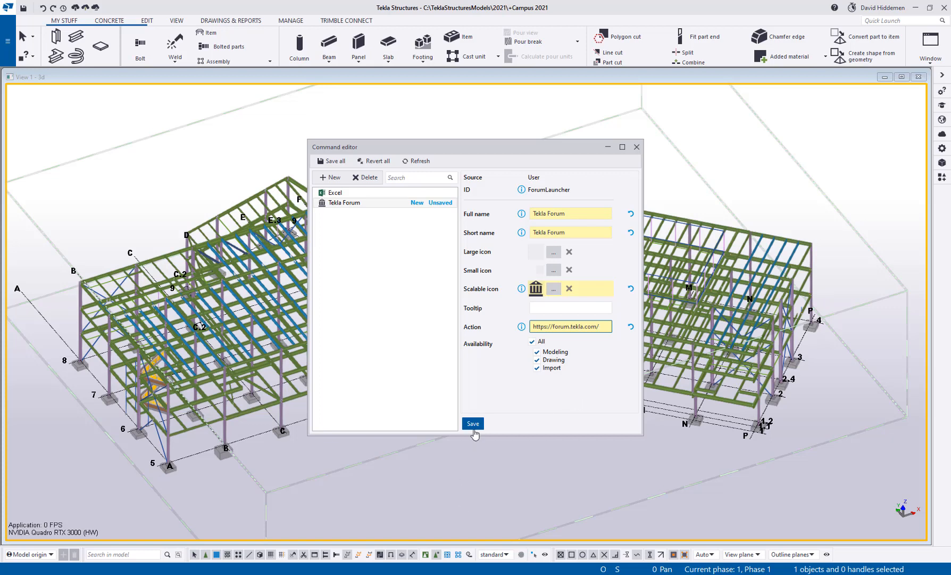
{"action": "left_click", "coordinate": [472, 423]}
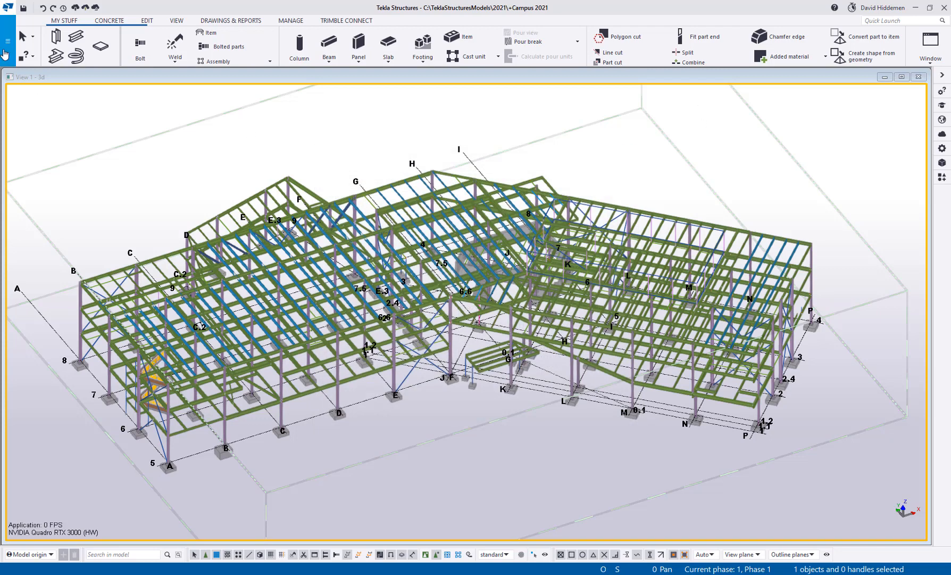
Reach the ribbon customisation editor via File > Settings and choose a Simple button
{"action": "left_click", "coordinate": [8, 35]}
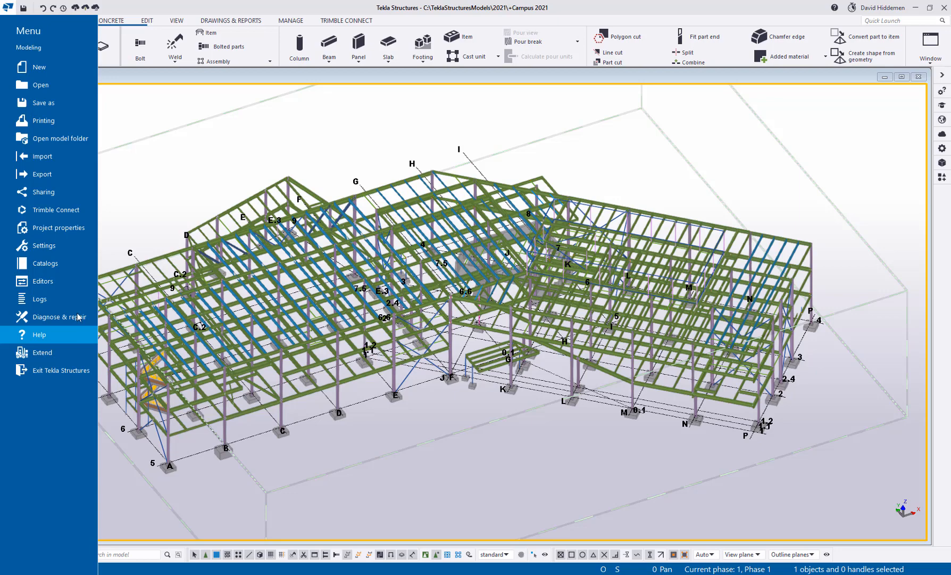
{"action": "left_click", "coordinate": [44, 245]}
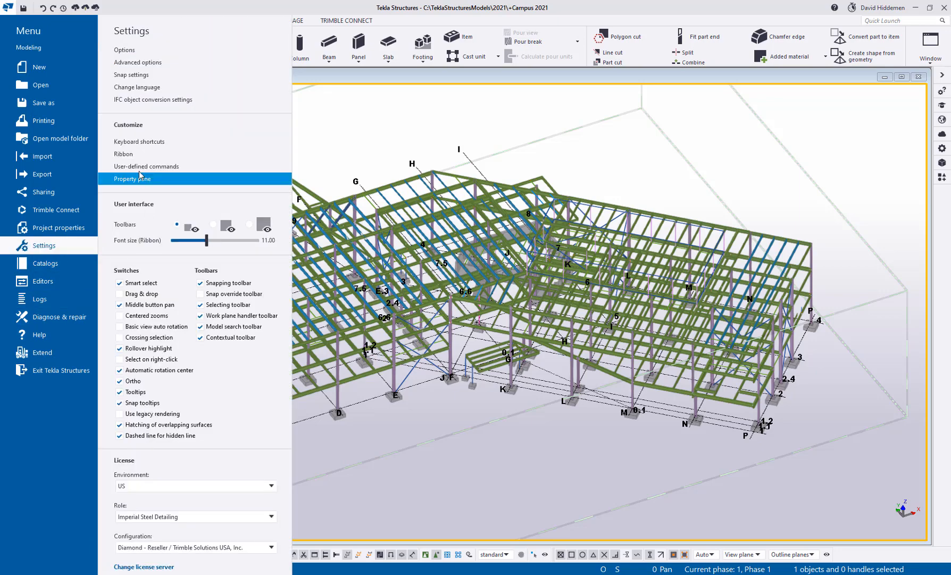
{"action": "left_click", "coordinate": [123, 153]}
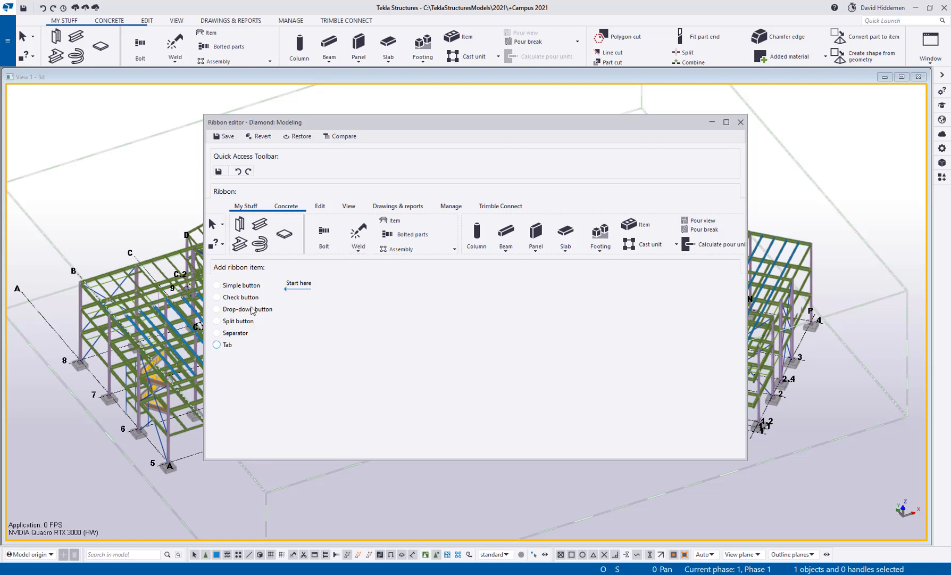
{"action": "left_click", "coordinate": [217, 284]}
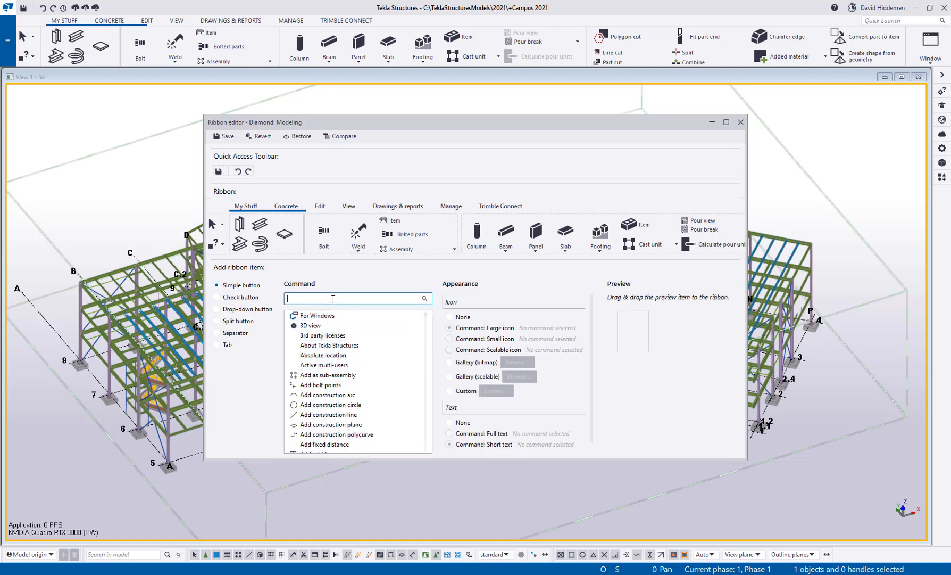
Add Excel and Tekla Forum as icon buttons on the My Stuff tab
{"action": "type", "text": "excel"}
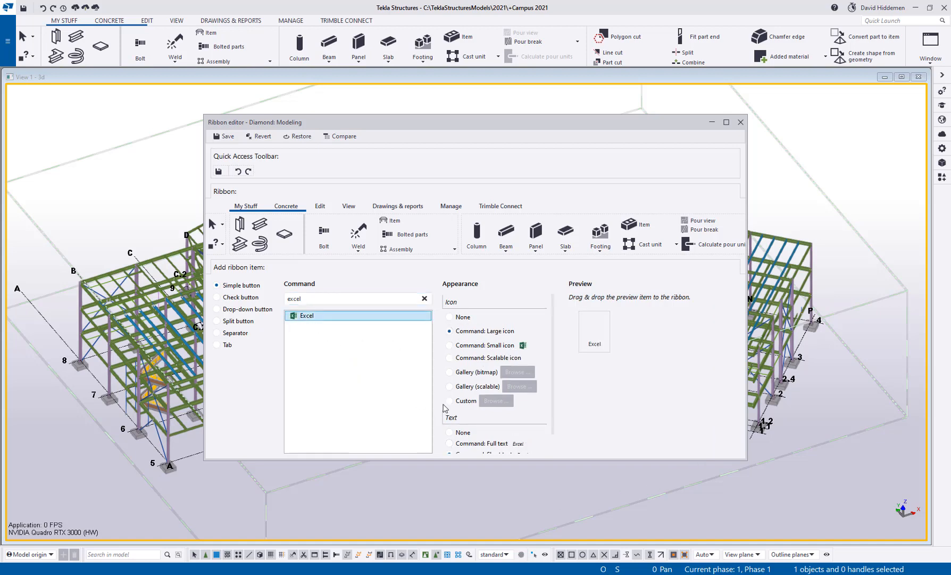
{"action": "left_click", "coordinate": [449, 345]}
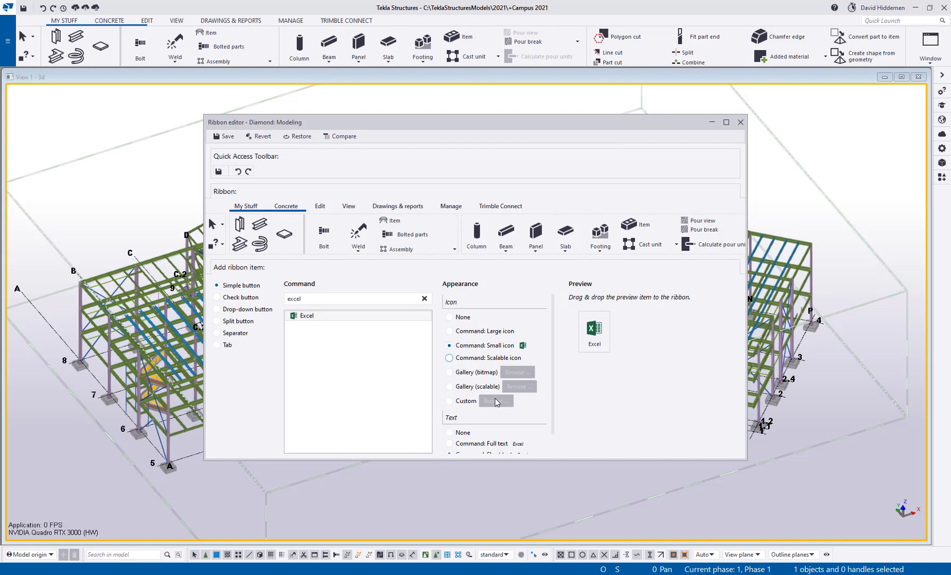
{"action": "left_click", "coordinate": [449, 412]}
{"action": "type", "text": "forum"}
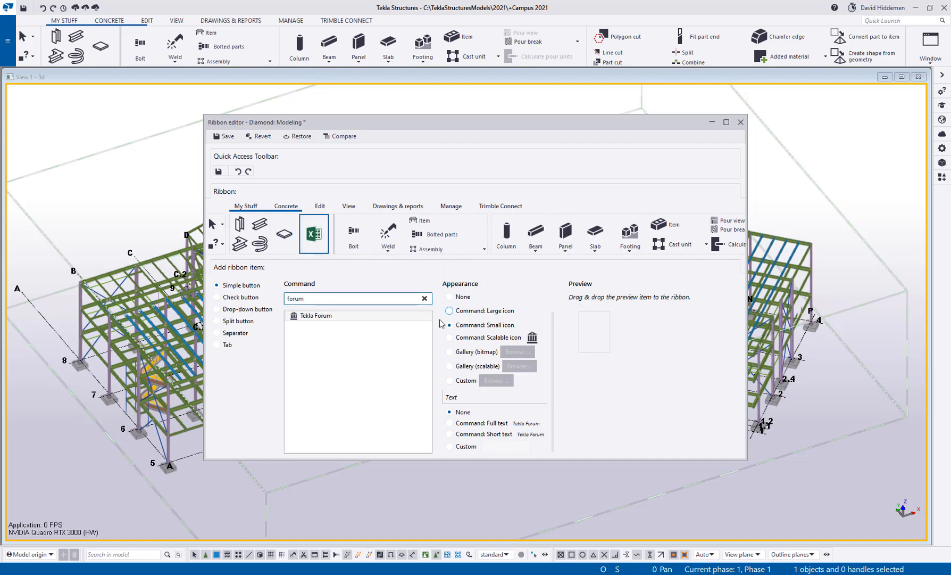
{"action": "left_click", "coordinate": [449, 338]}
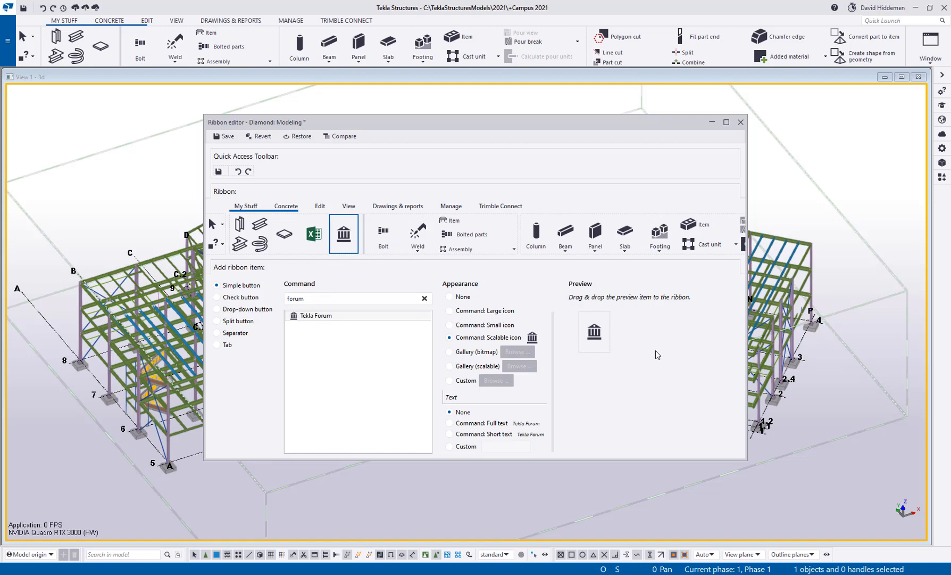
{"action": "mouse_move", "coordinate": [417, 335]}
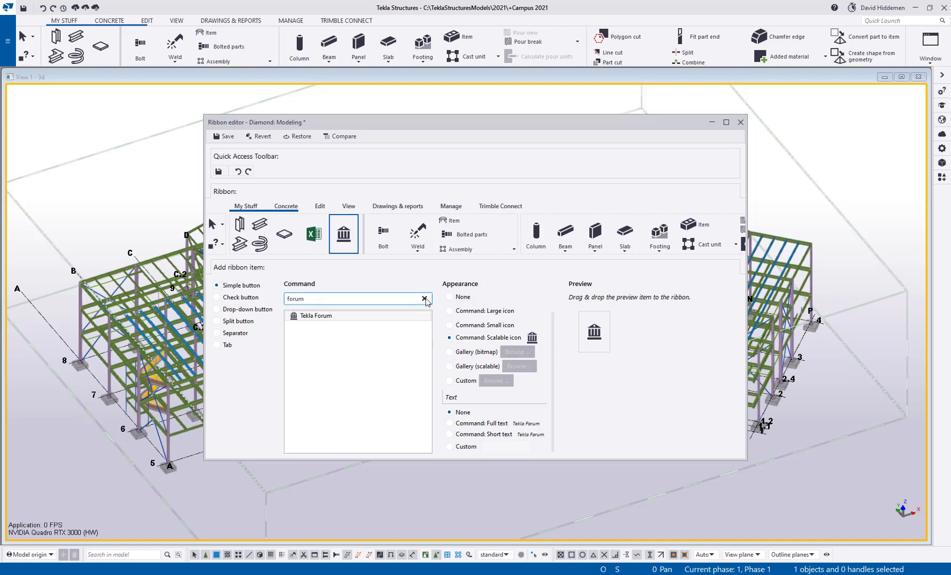
Add the Clip angle (141) component button with the ObjectLoftedPlate gallery icon to My Stuff
{"action": "left_click", "coordinate": [427, 298]}
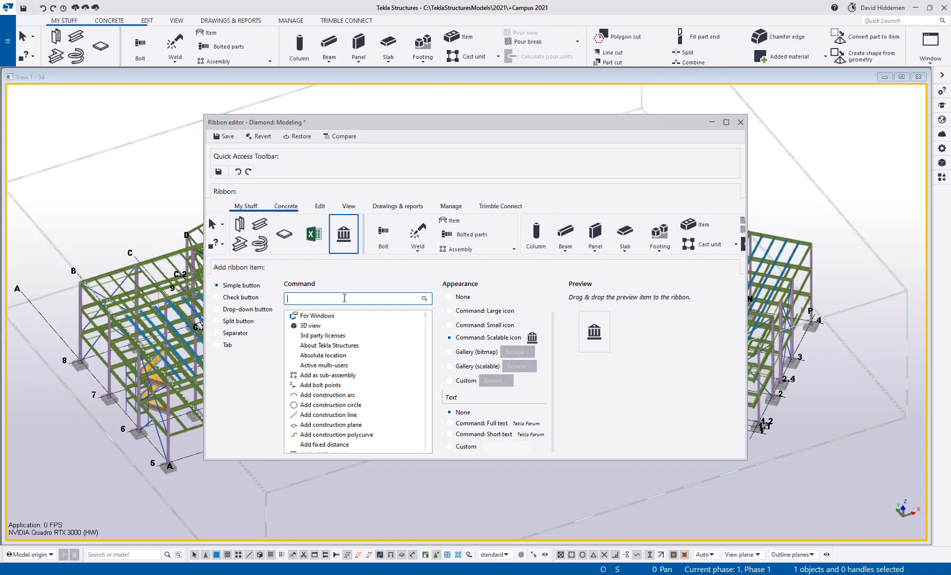
{"action": "type", "text": "141"}
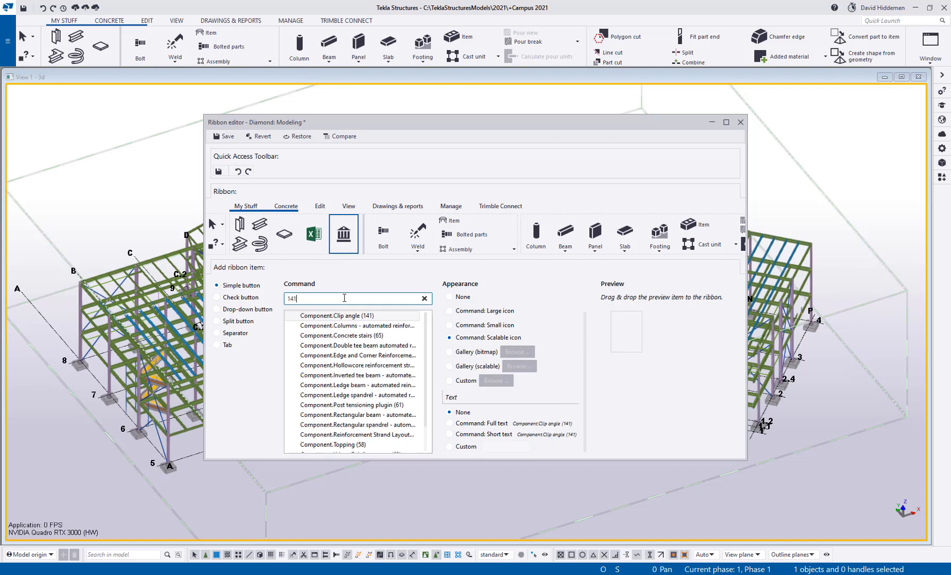
{"action": "left_click", "coordinate": [343, 315]}
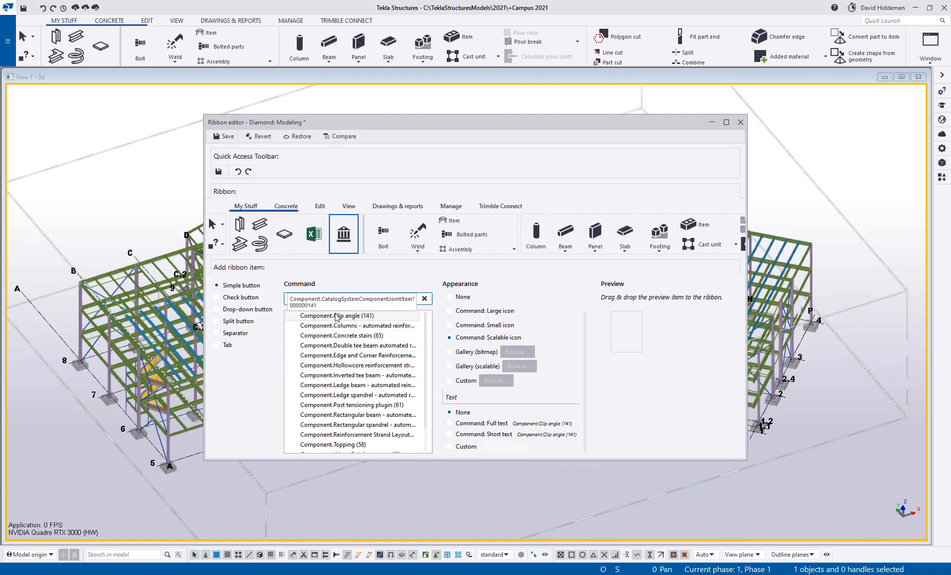
{"action": "left_click", "coordinate": [352, 315]}
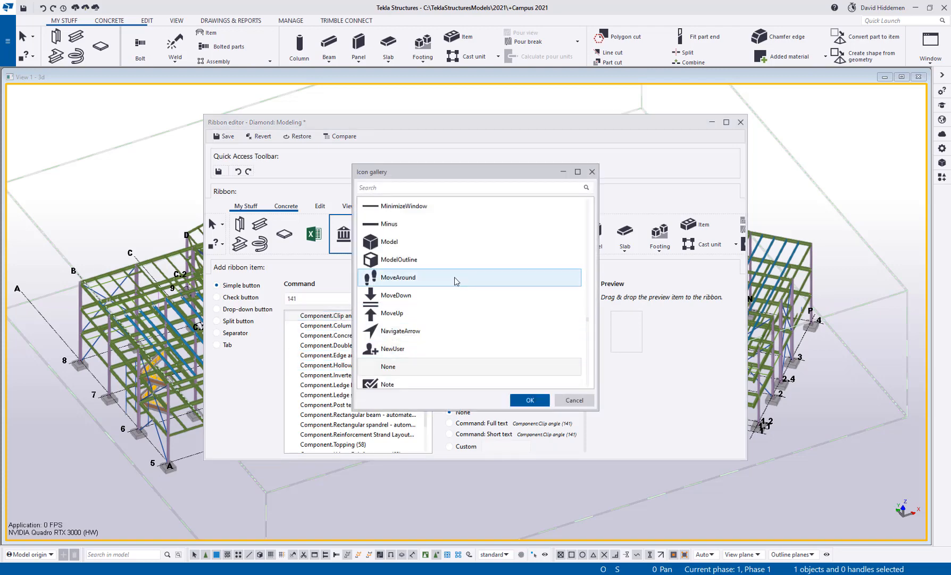
{"action": "scroll", "scroll_direction": "down", "scroll_amount": 3}
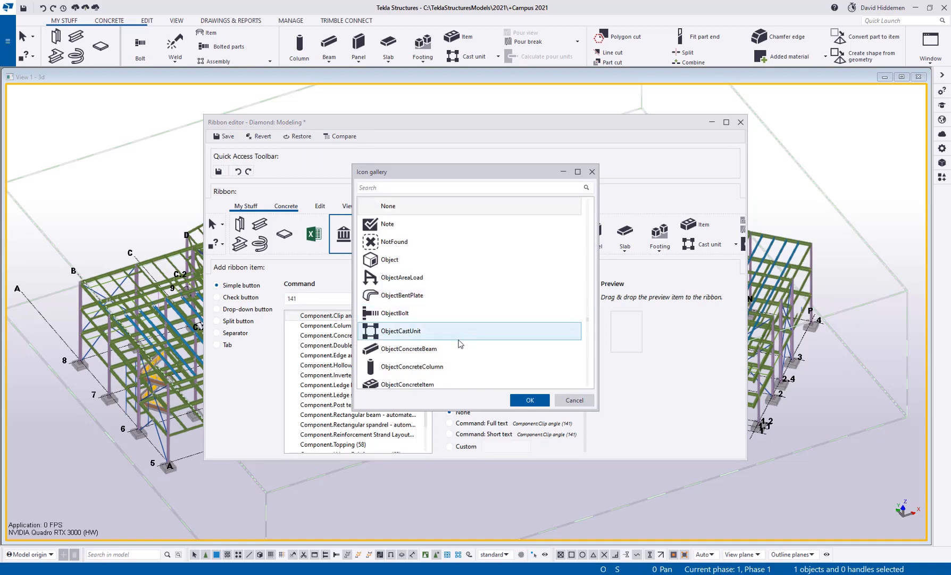
{"action": "scroll", "scroll_direction": "down", "scroll_amount": 3}
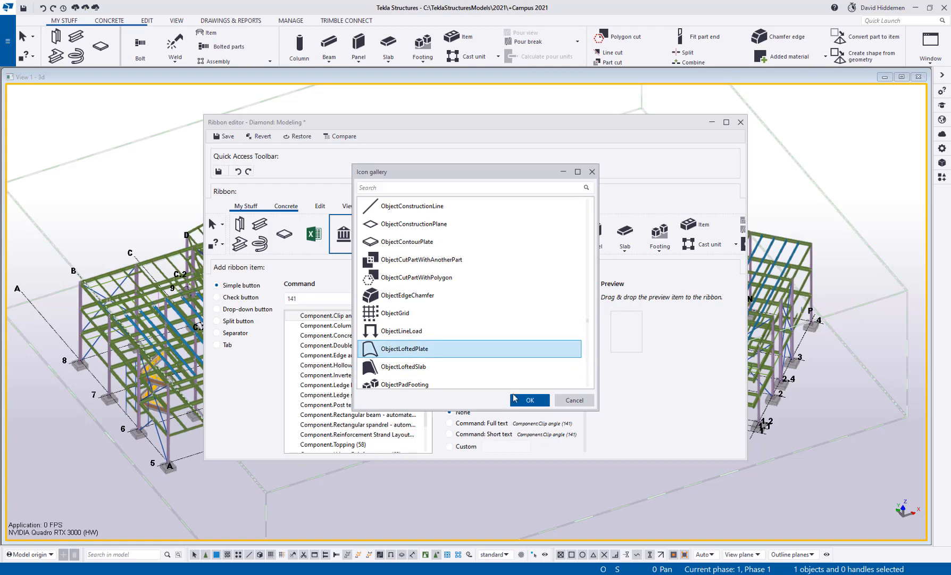
{"action": "left_click", "coordinate": [528, 399]}
{"action": "type", "text": "macro"}
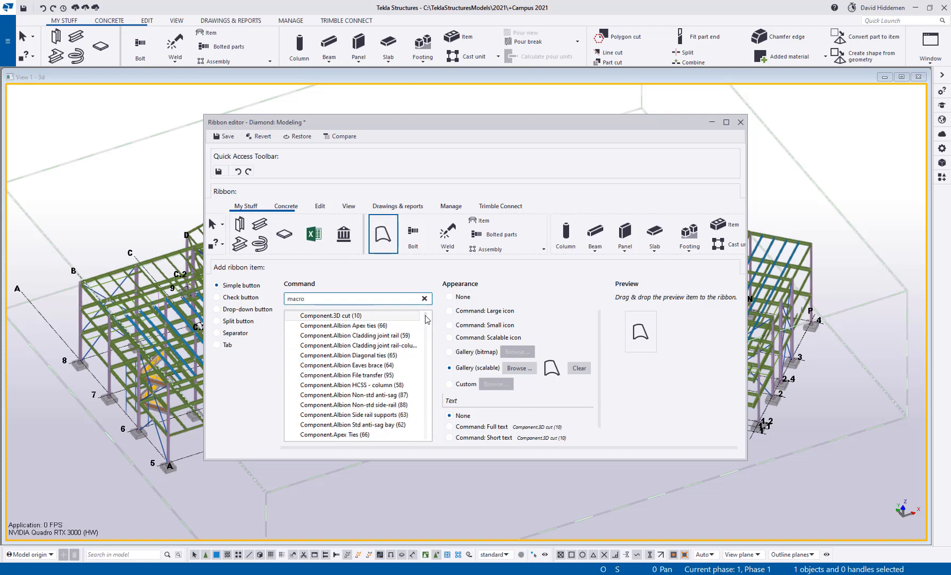
Browse the macro commands list and inspect the Directory browser macro
{"action": "scroll", "scroll_direction": "down", "scroll_amount": 3}
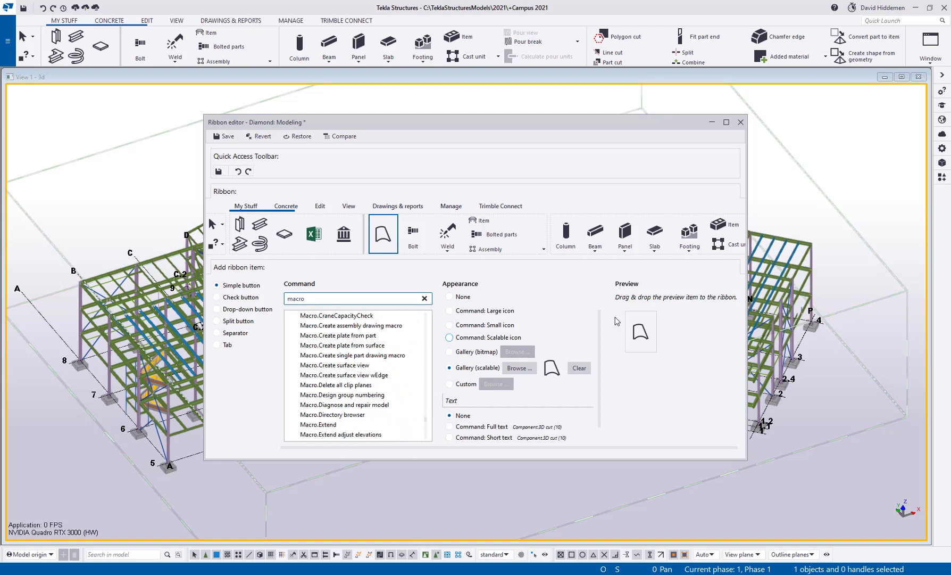
{"action": "mouse_move", "coordinate": [941, 178]}
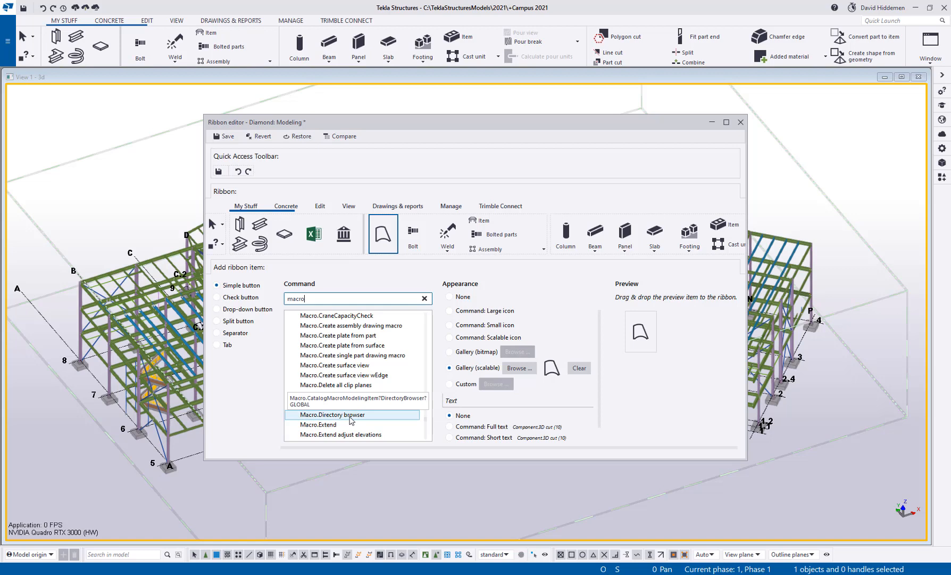
{"action": "left_click", "coordinate": [318, 423]}
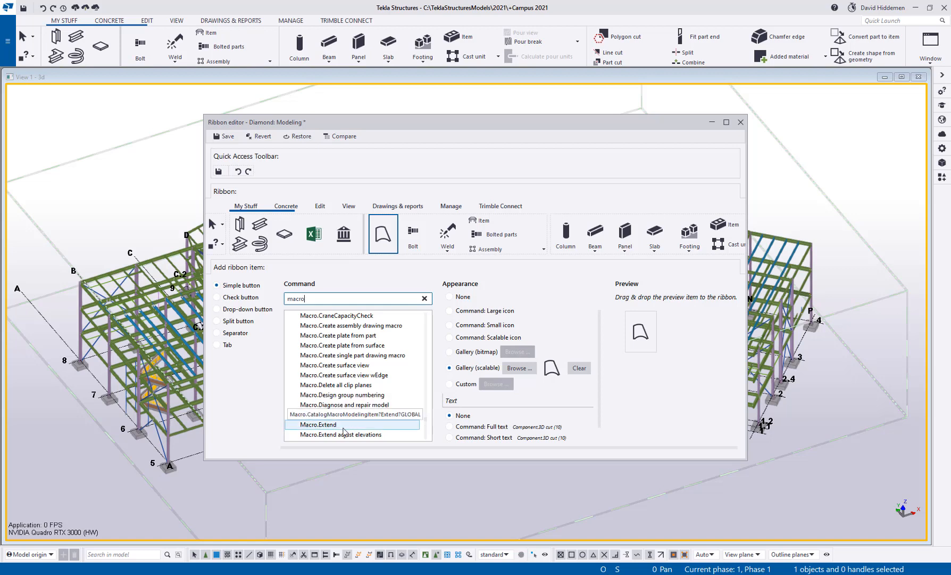
{"action": "mouse_move", "coordinate": [605, 300]}
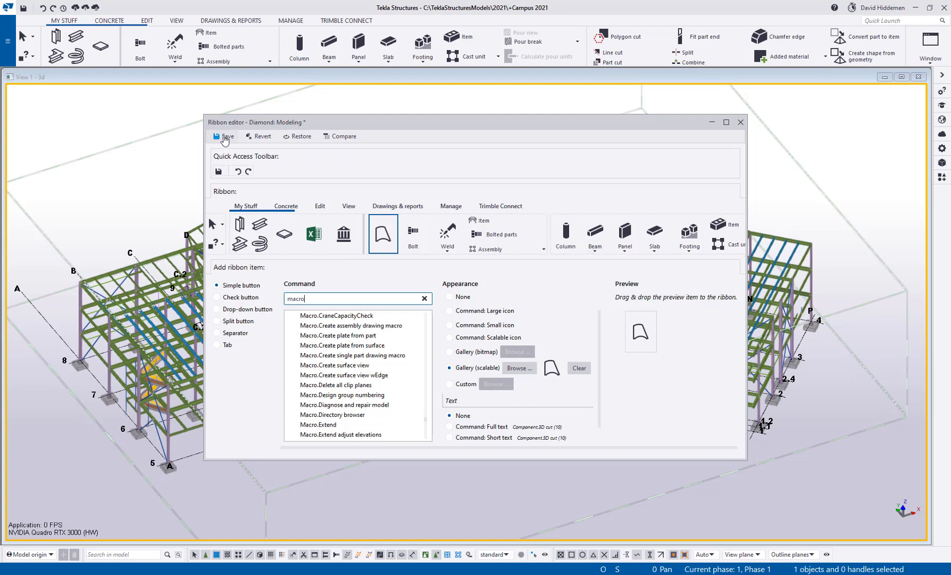
{"action": "mouse_move", "coordinate": [741, 122]}
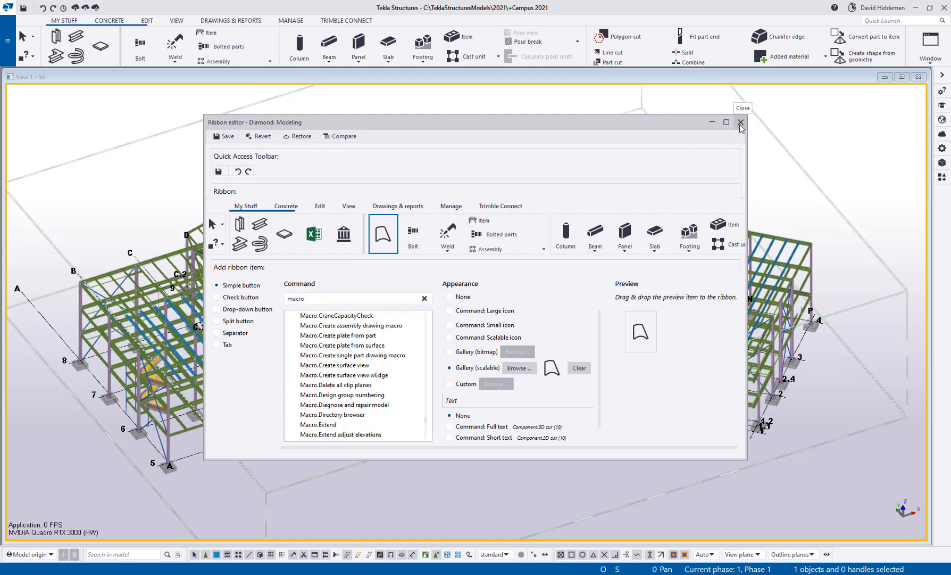
Close the Ribbon editor, launch Excel and the forum from the My Stuff buttons, then close both
{"action": "left_click", "coordinate": [742, 108]}
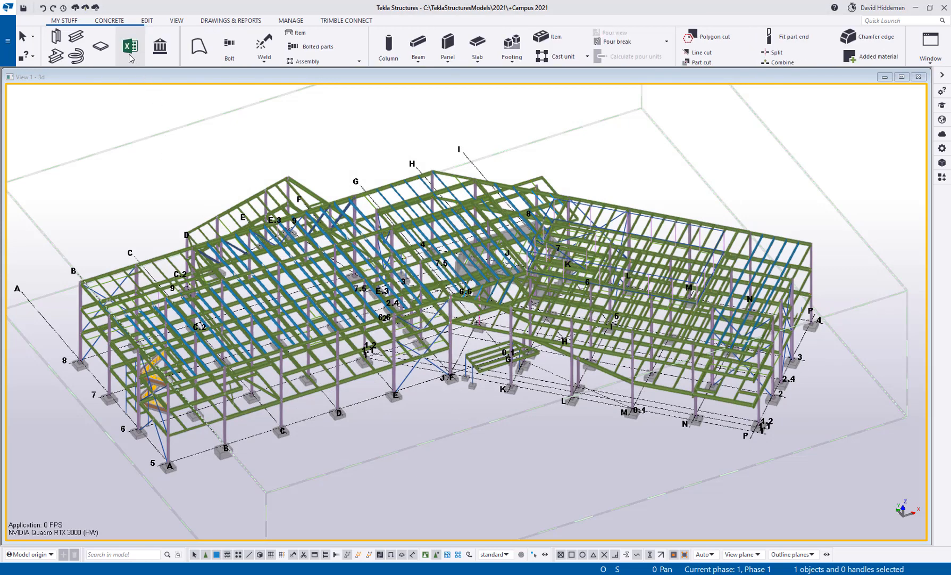
{"action": "left_click", "coordinate": [129, 47]}
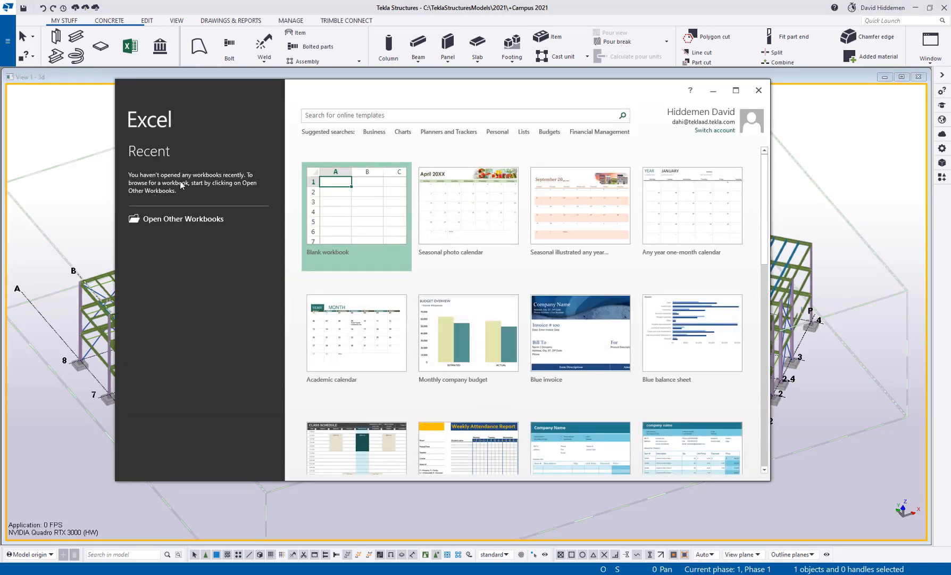
{"action": "left_click", "coordinate": [758, 90]}
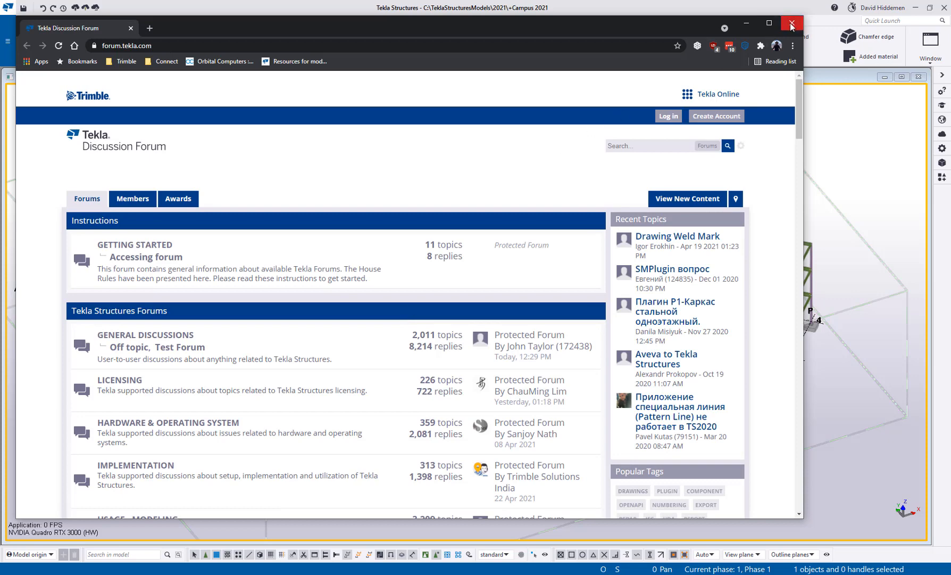
{"action": "left_click", "coordinate": [791, 23]}
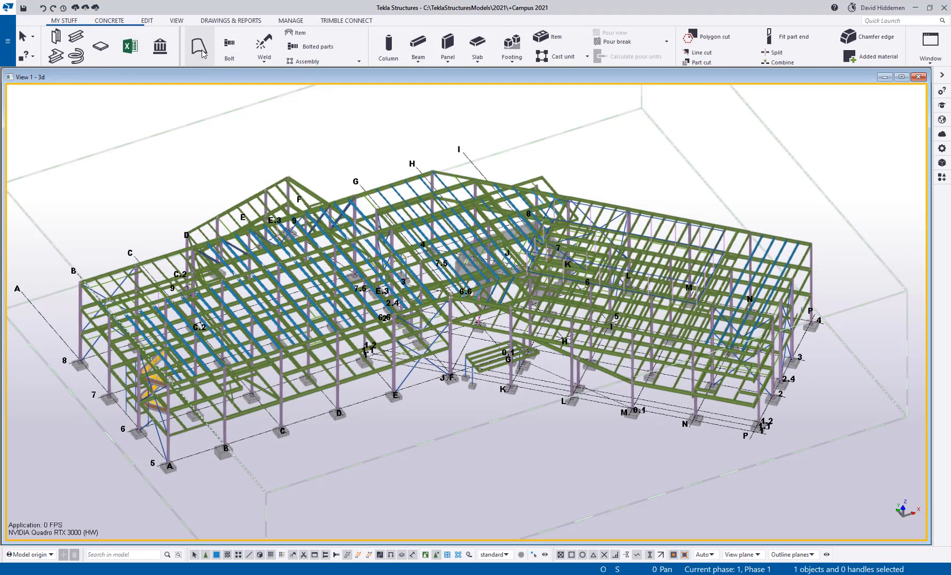